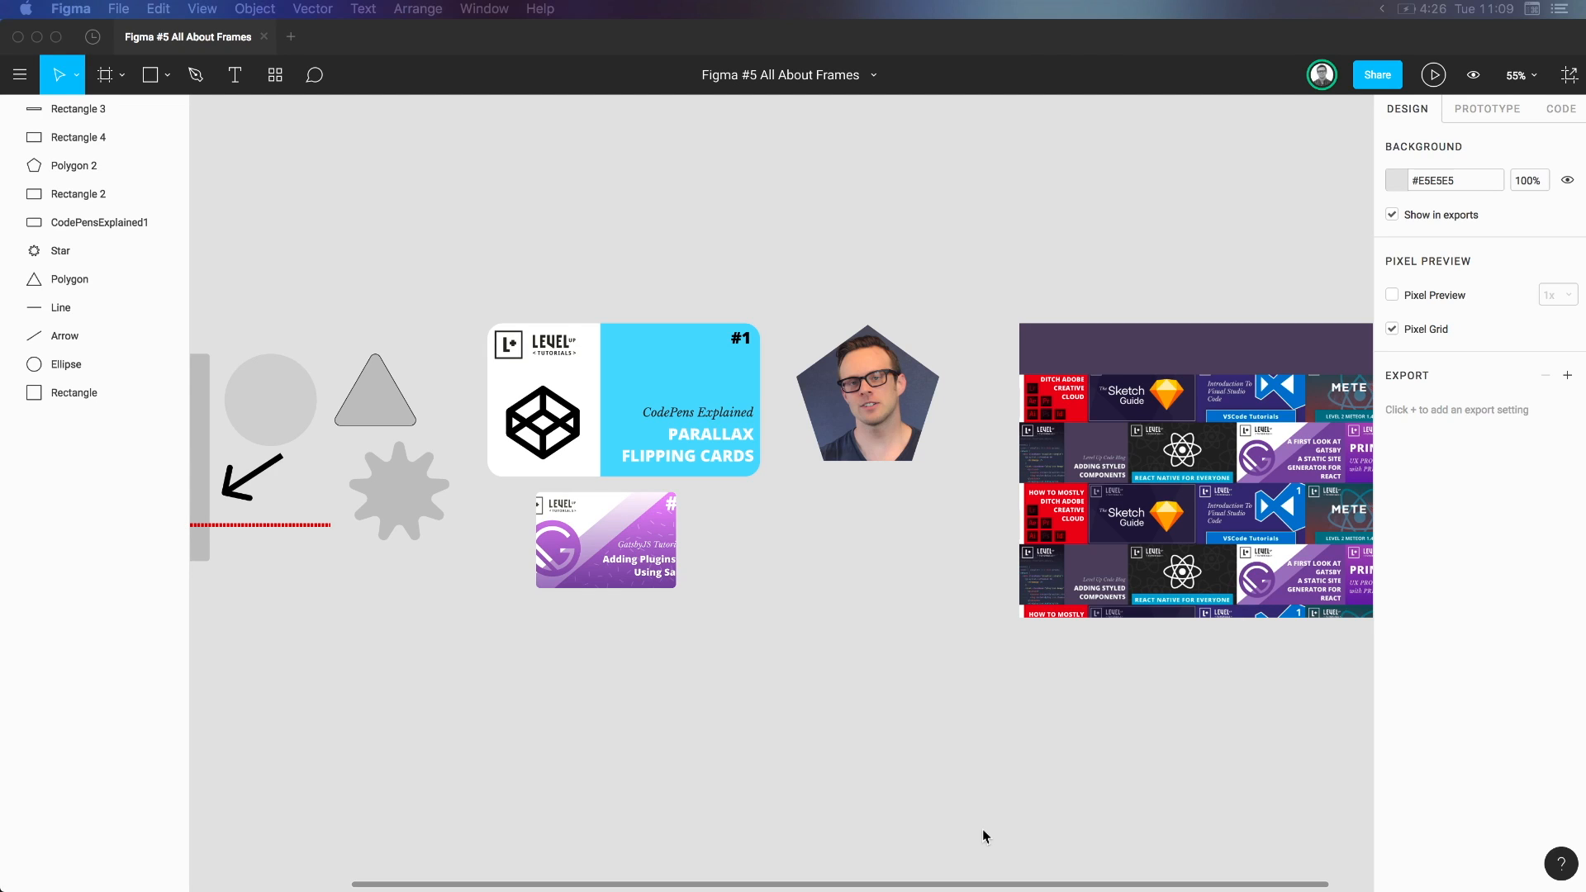
mouse_move(509, 237)
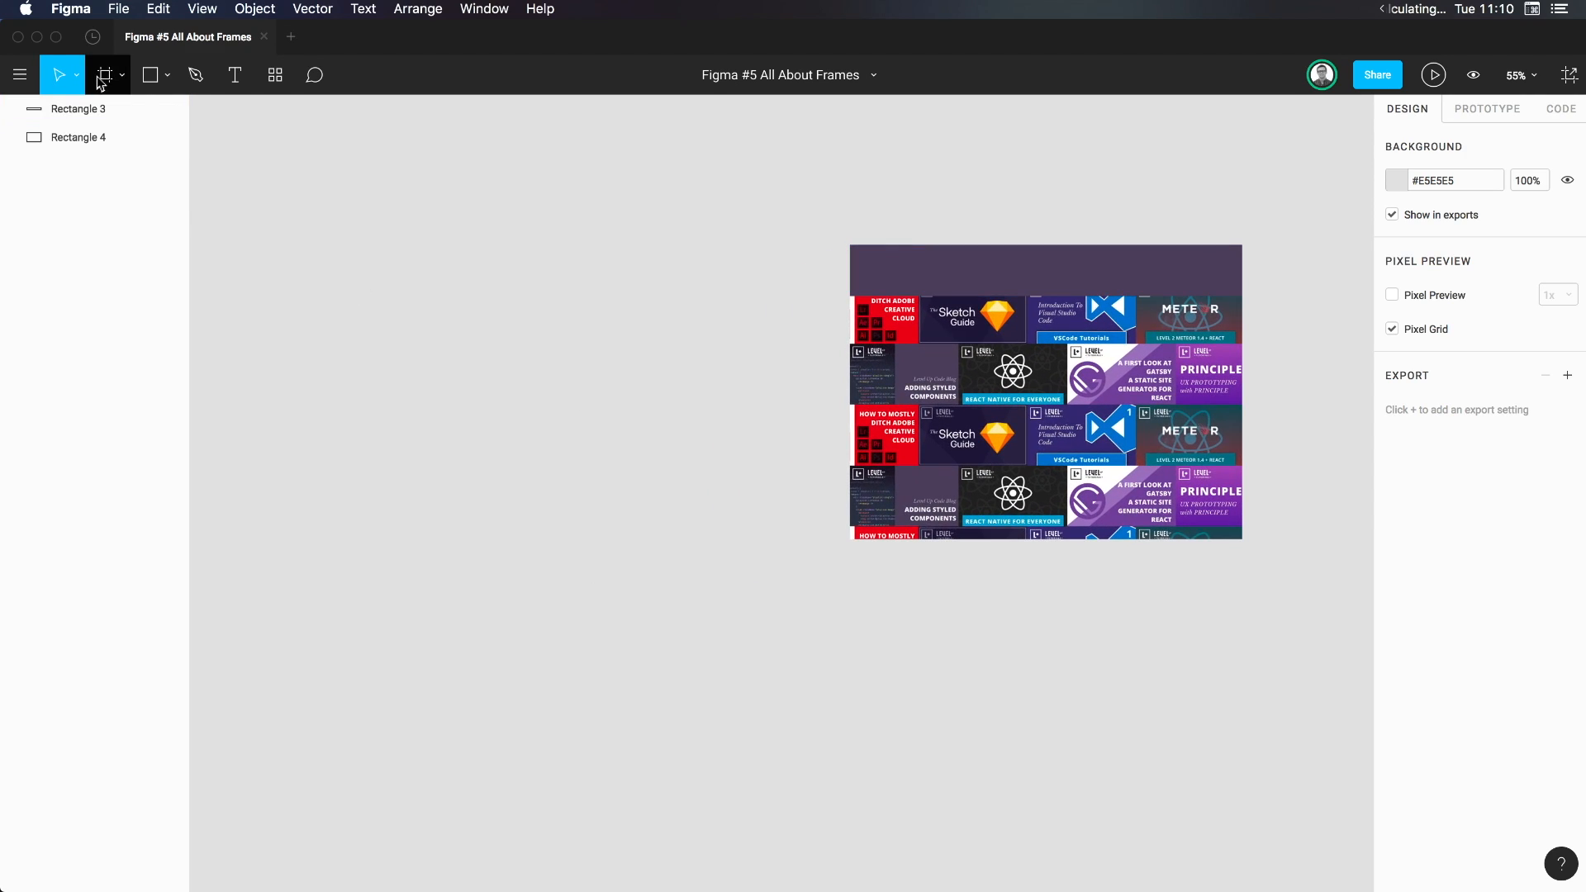
mouse_move(102, 75)
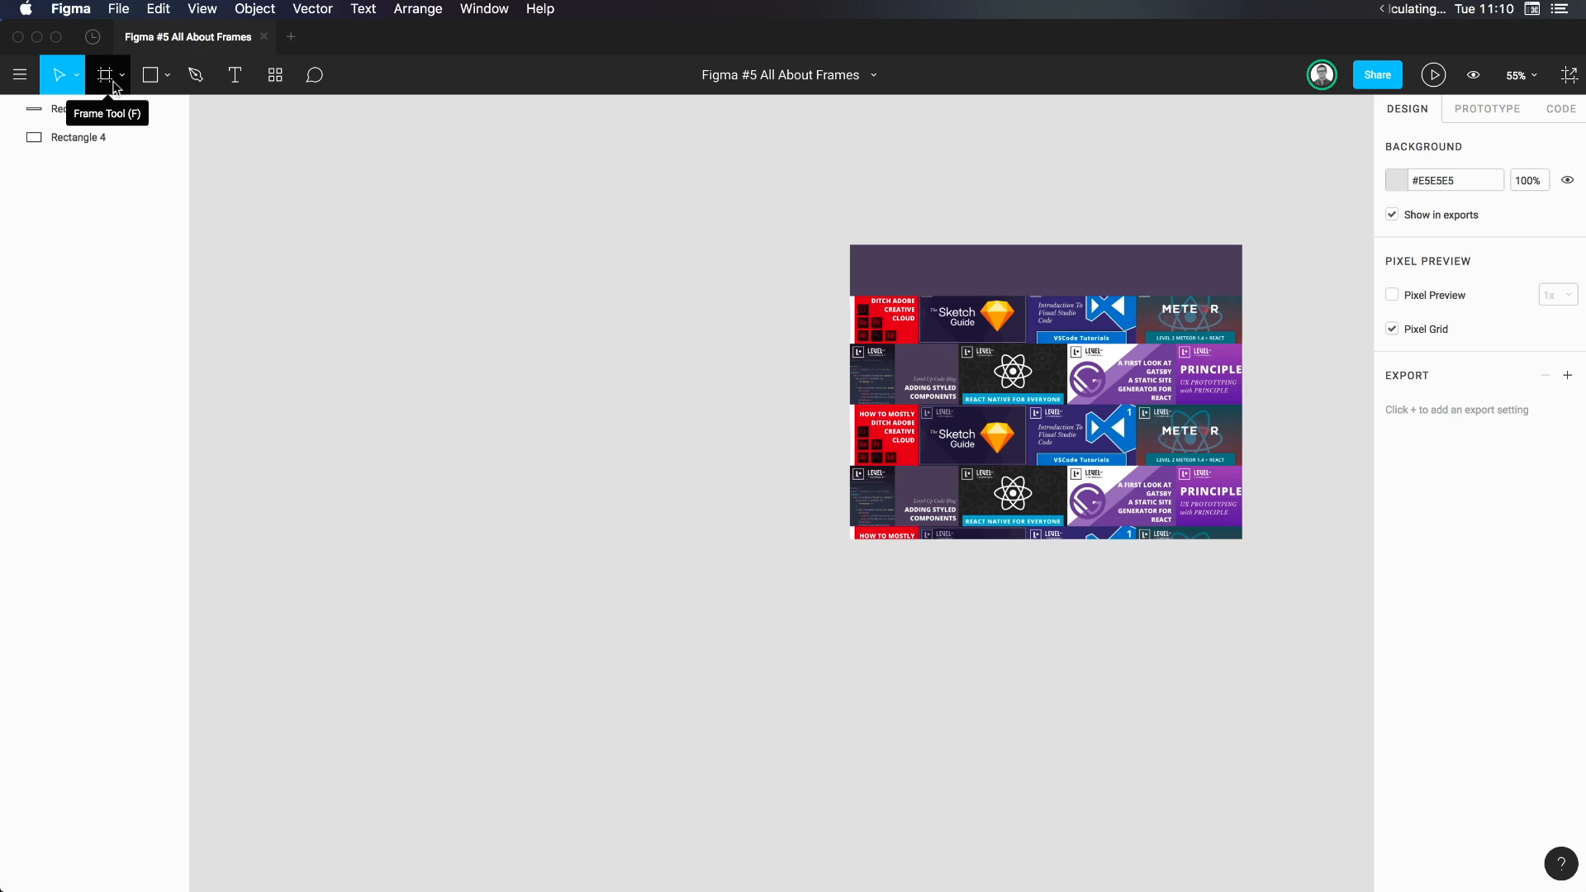
mouse_move(120, 87)
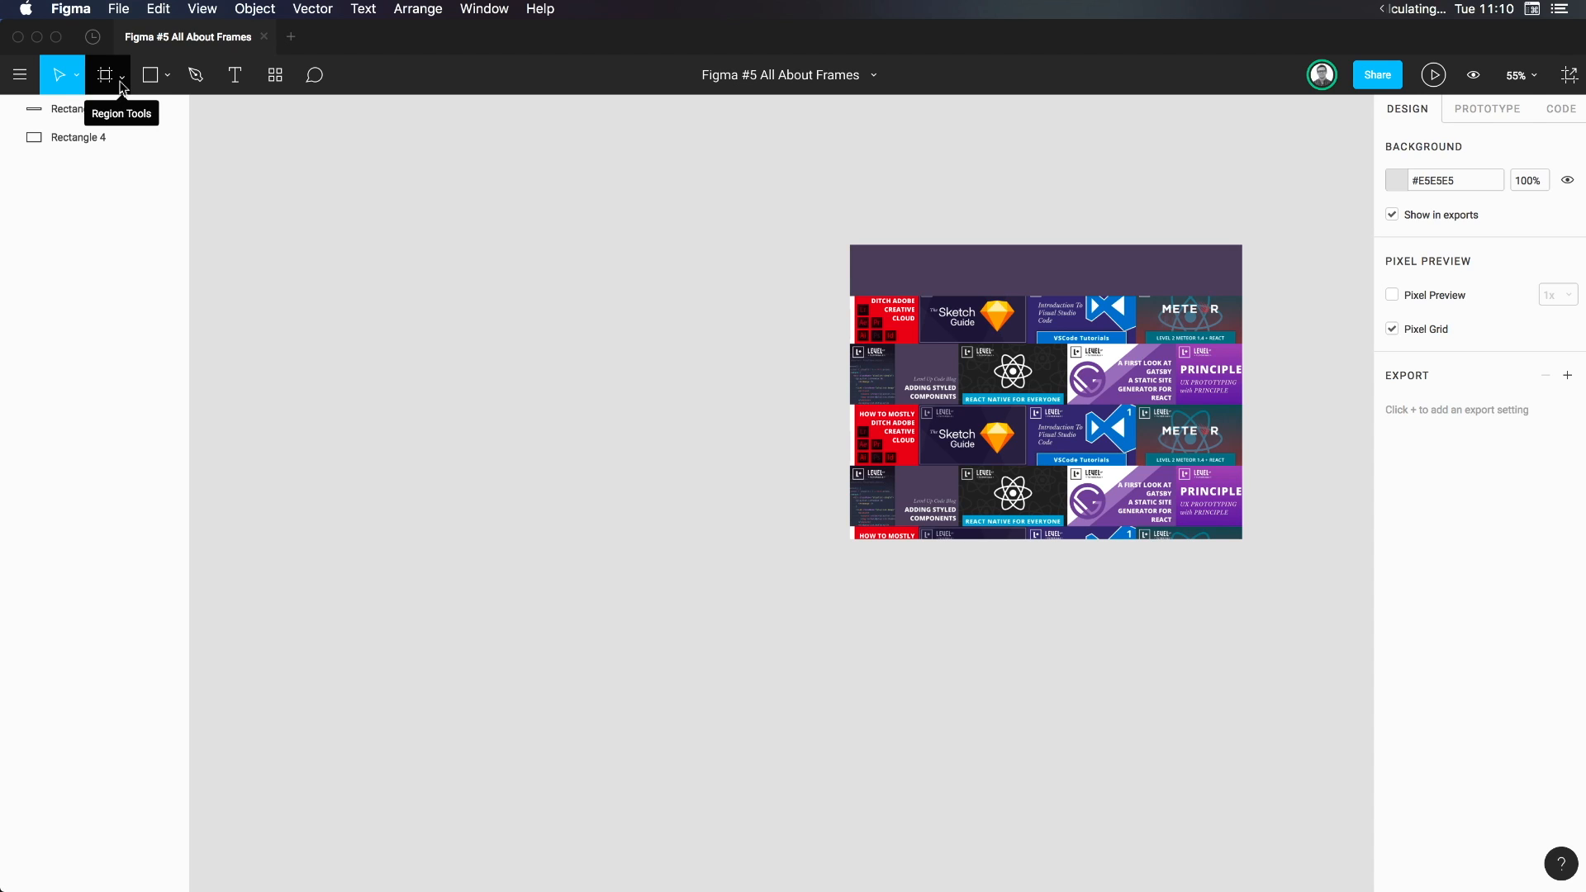
Reveal the Region Tools choice between the Frame tool and the Slice tool
left_click(119, 74)
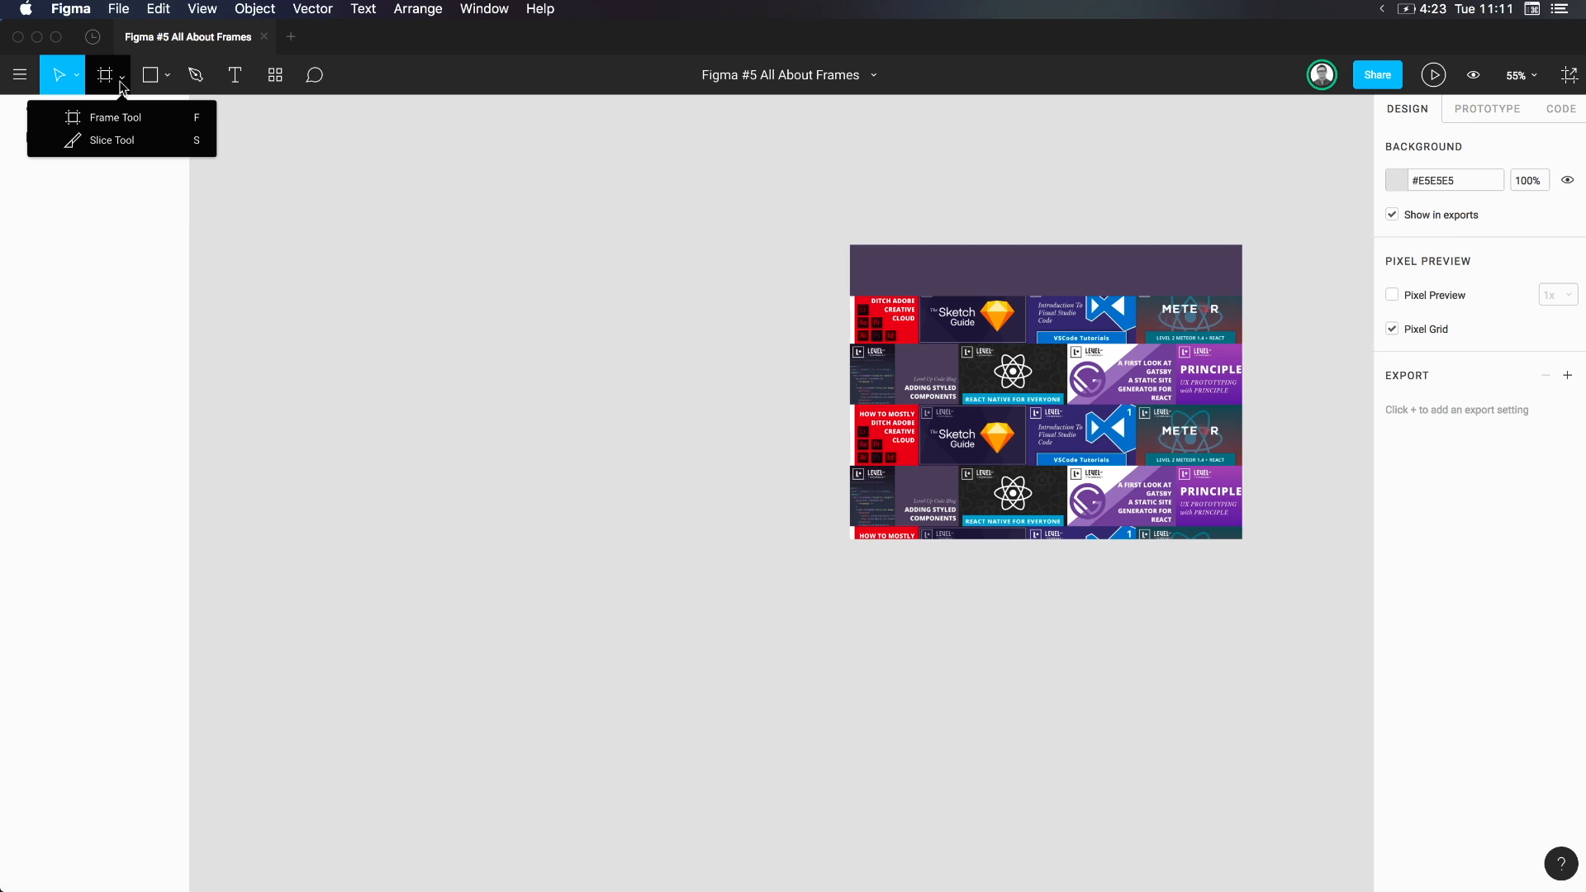
mouse_move(105, 117)
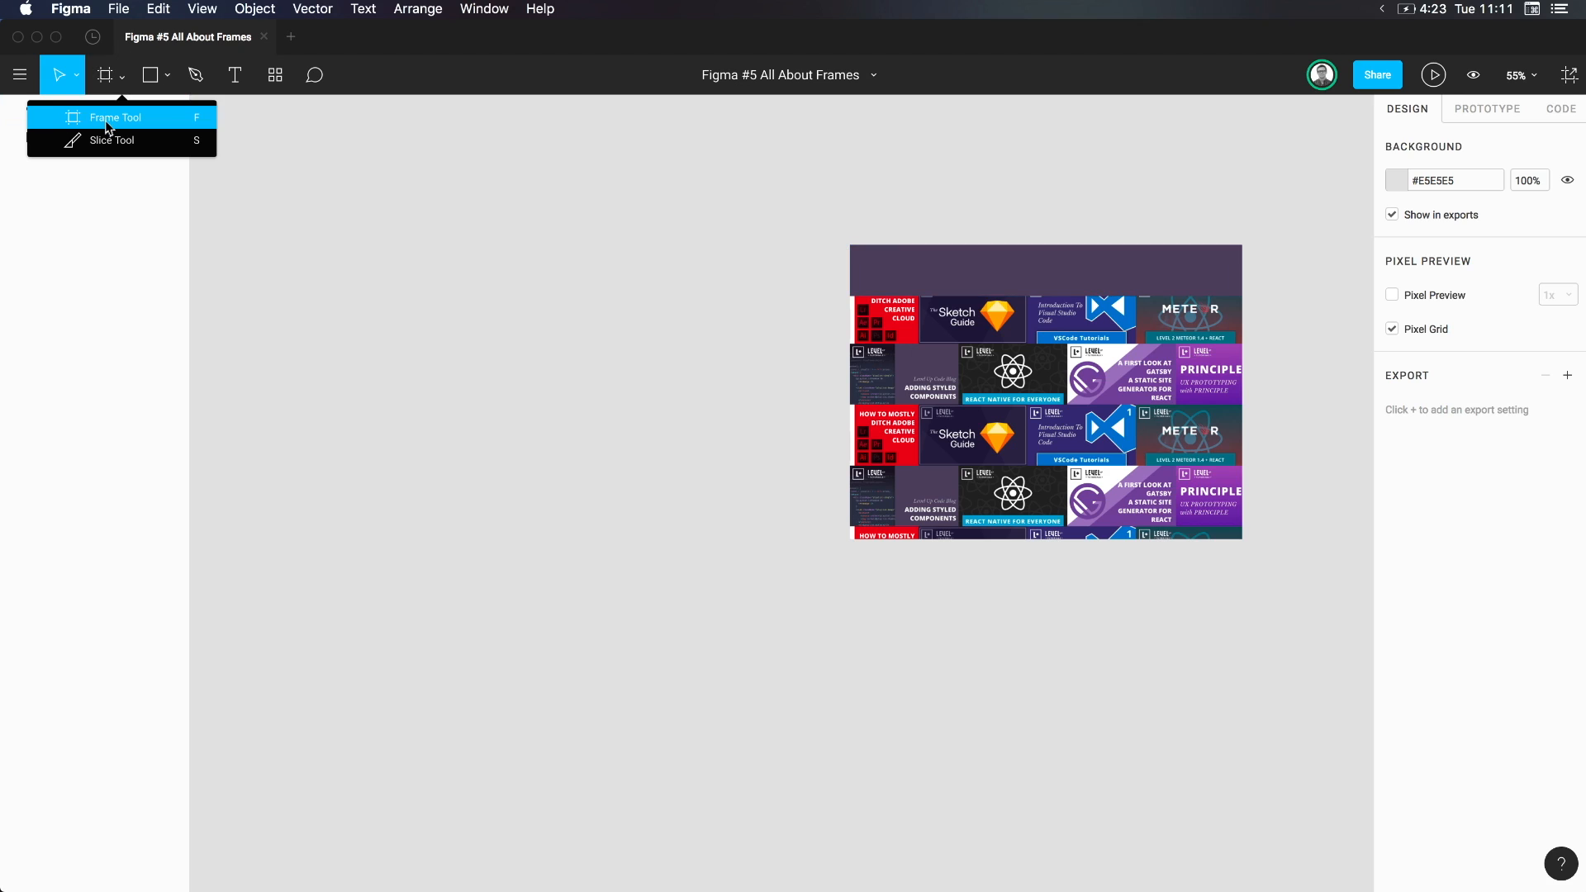
Activate the Frame tool and browse the Tablet and Phone preset size groups
left_click(114, 117)
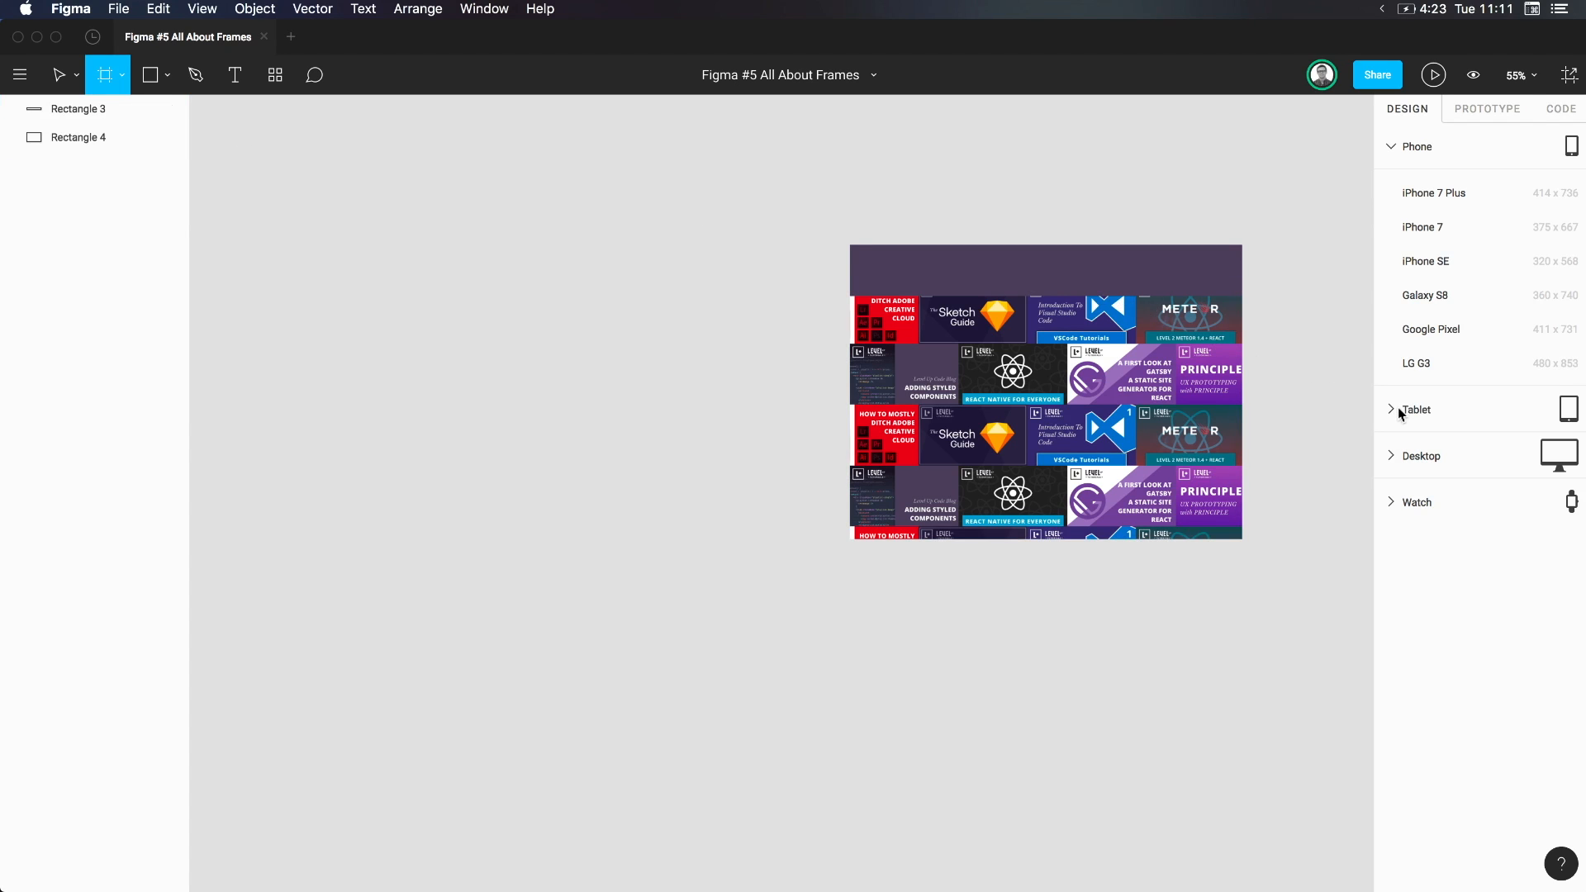
left_click(1417, 408)
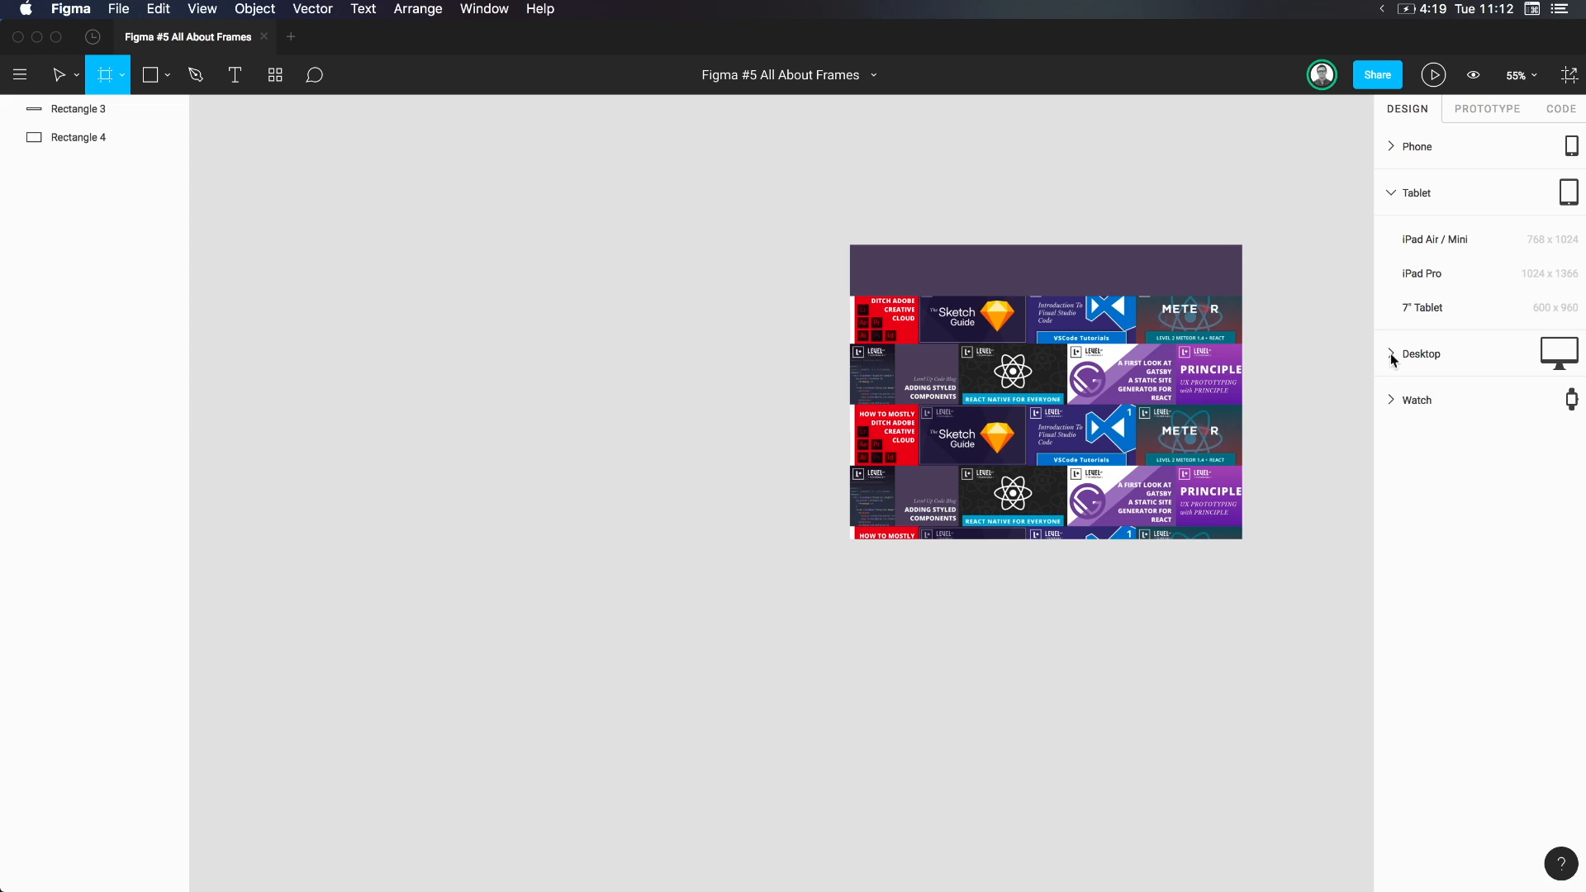
mouse_move(1409, 248)
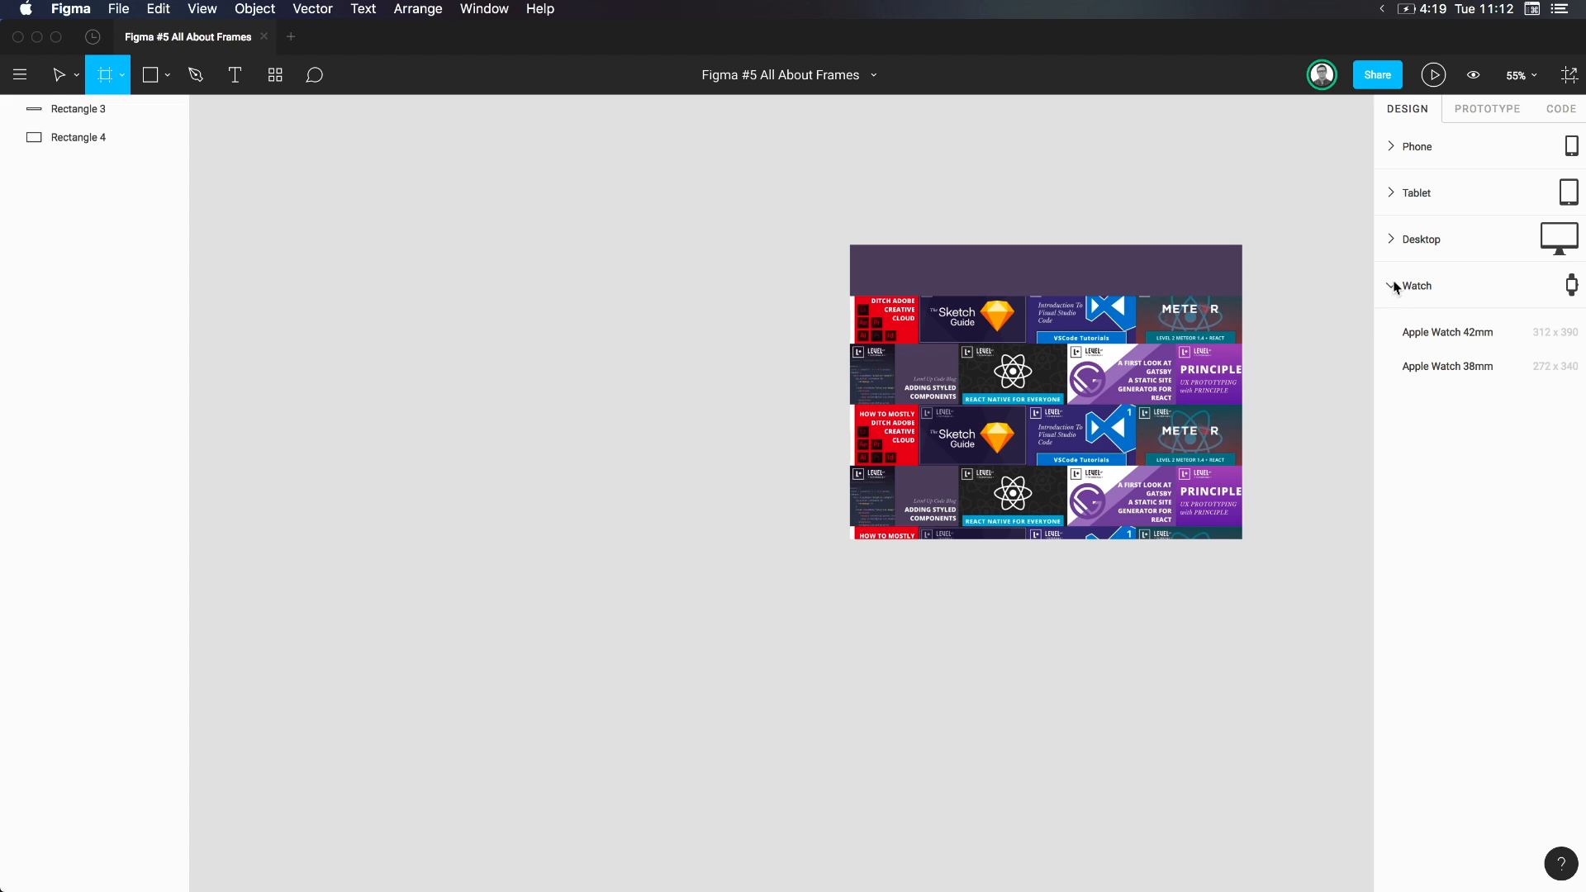
left_click(1416, 146)
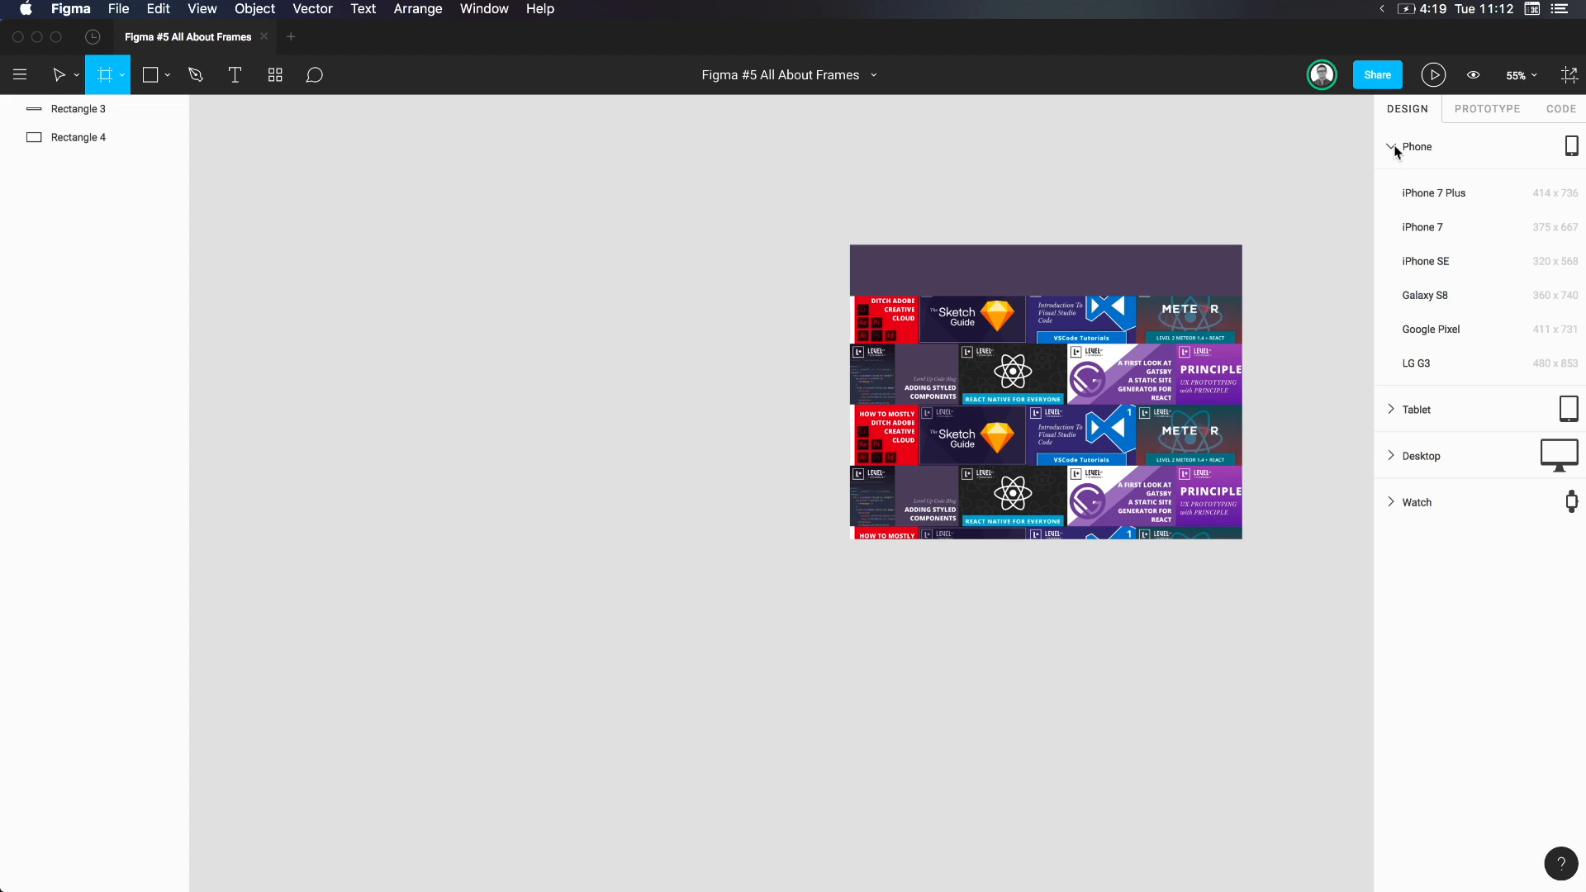
mouse_move(1406, 299)
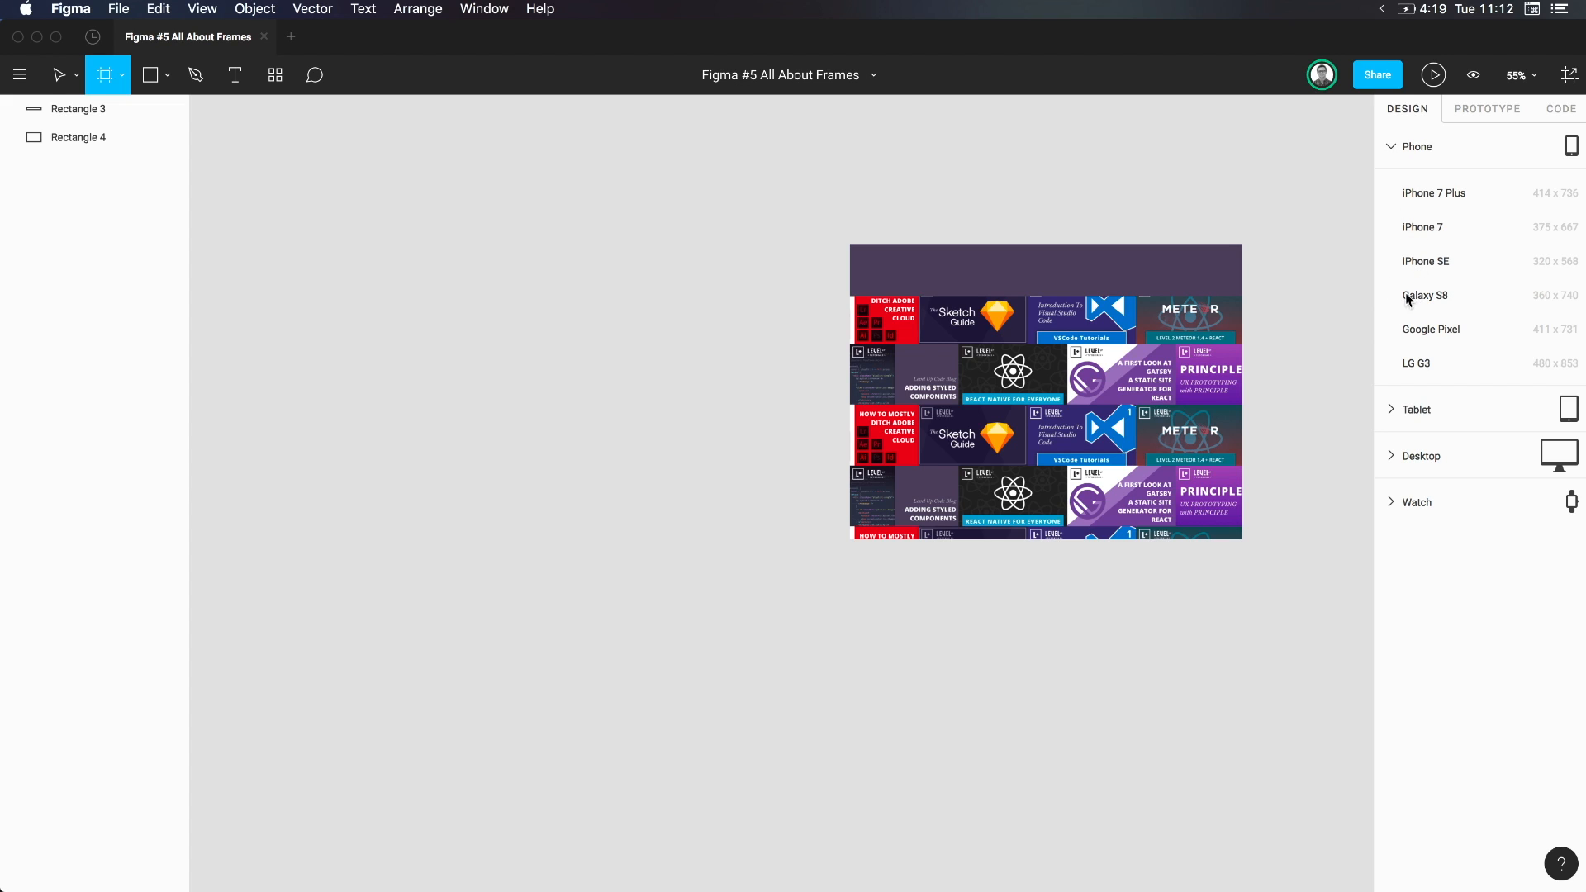
mouse_move(1445, 192)
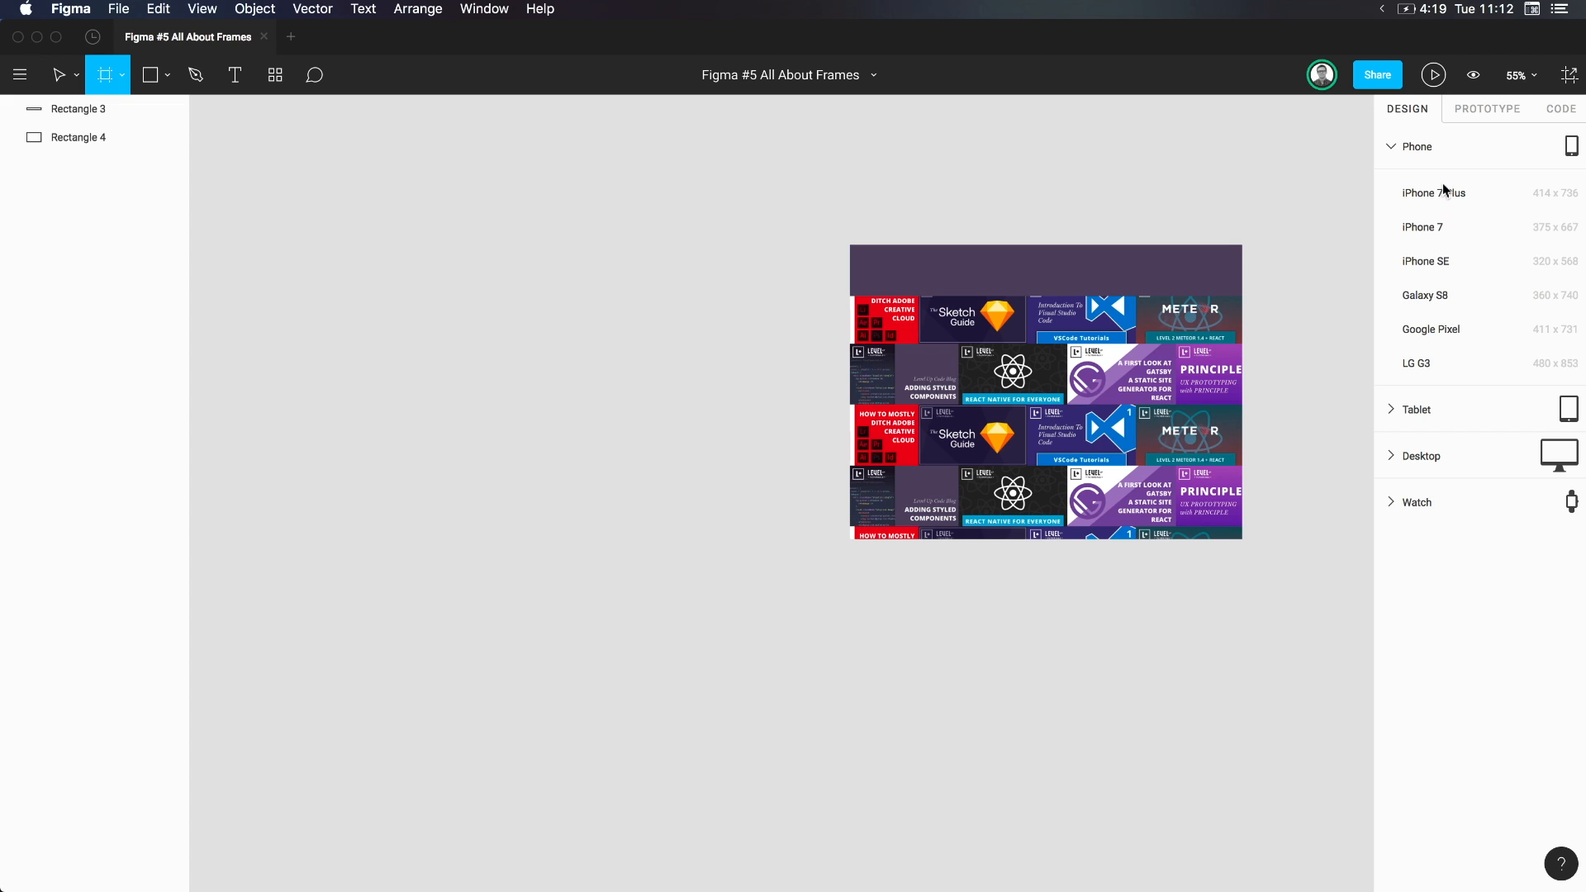
mouse_move(1302, 278)
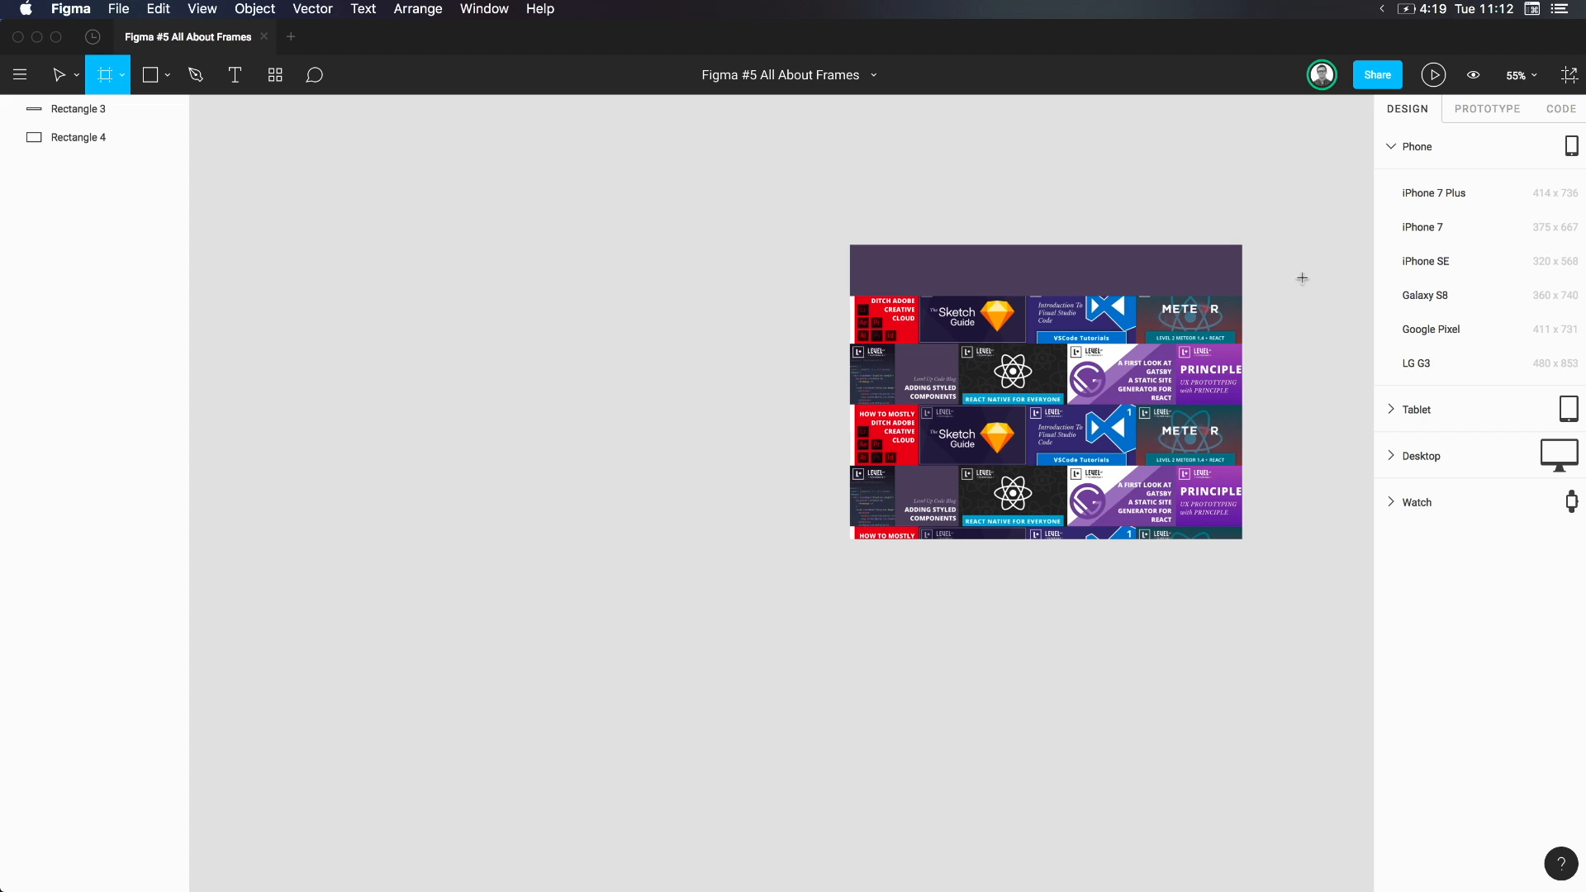
mouse_move(1415, 403)
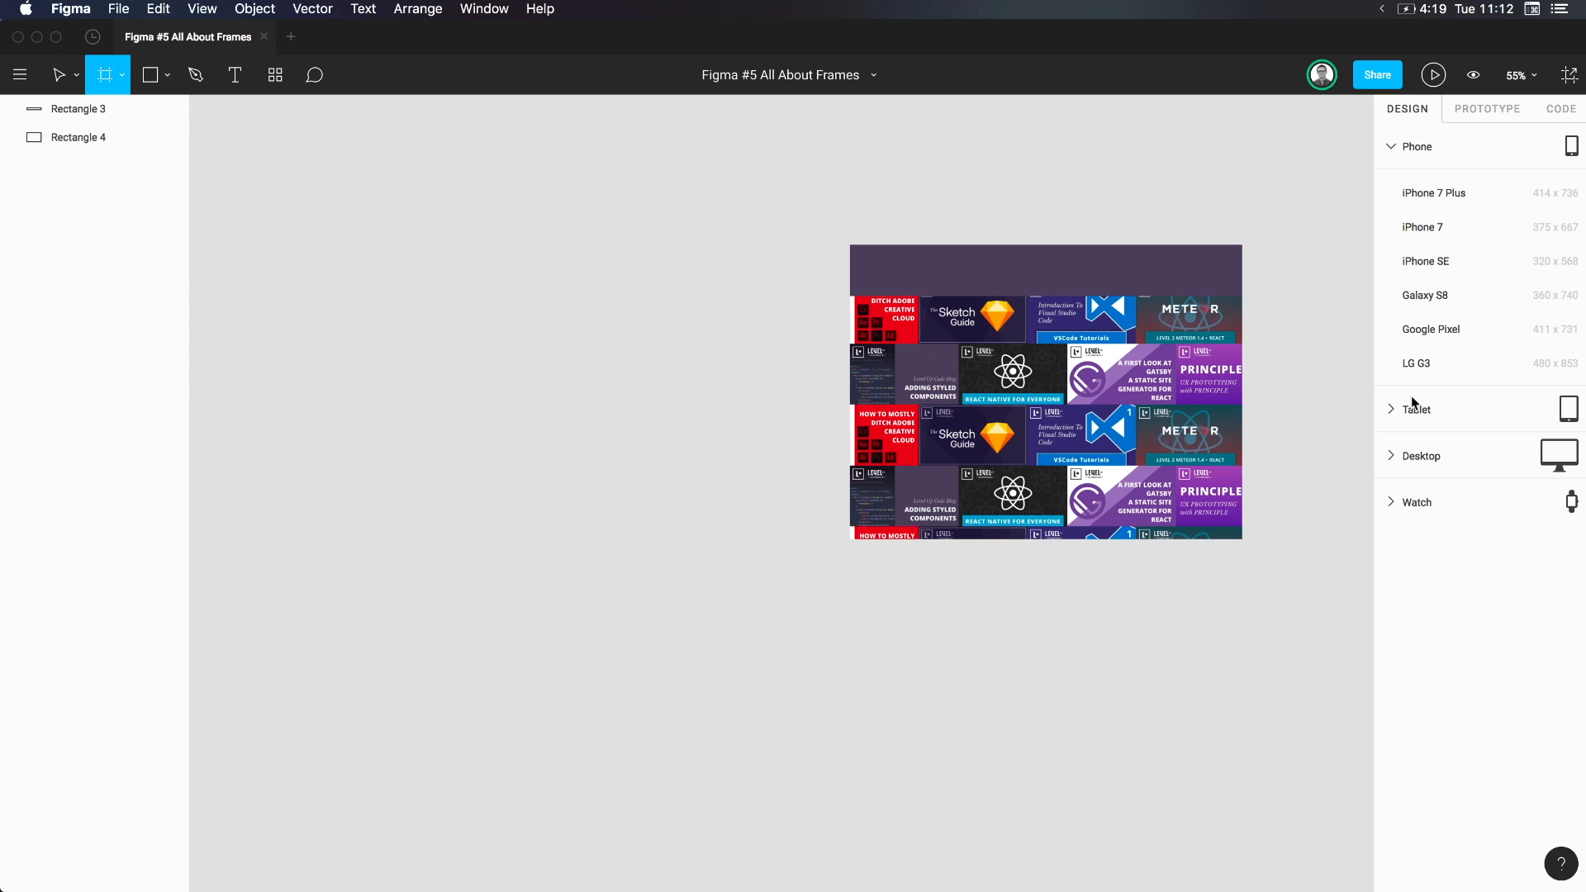
mouse_move(1420, 395)
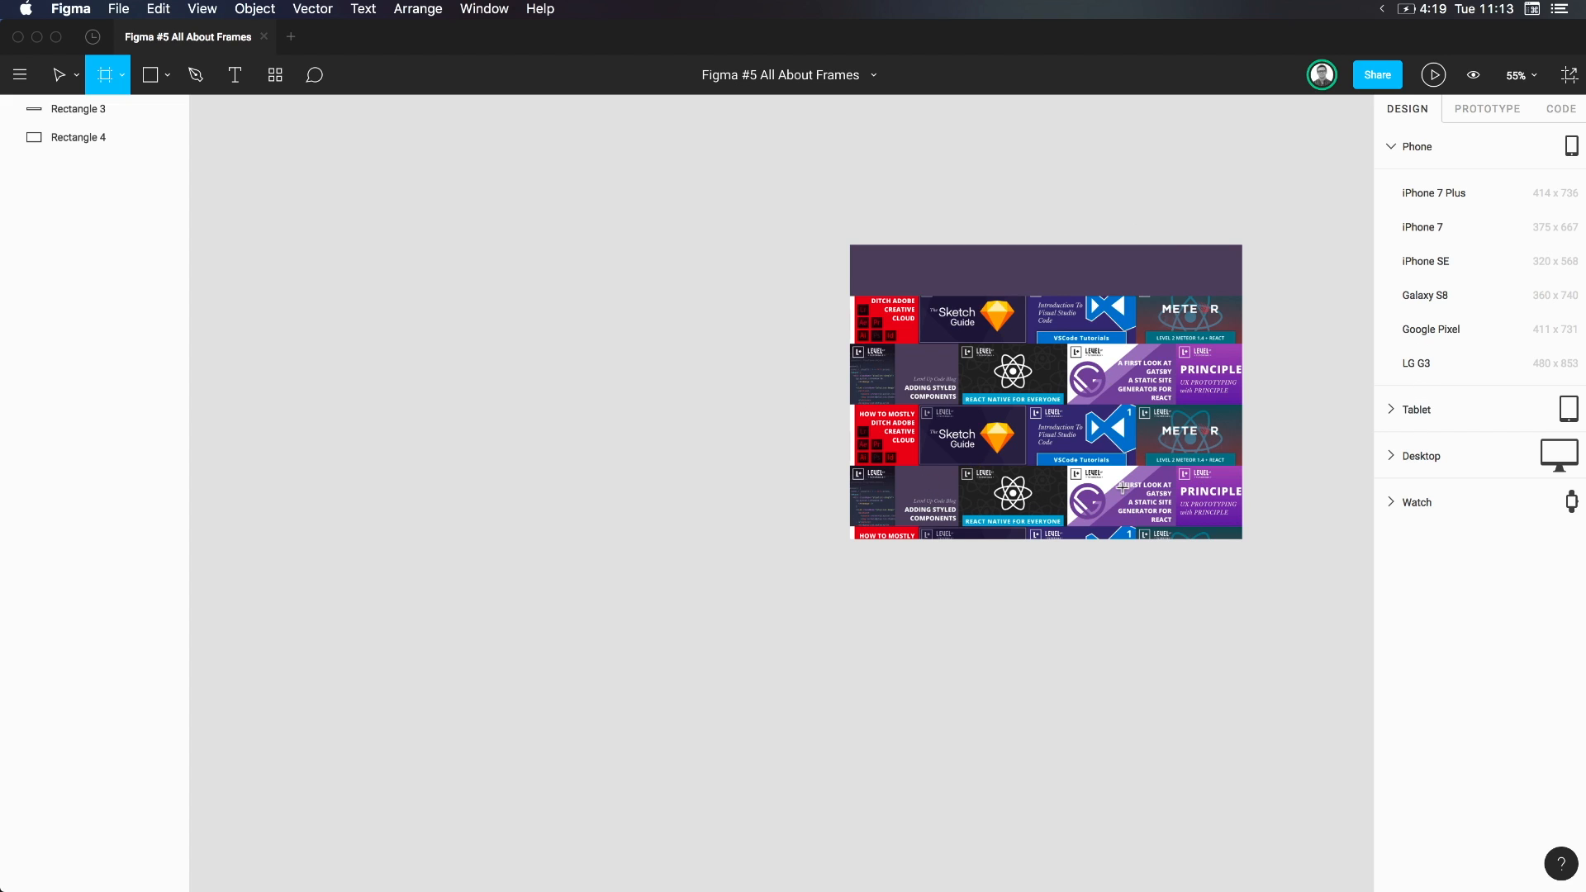
mouse_move(1411, 462)
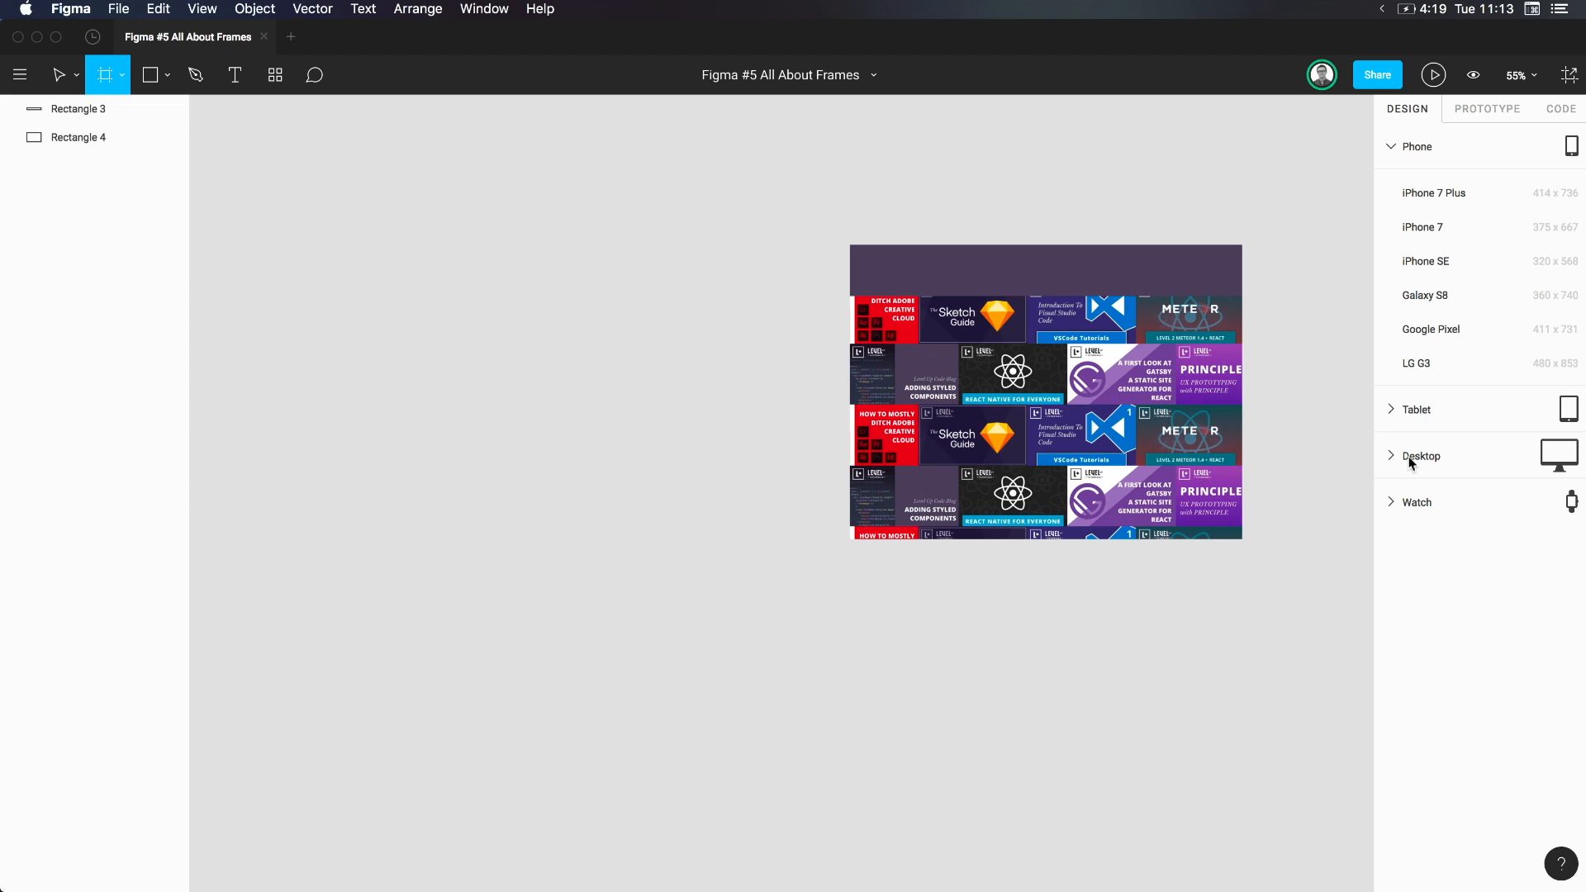
Expand the Desktop preset group listing Desktop HD 1440×1024 and Desktop 1024×1024
left_click(1421, 456)
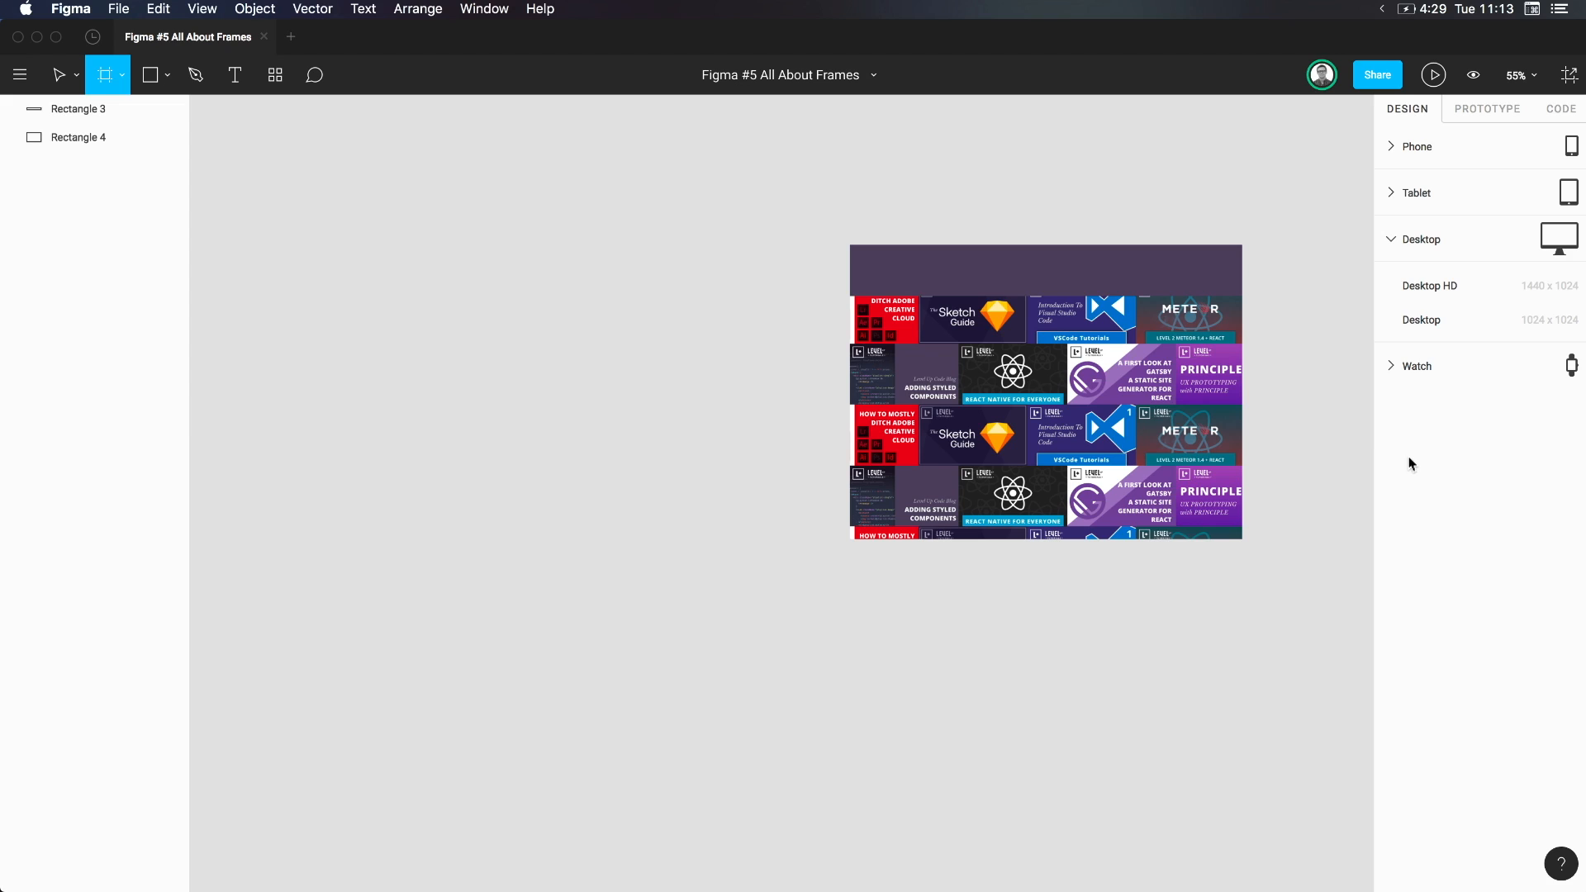
mouse_move(1472, 233)
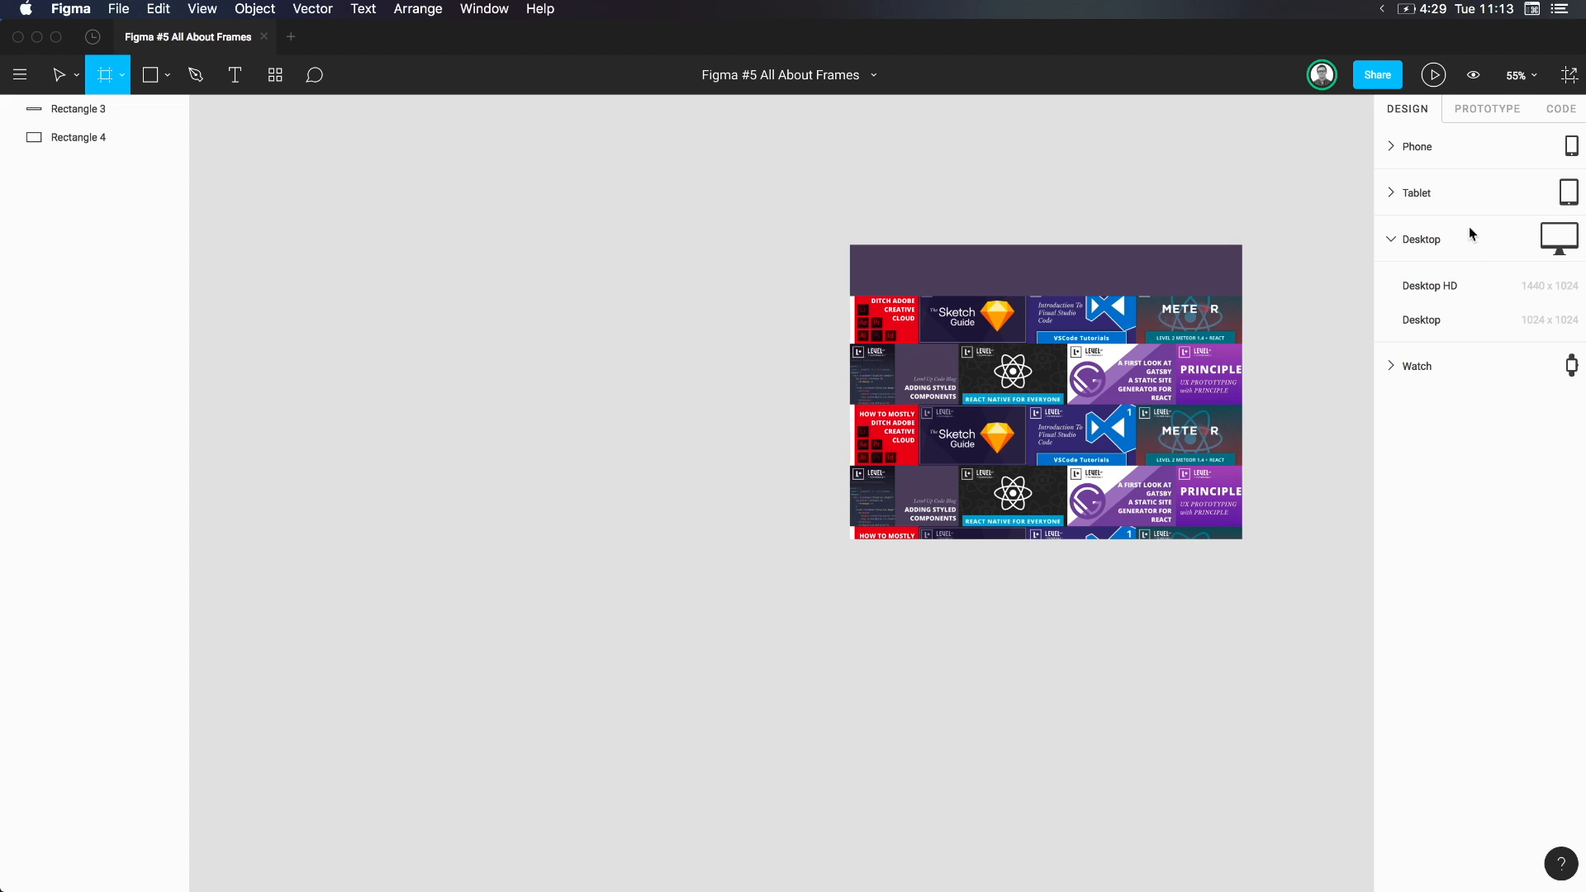
mouse_move(1419, 304)
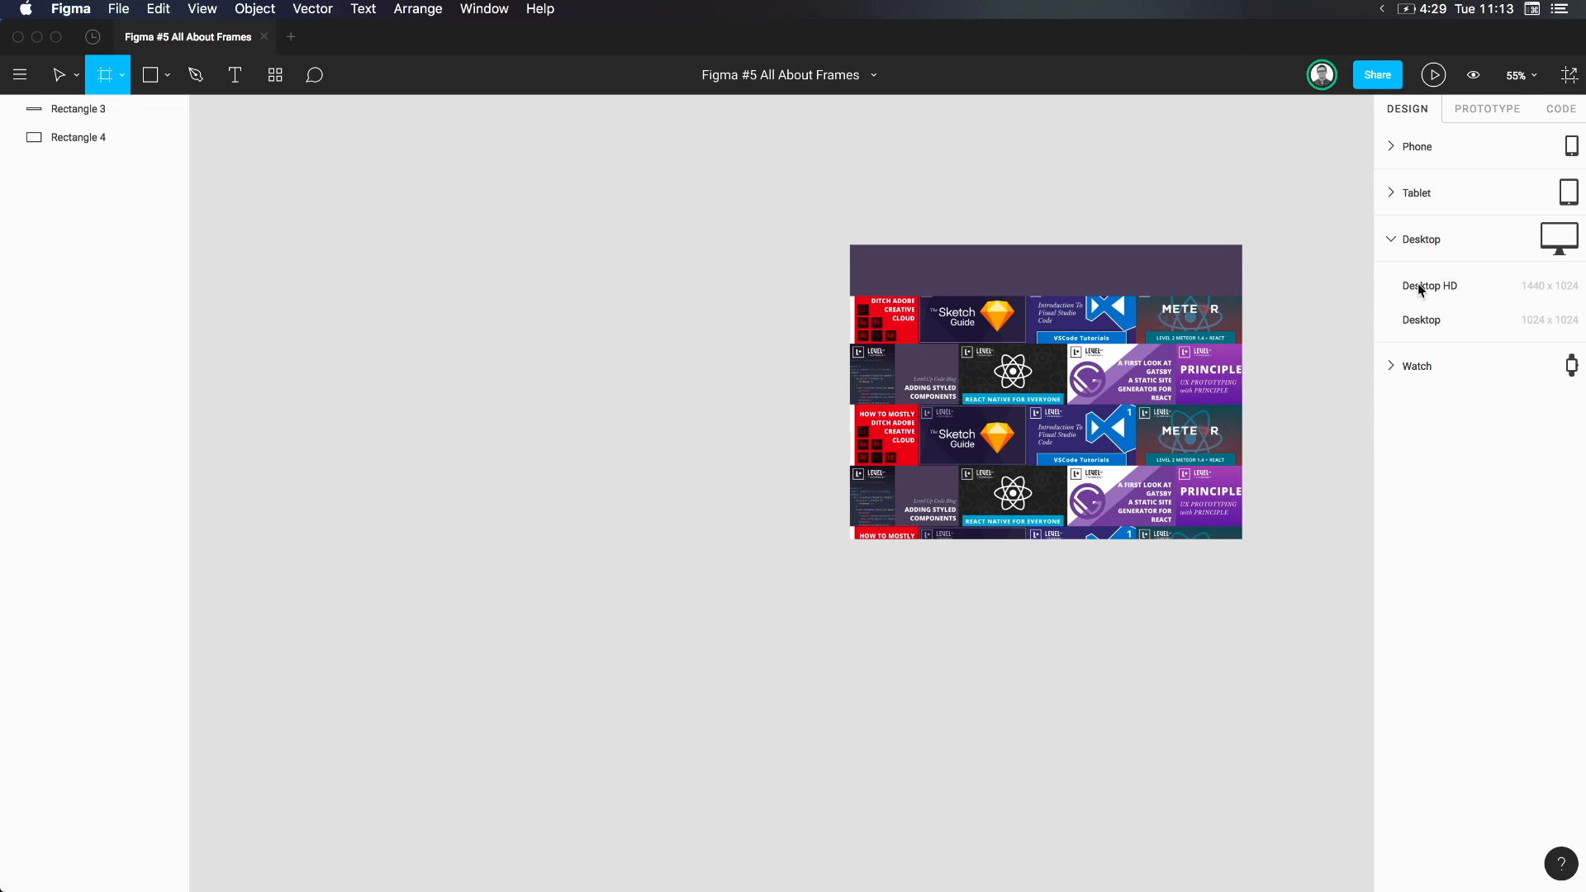
Insert a 1440×1024 Desktop HD frame and bring it into view beside the thumbnails
left_click(1429, 286)
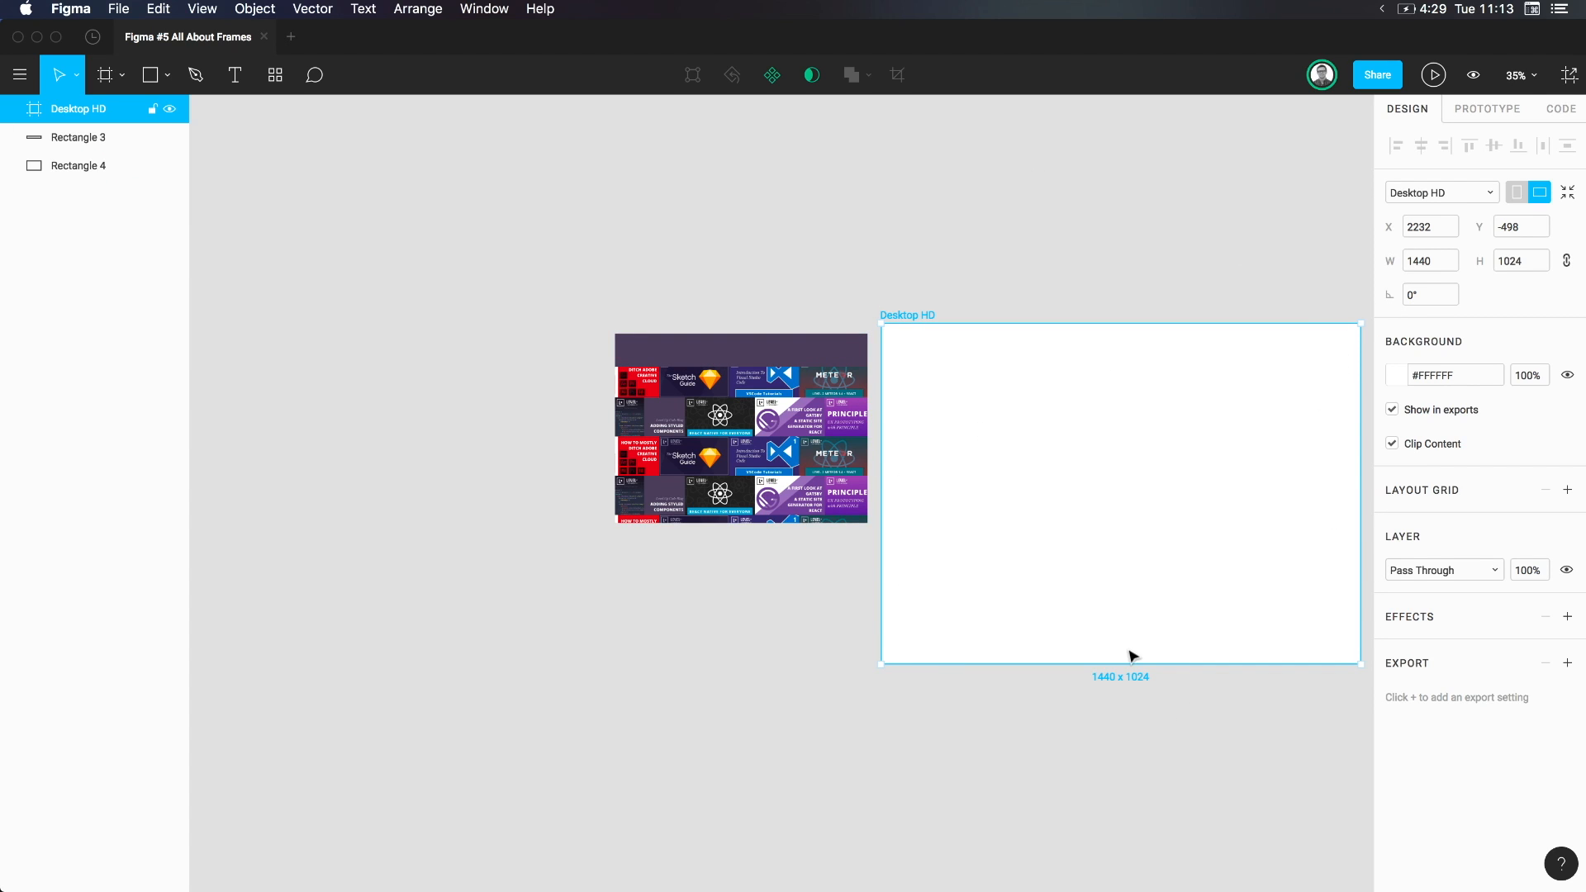
mouse_move(450, 139)
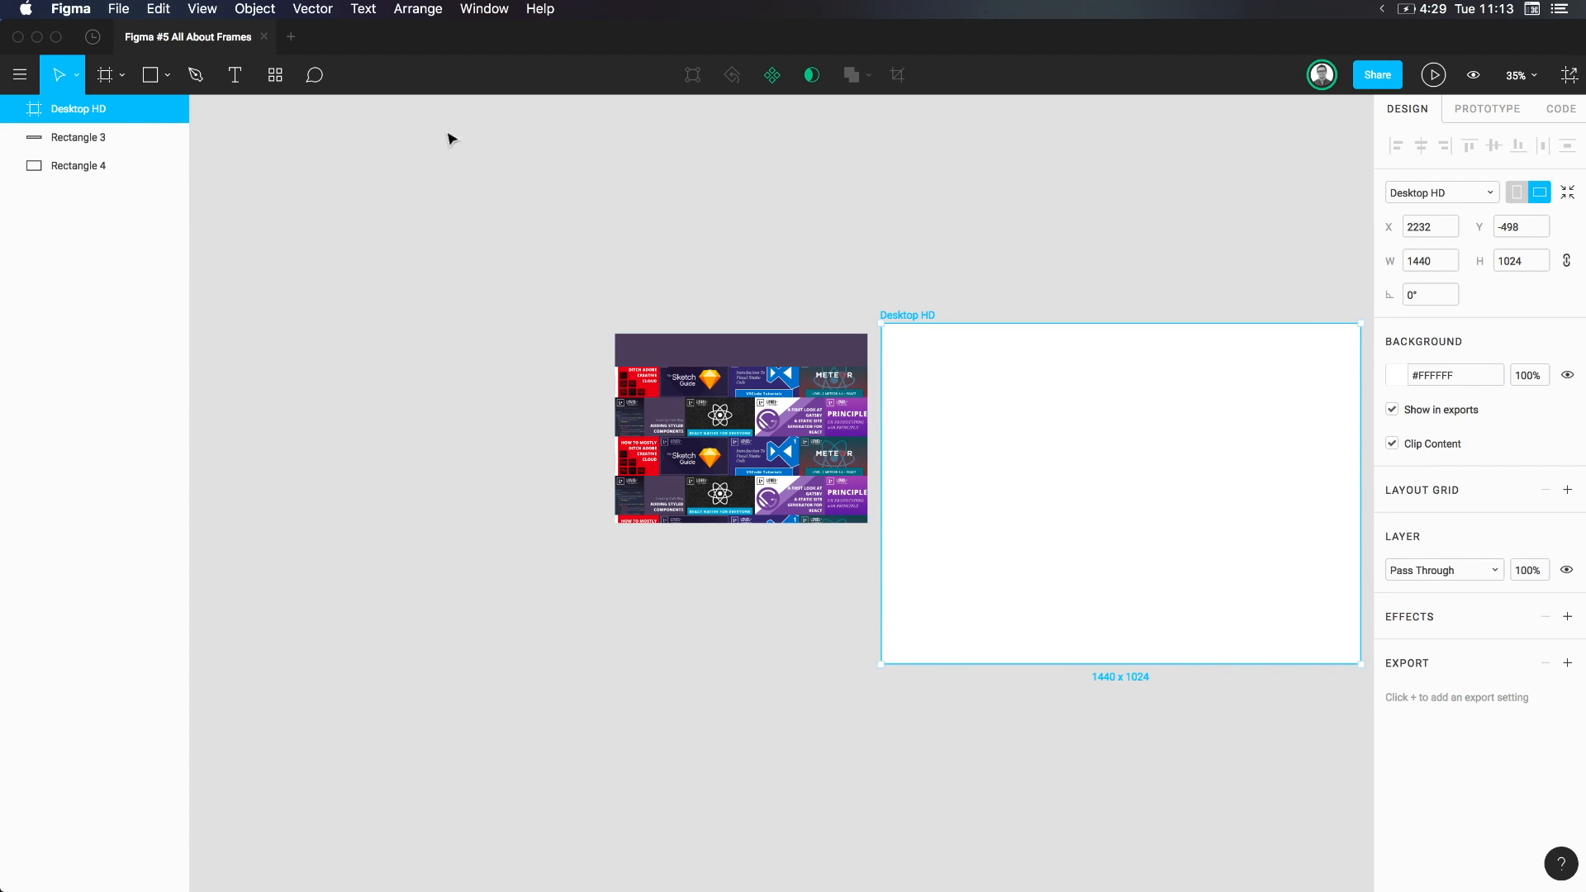
mouse_move(106, 75)
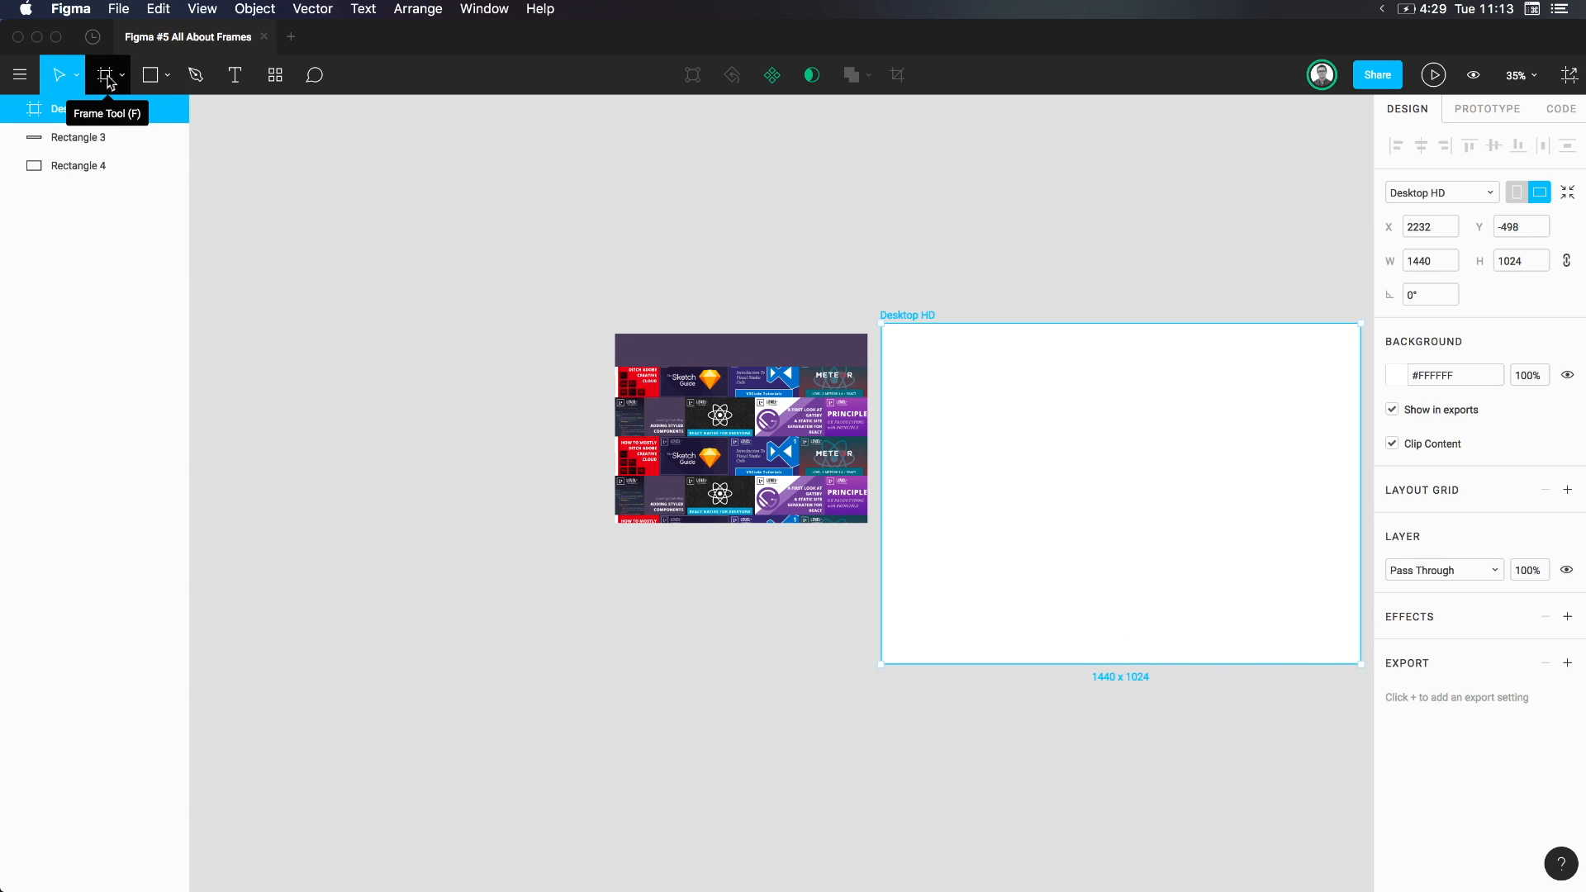
left_click_drag(255, 195, 533, 402)
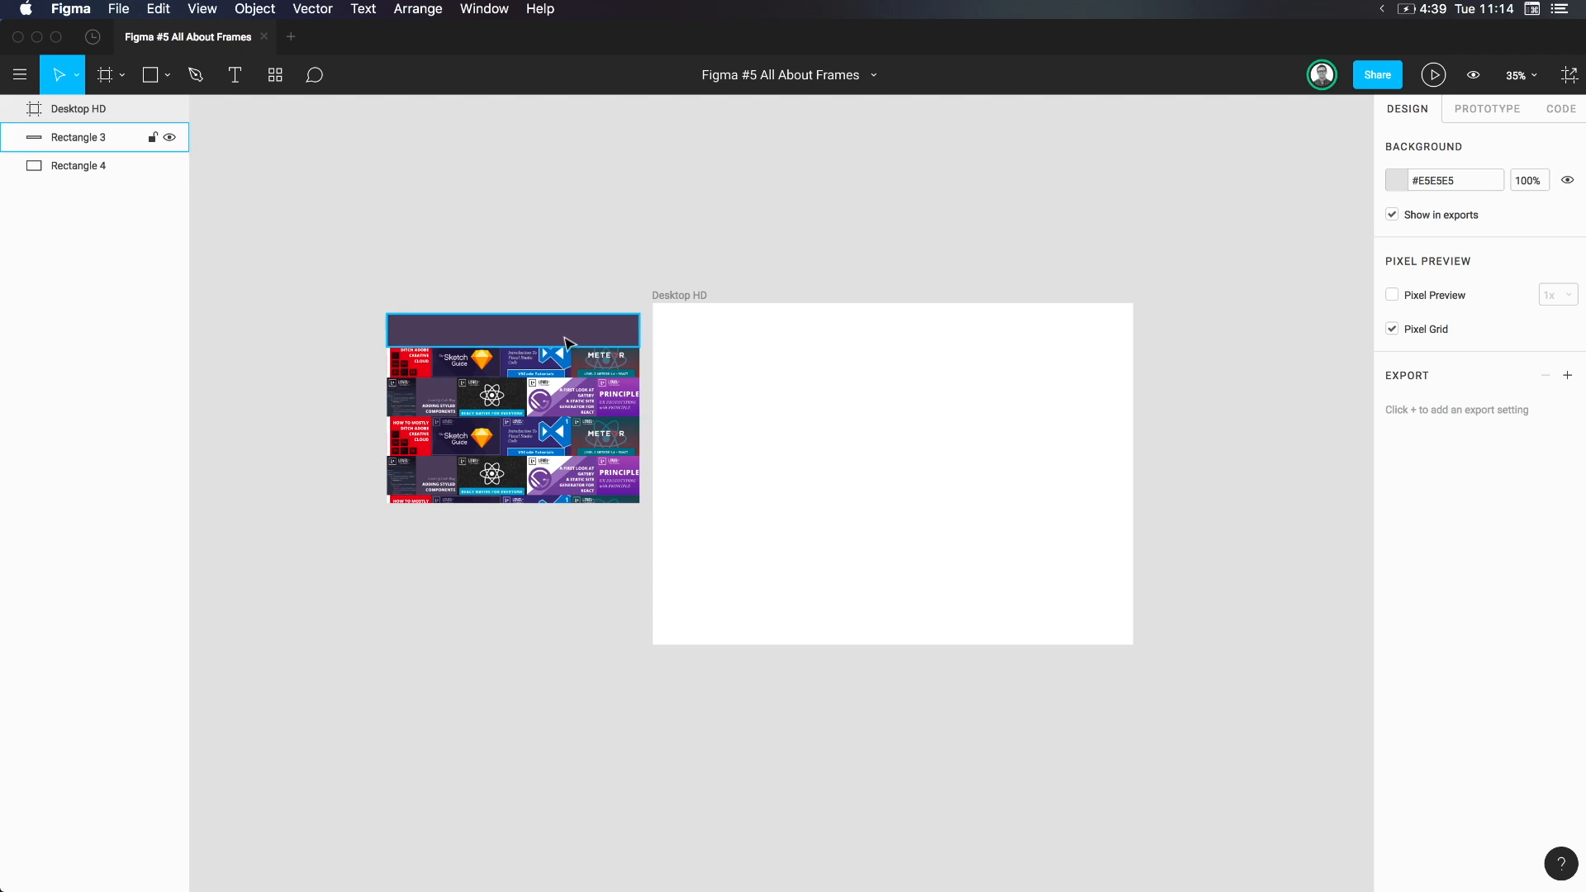
mouse_move(505, 339)
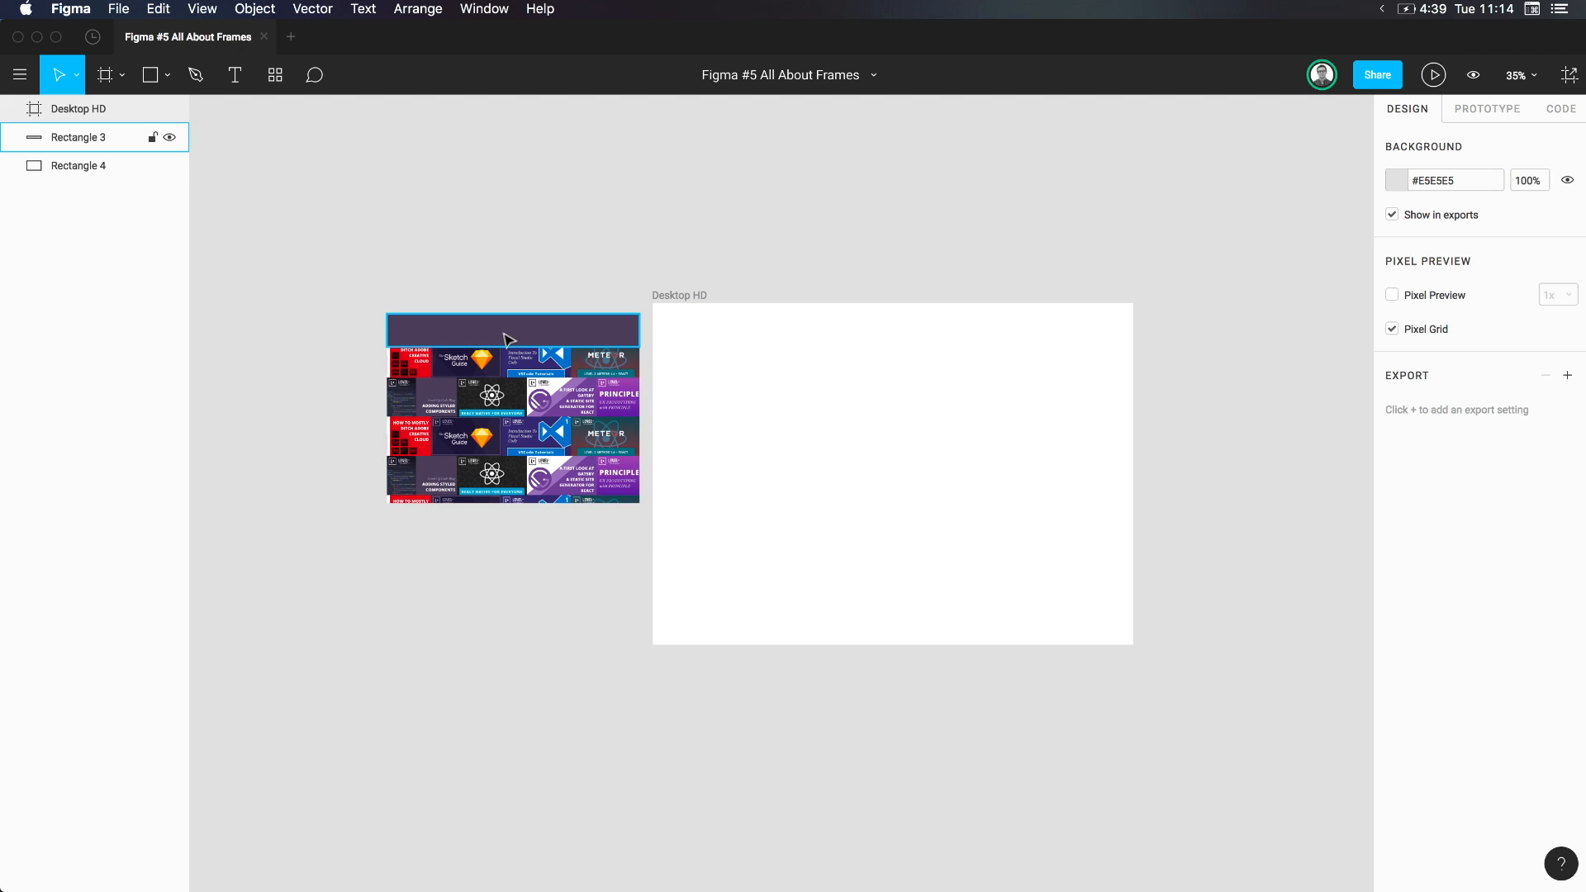
left_click(79, 165)
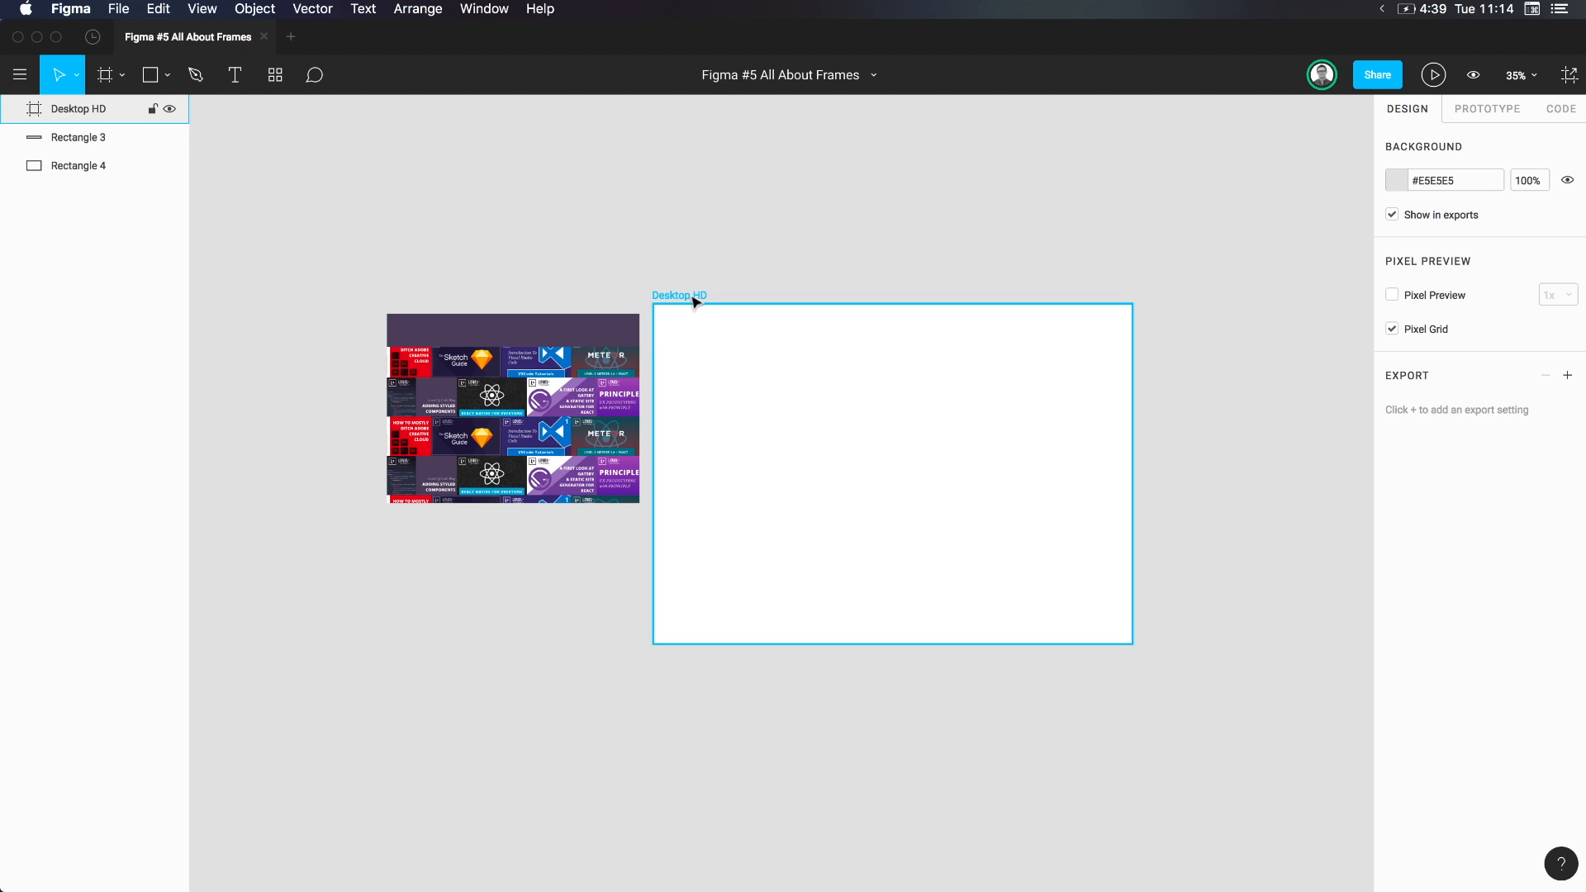
mouse_move(1022, 346)
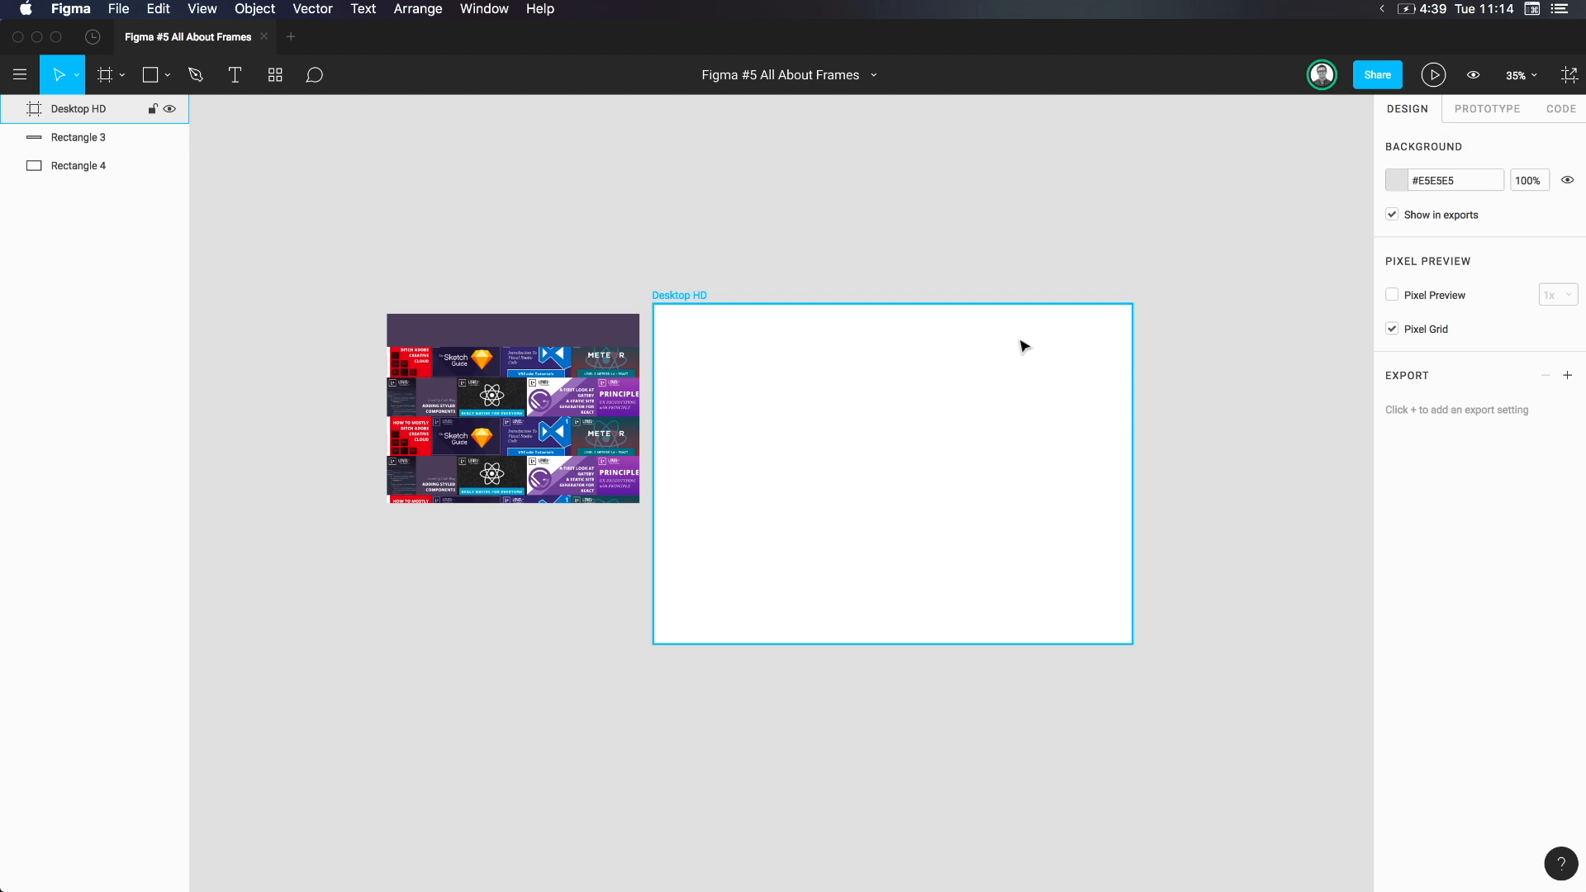
mouse_move(760, 580)
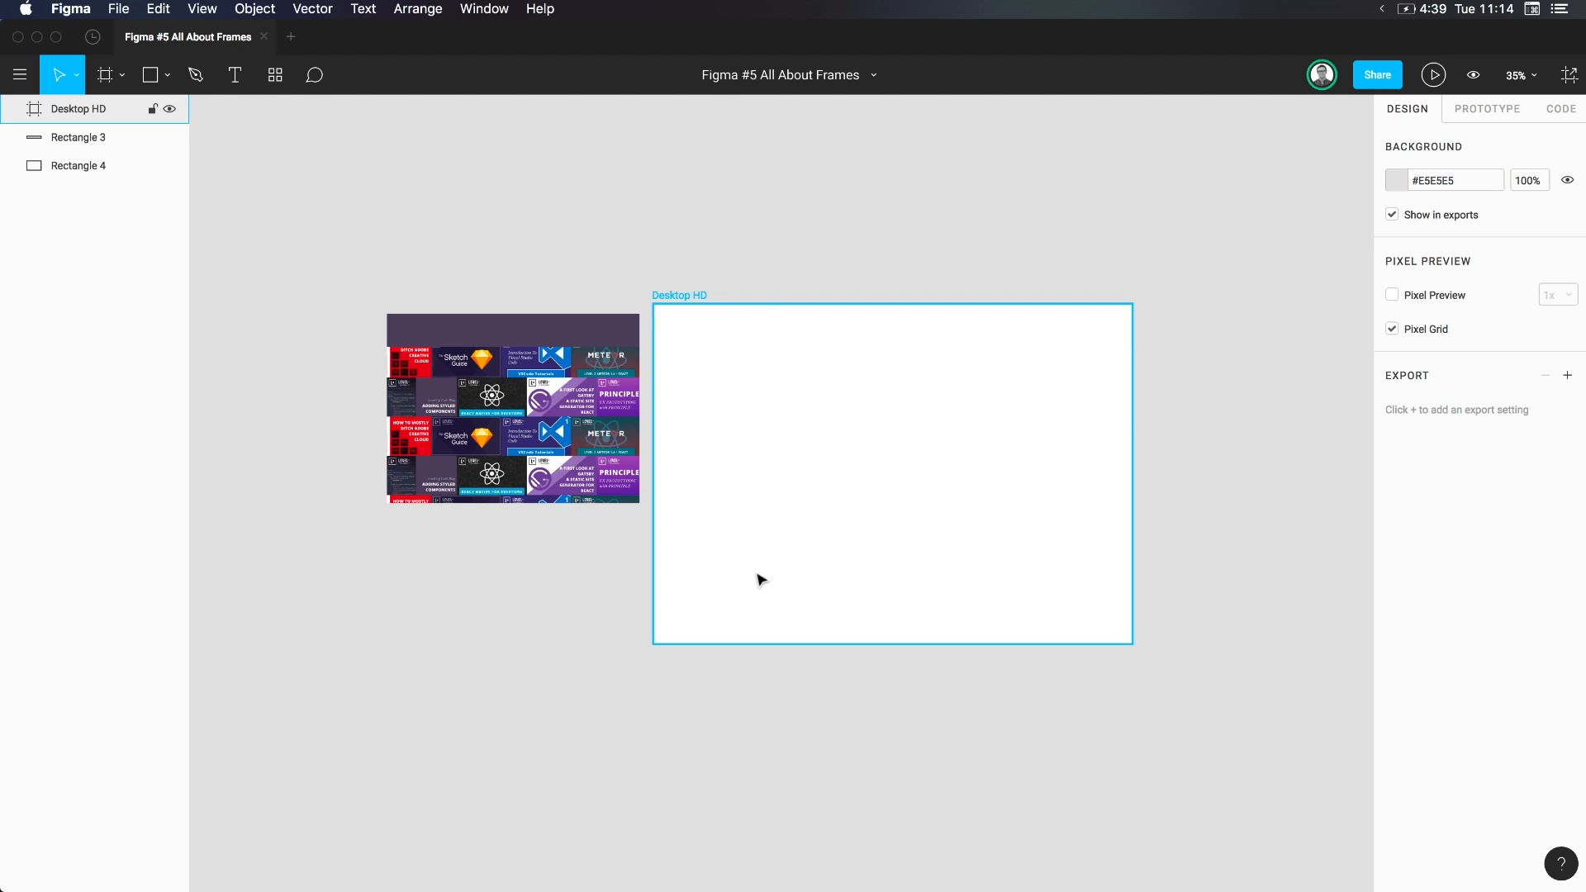
left_click(565, 576)
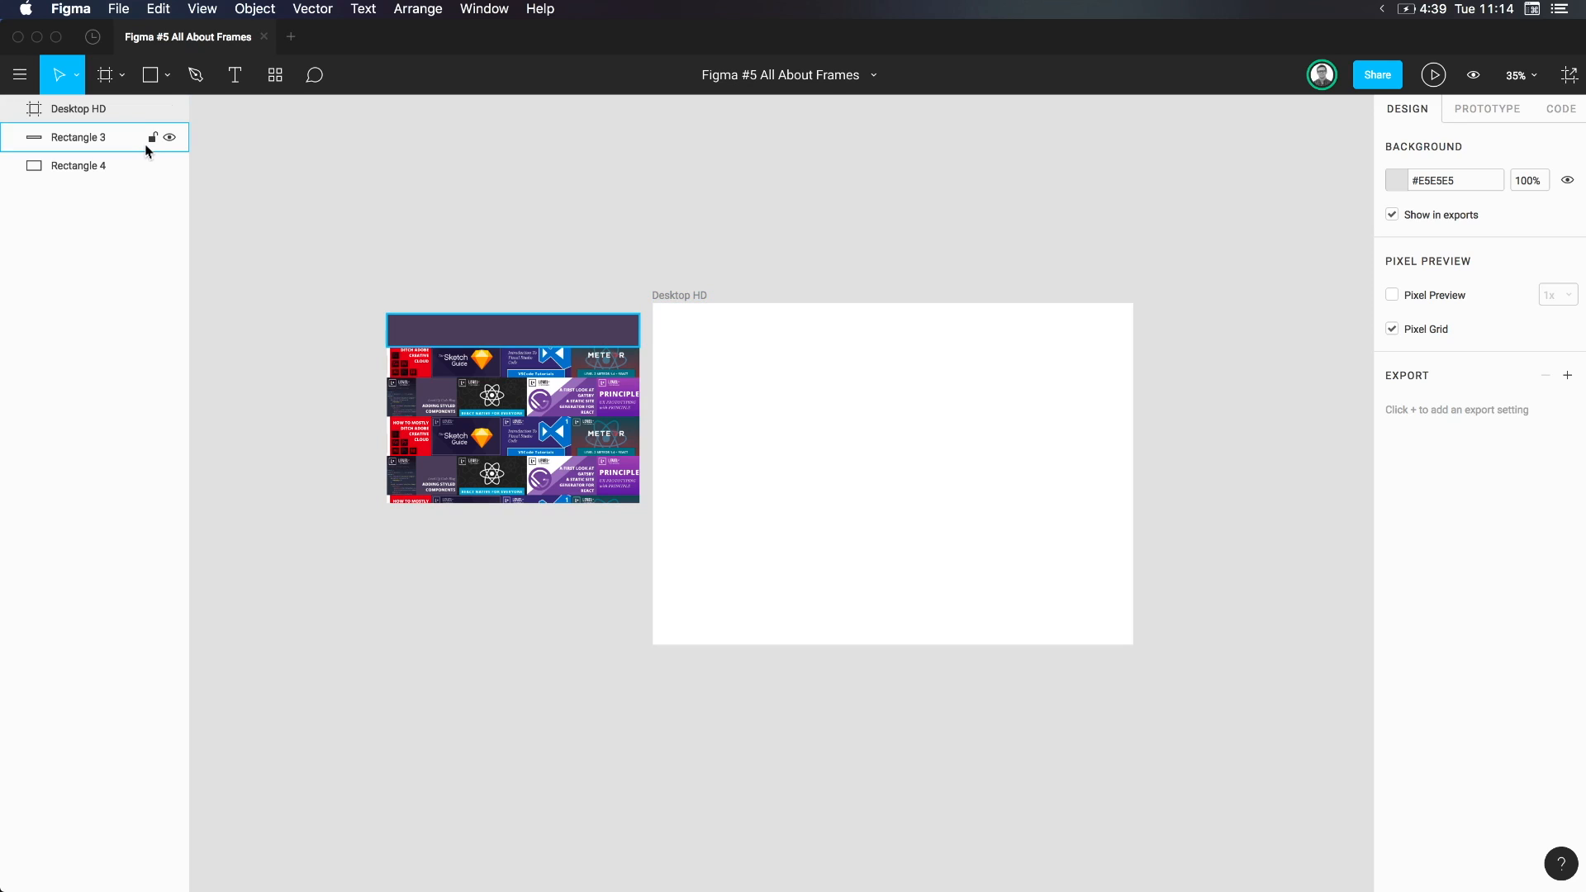
left_click(78, 109)
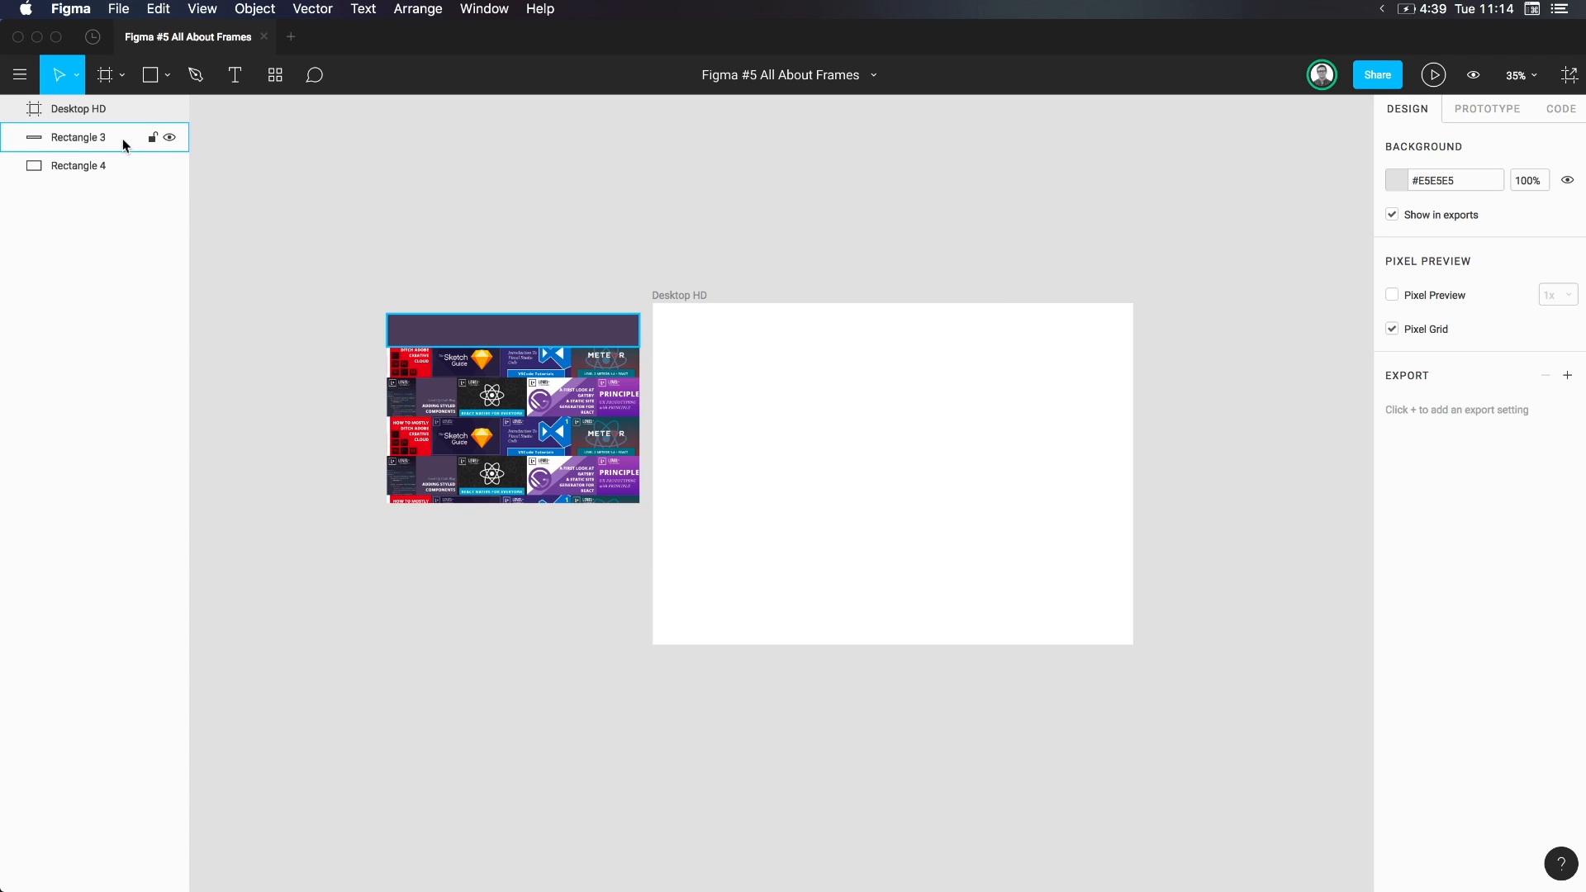
mouse_move(101, 139)
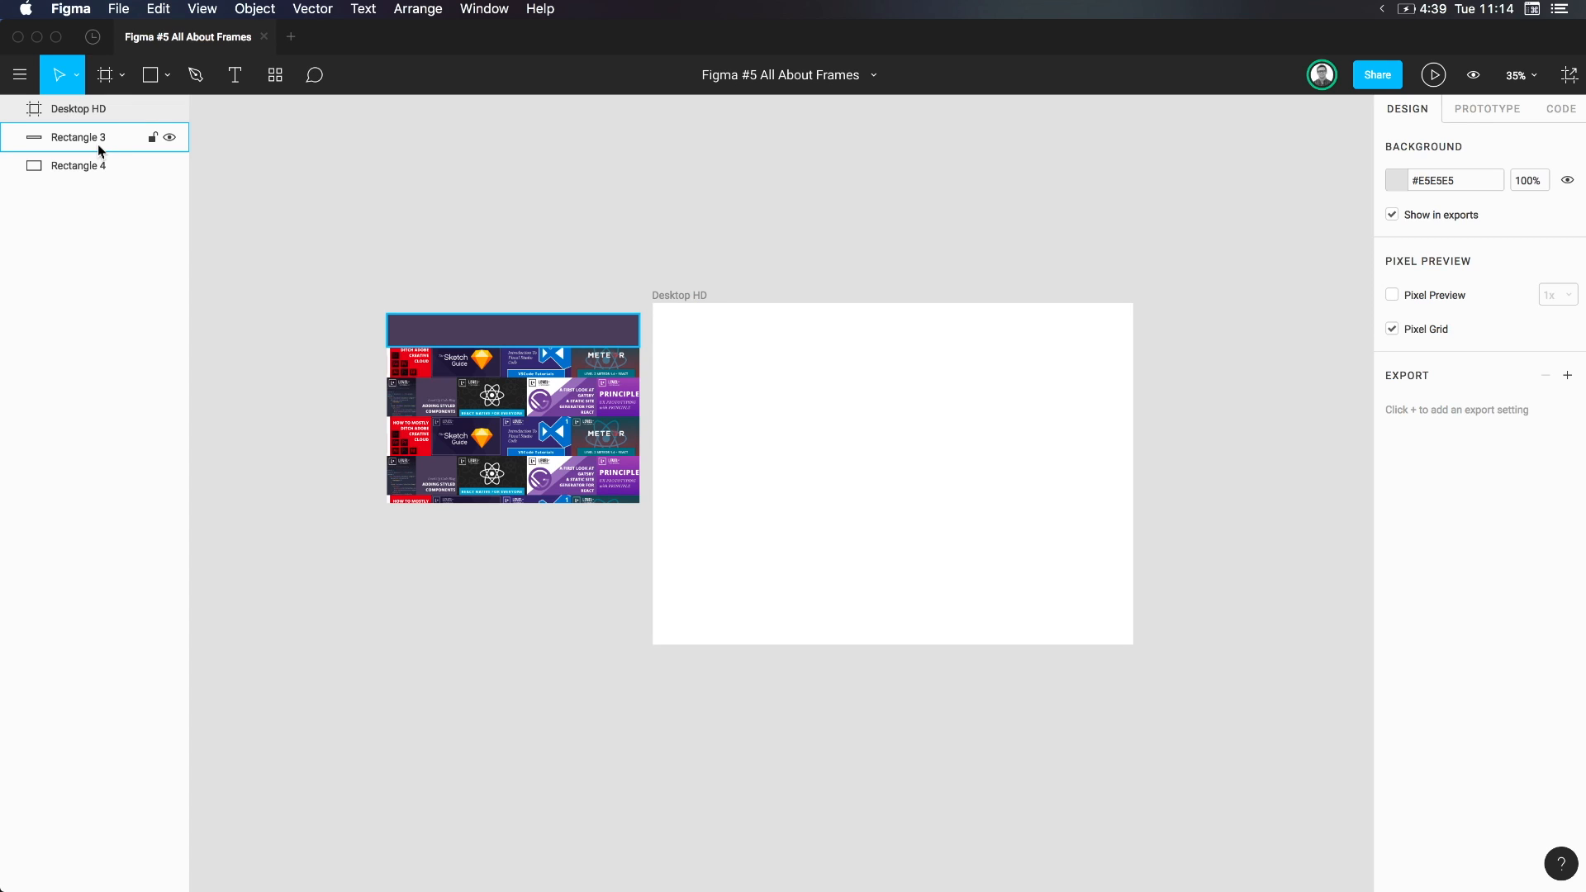
left_click(79, 165)
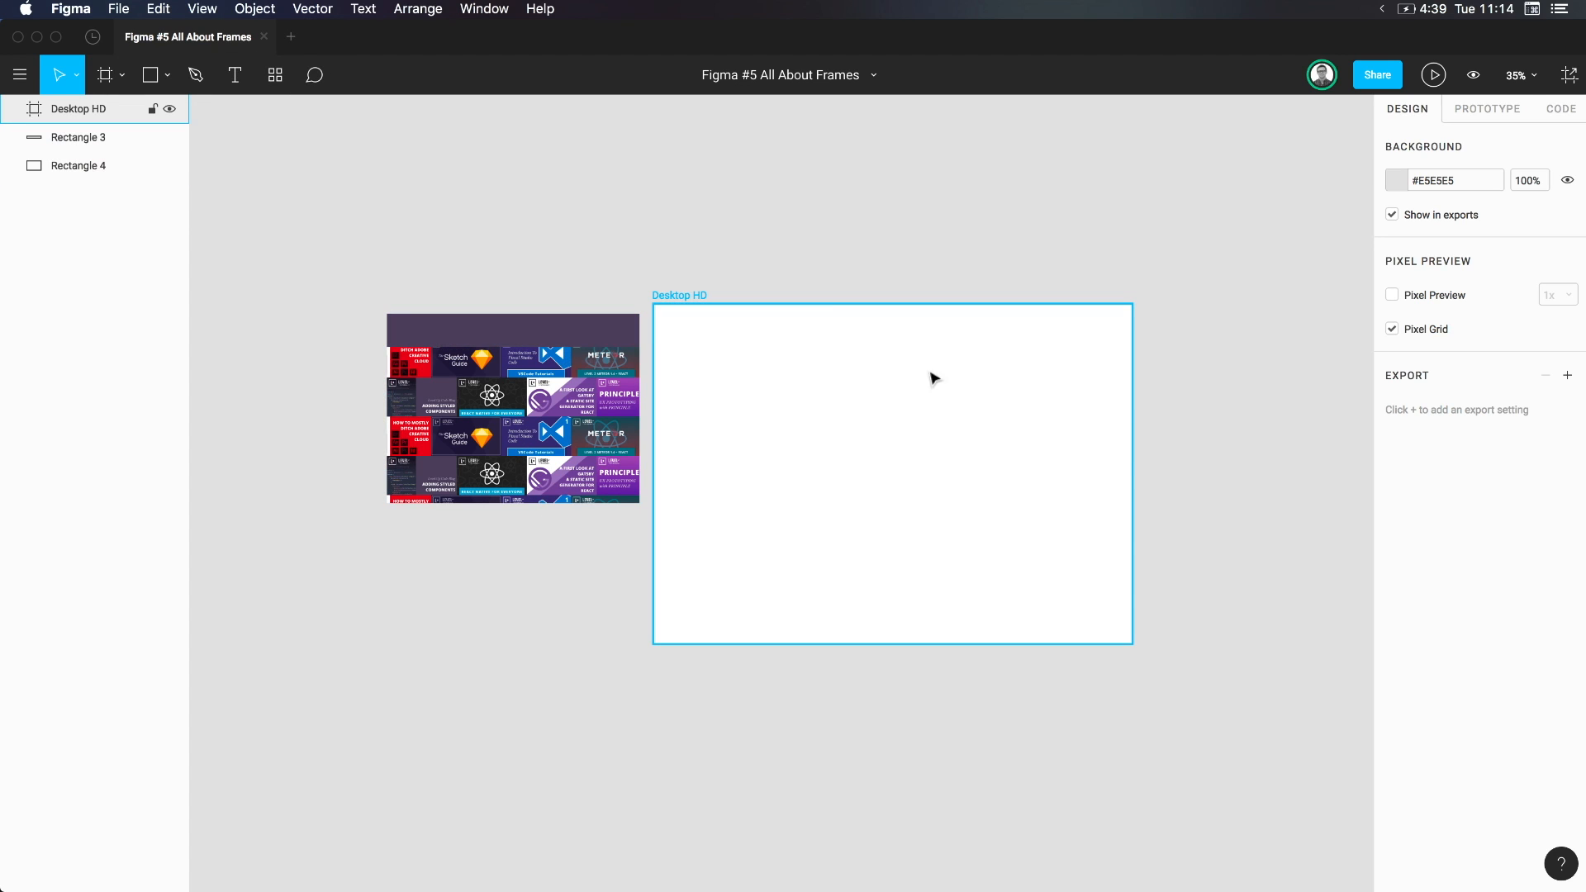
mouse_move(860, 533)
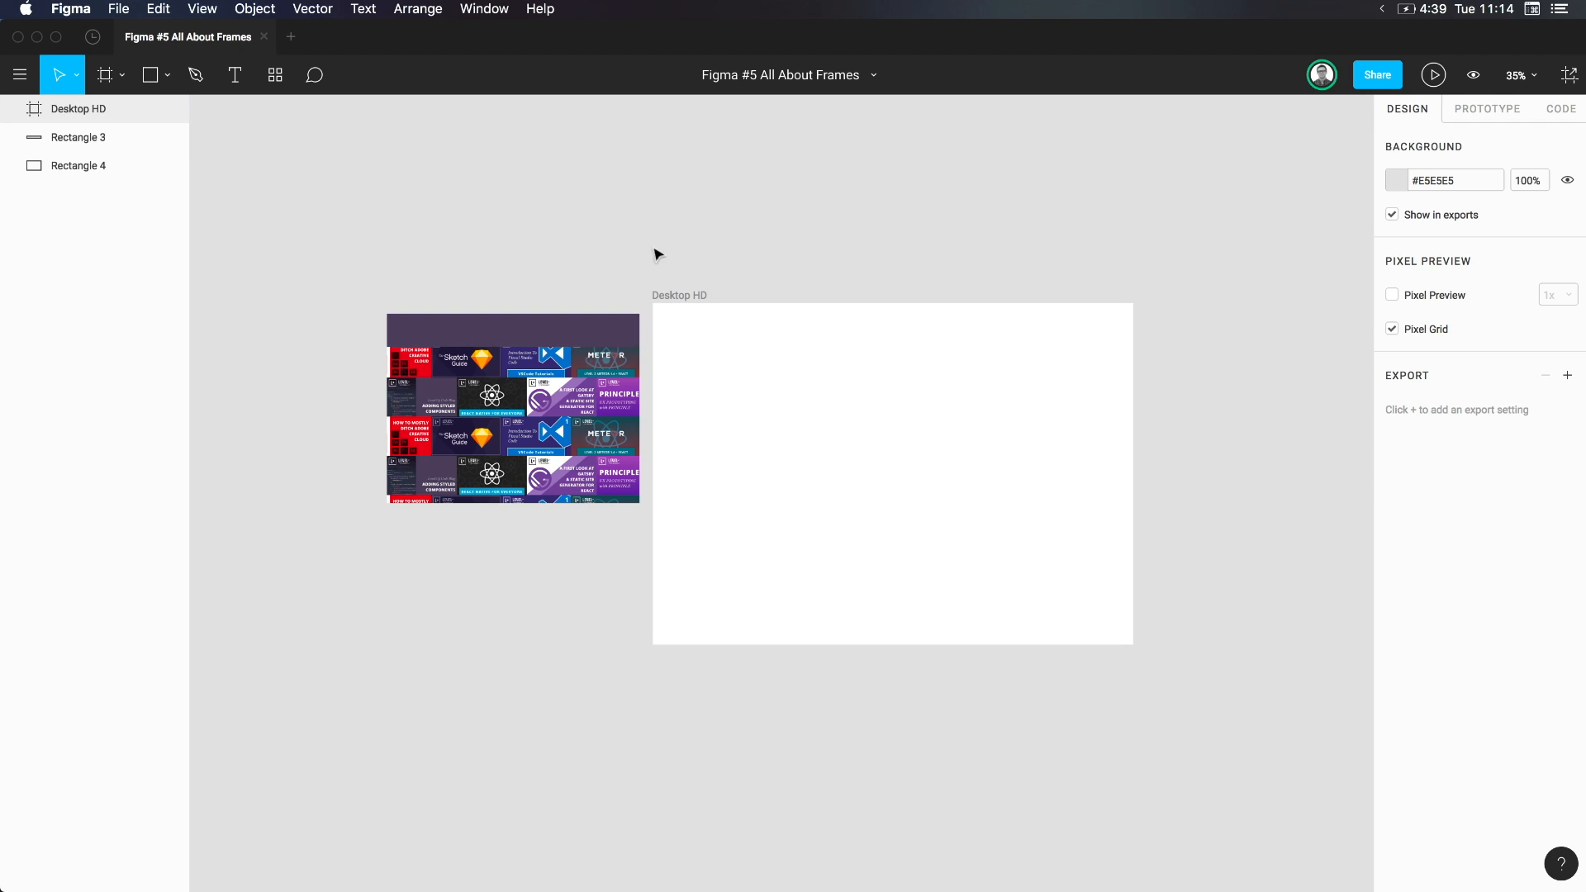
mouse_move(158, 302)
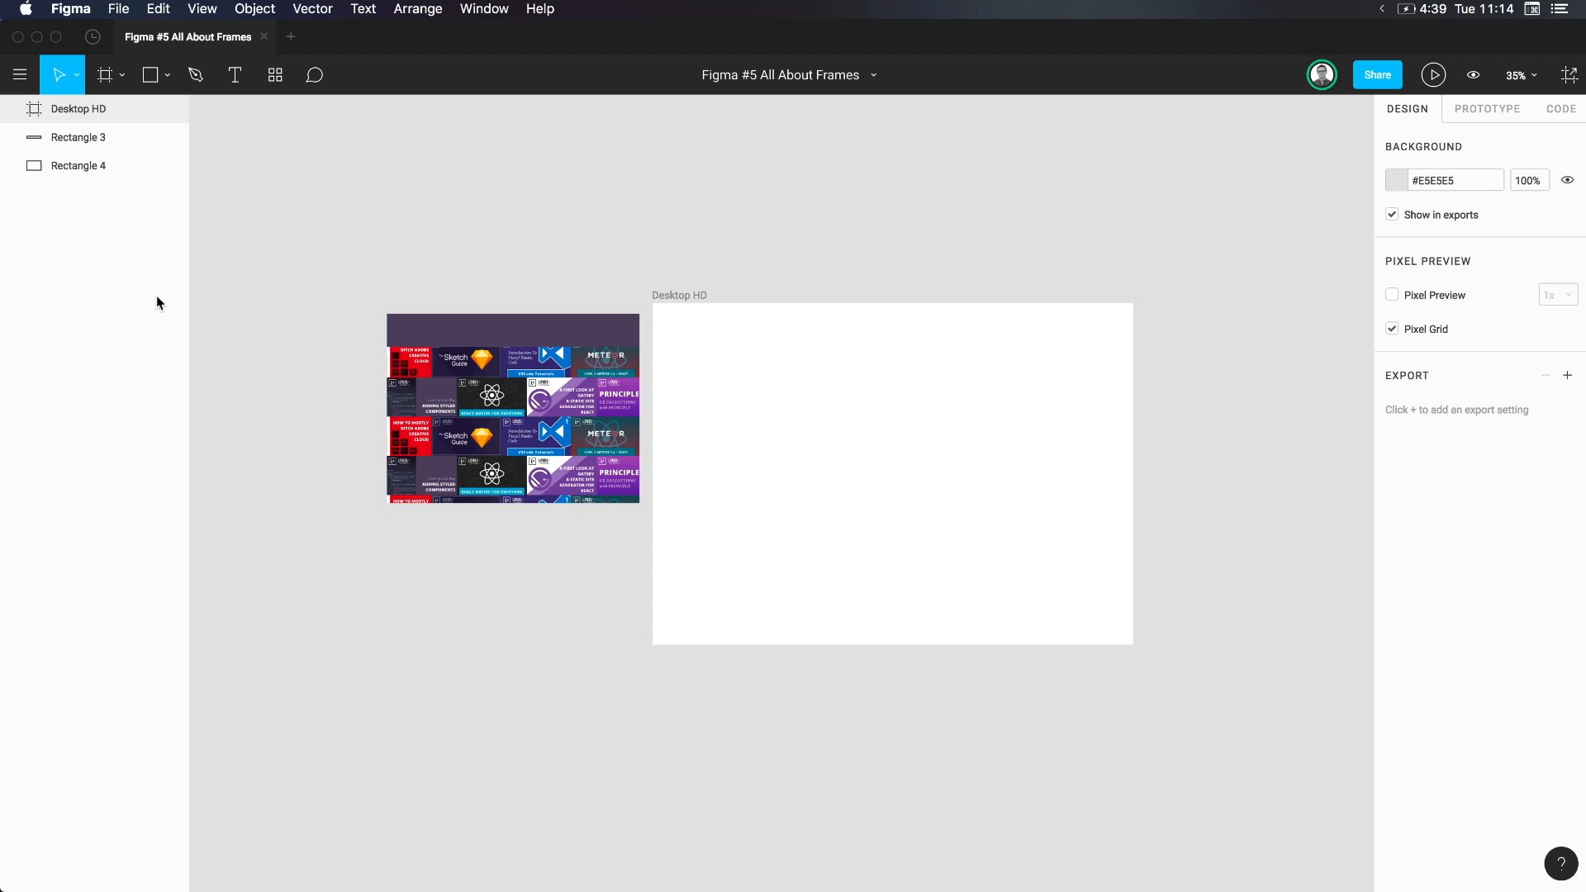
mouse_move(294, 283)
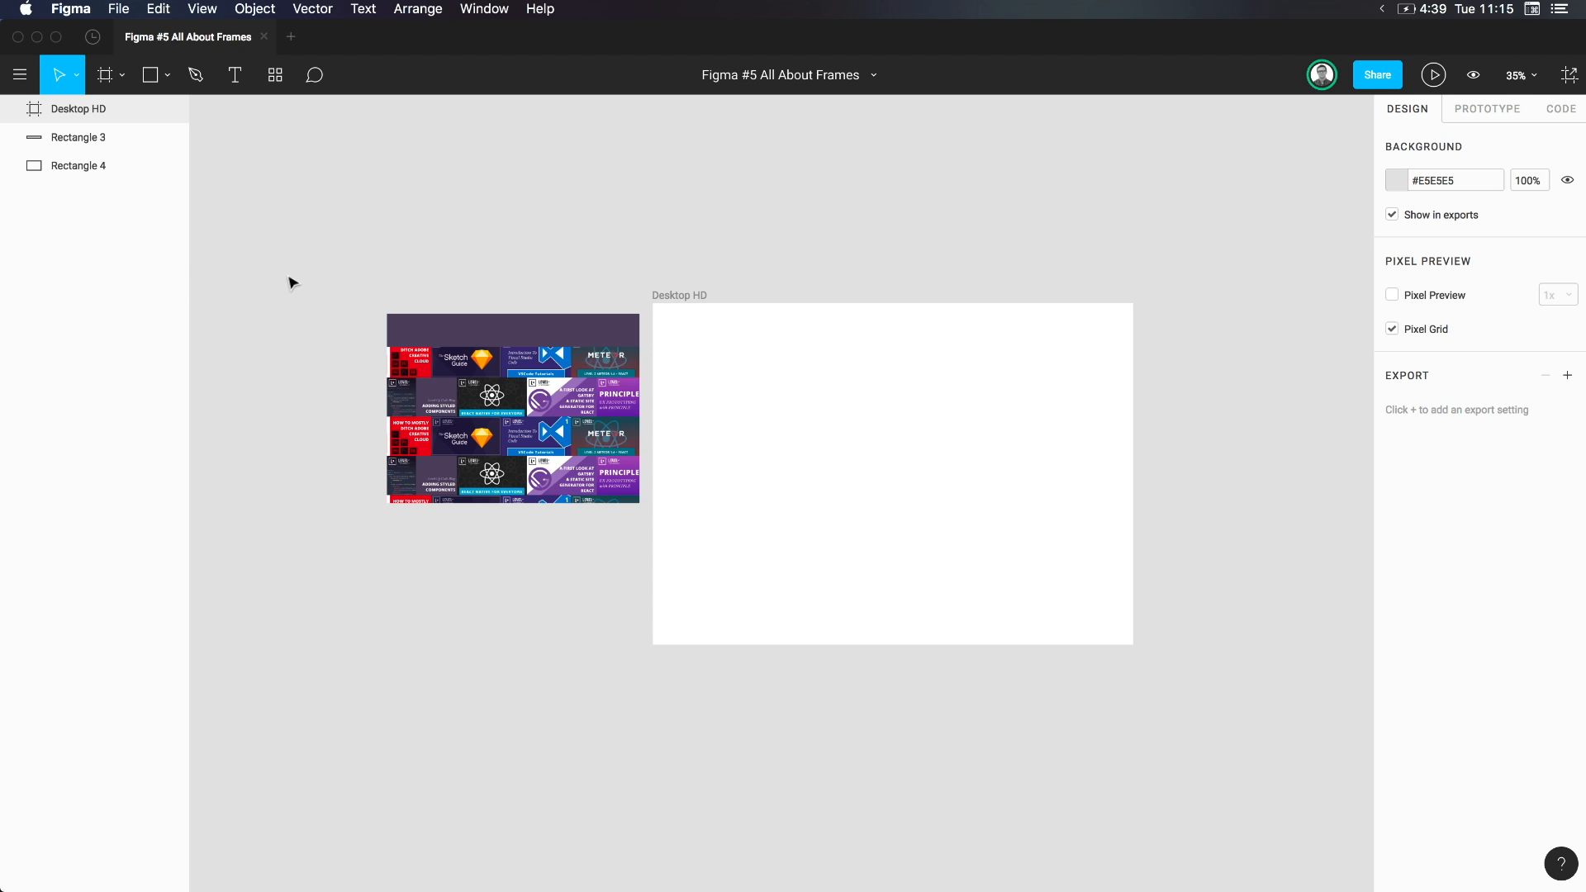
mouse_move(354, 294)
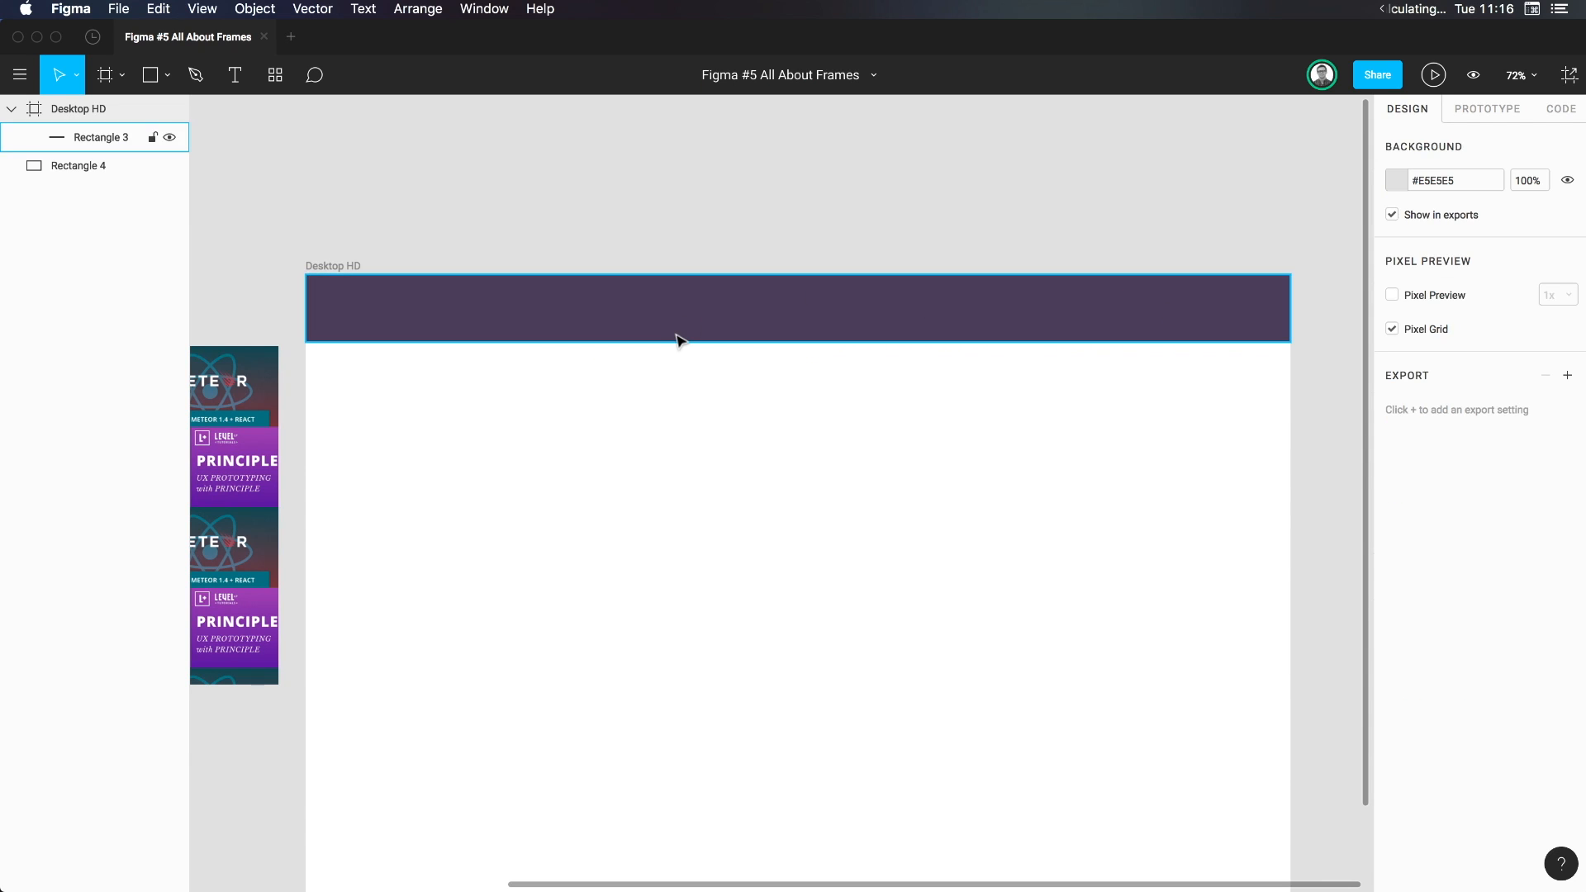
Place the tiled thumbnail image inside Desktop HD at X 0 beneath the purple header
left_click(79, 165)
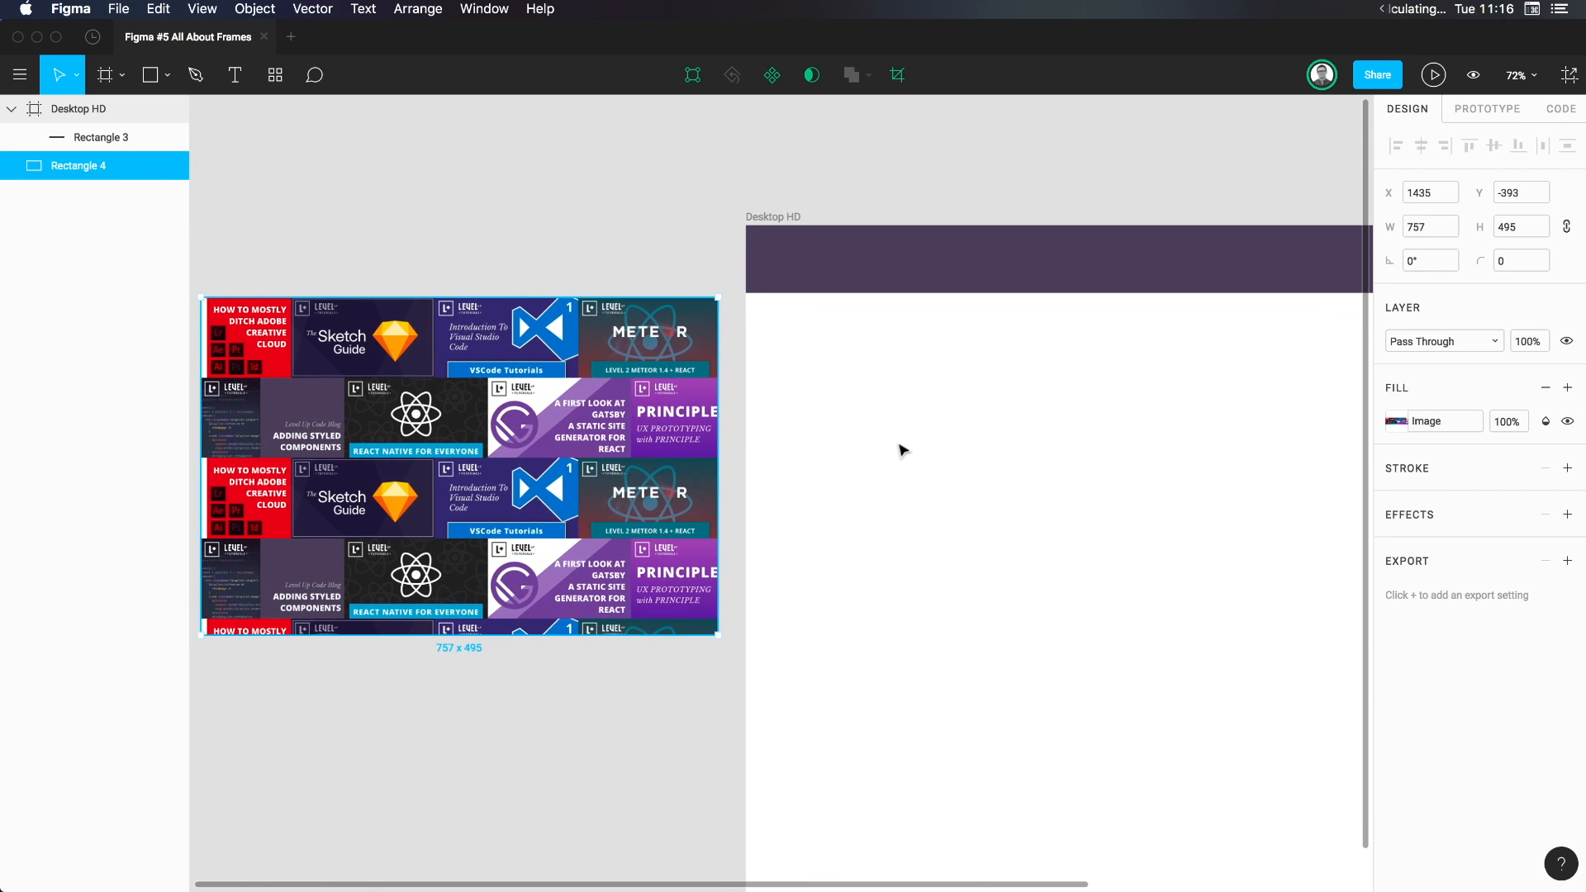
mouse_move(33, 176)
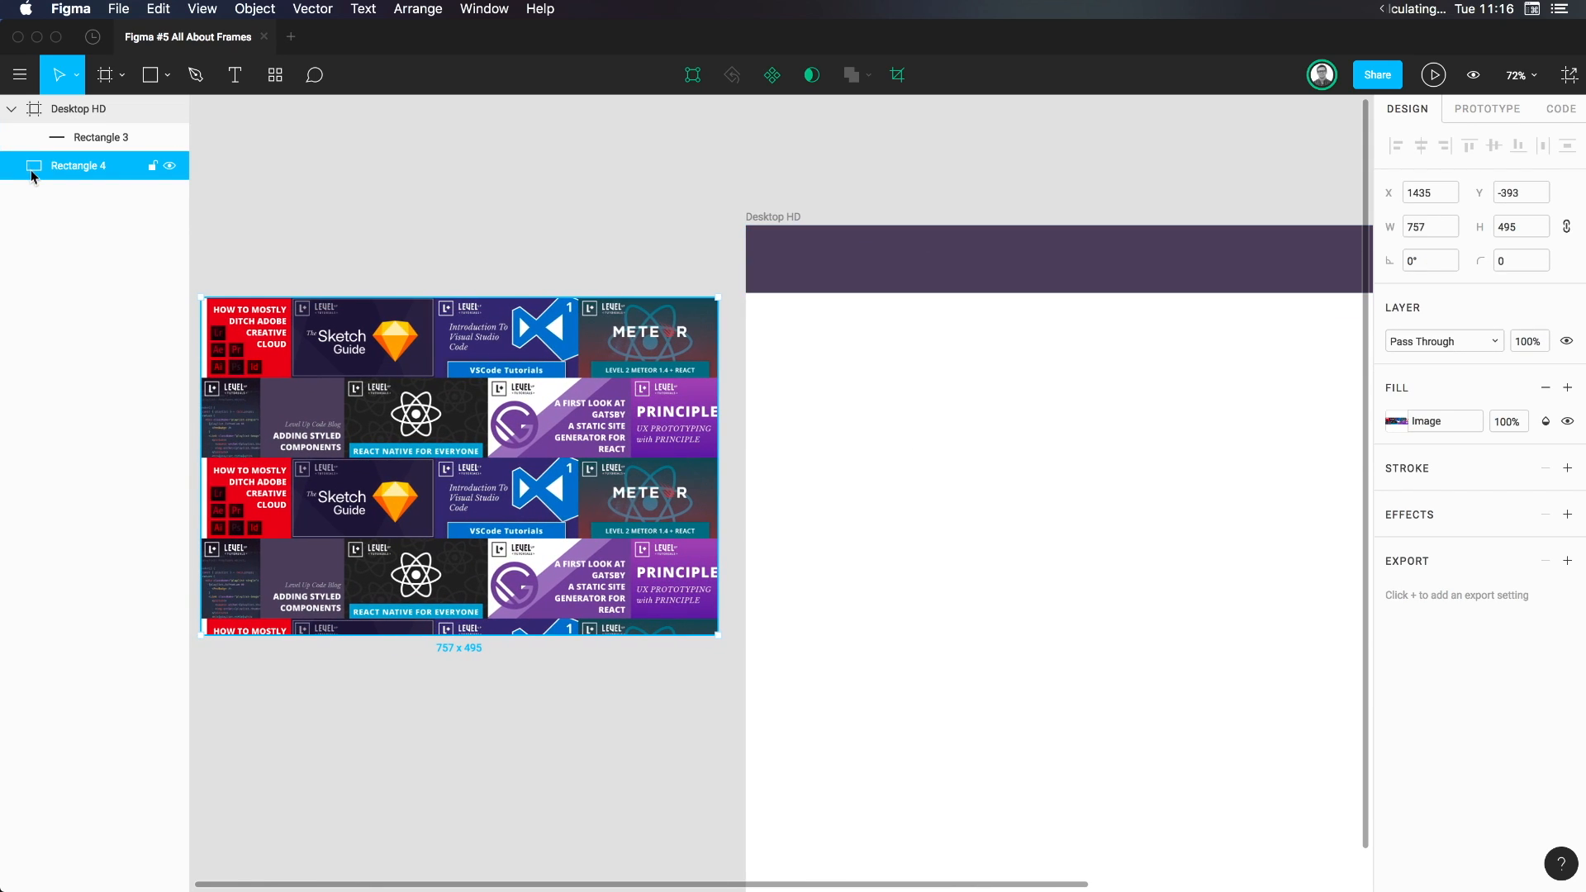
mouse_move(61, 178)
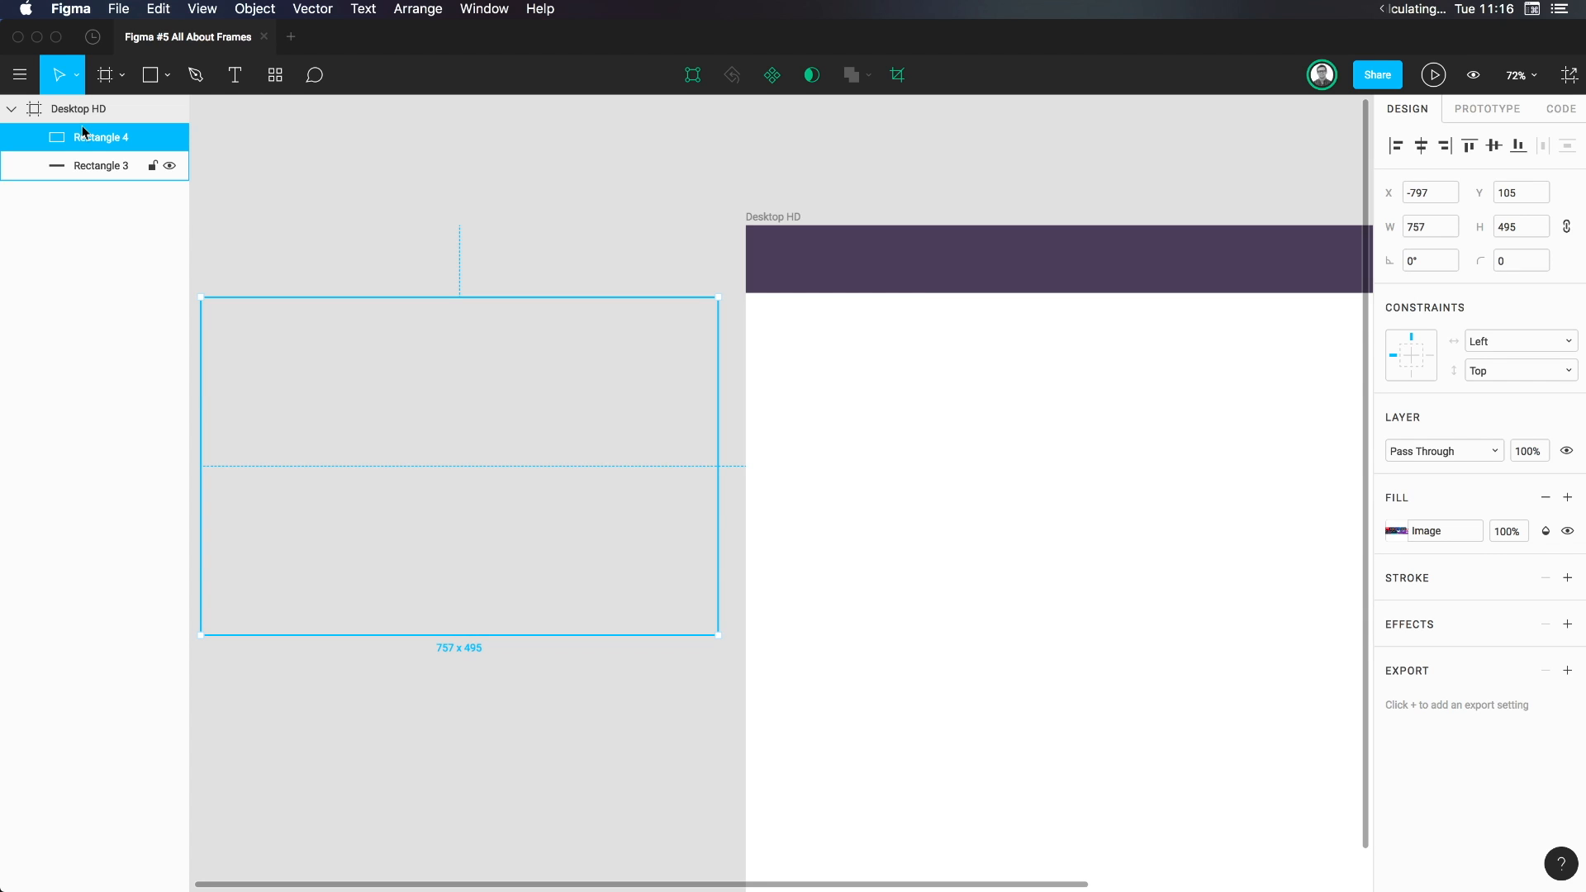
mouse_move(603, 398)
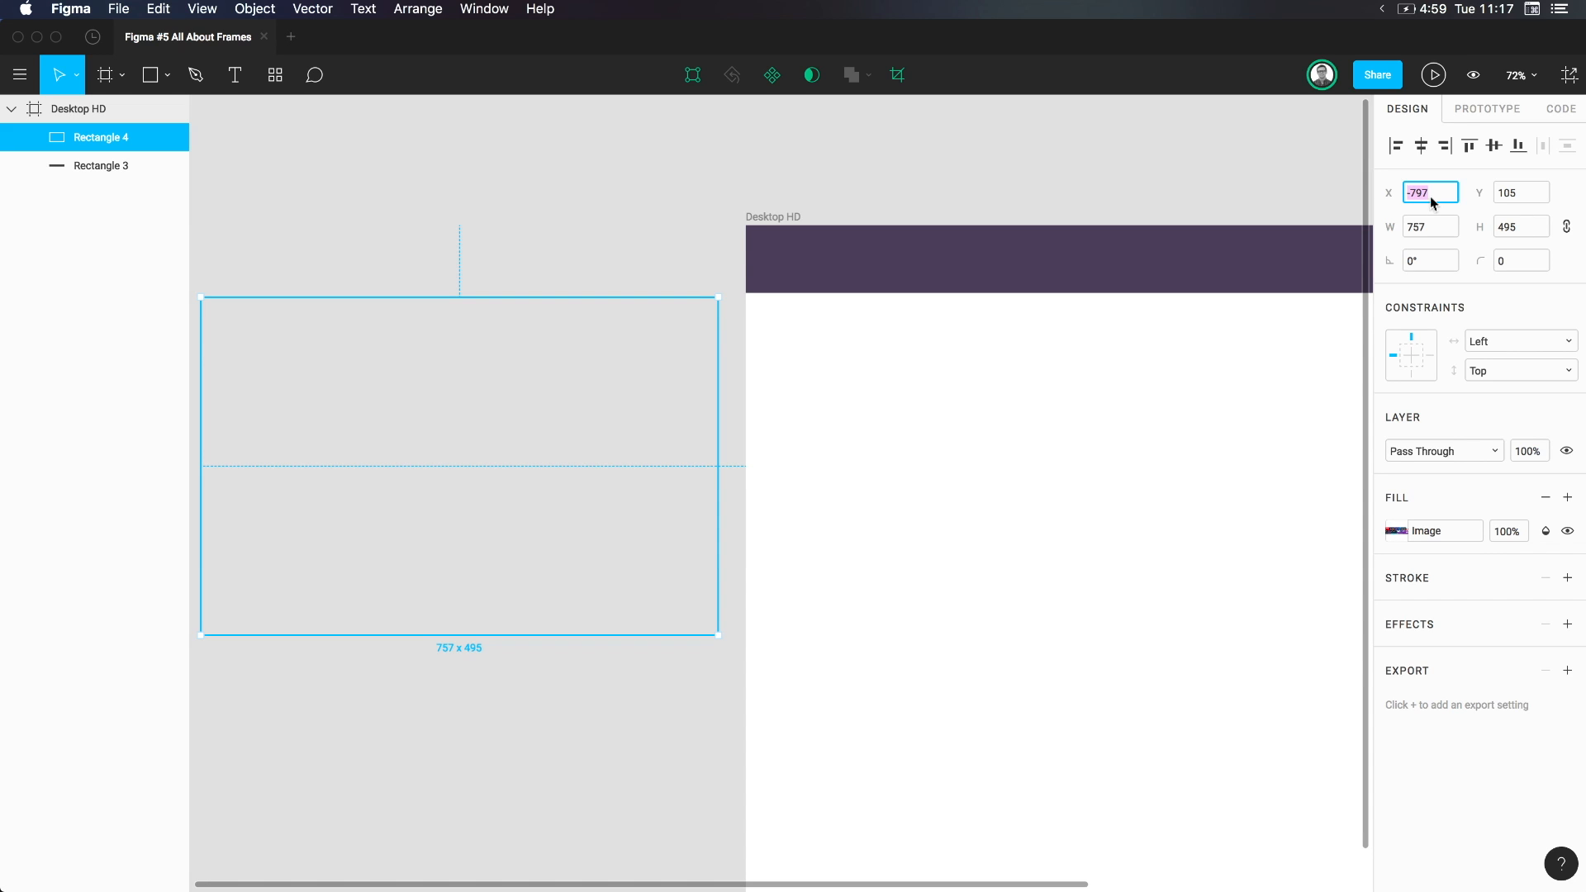
type("0")
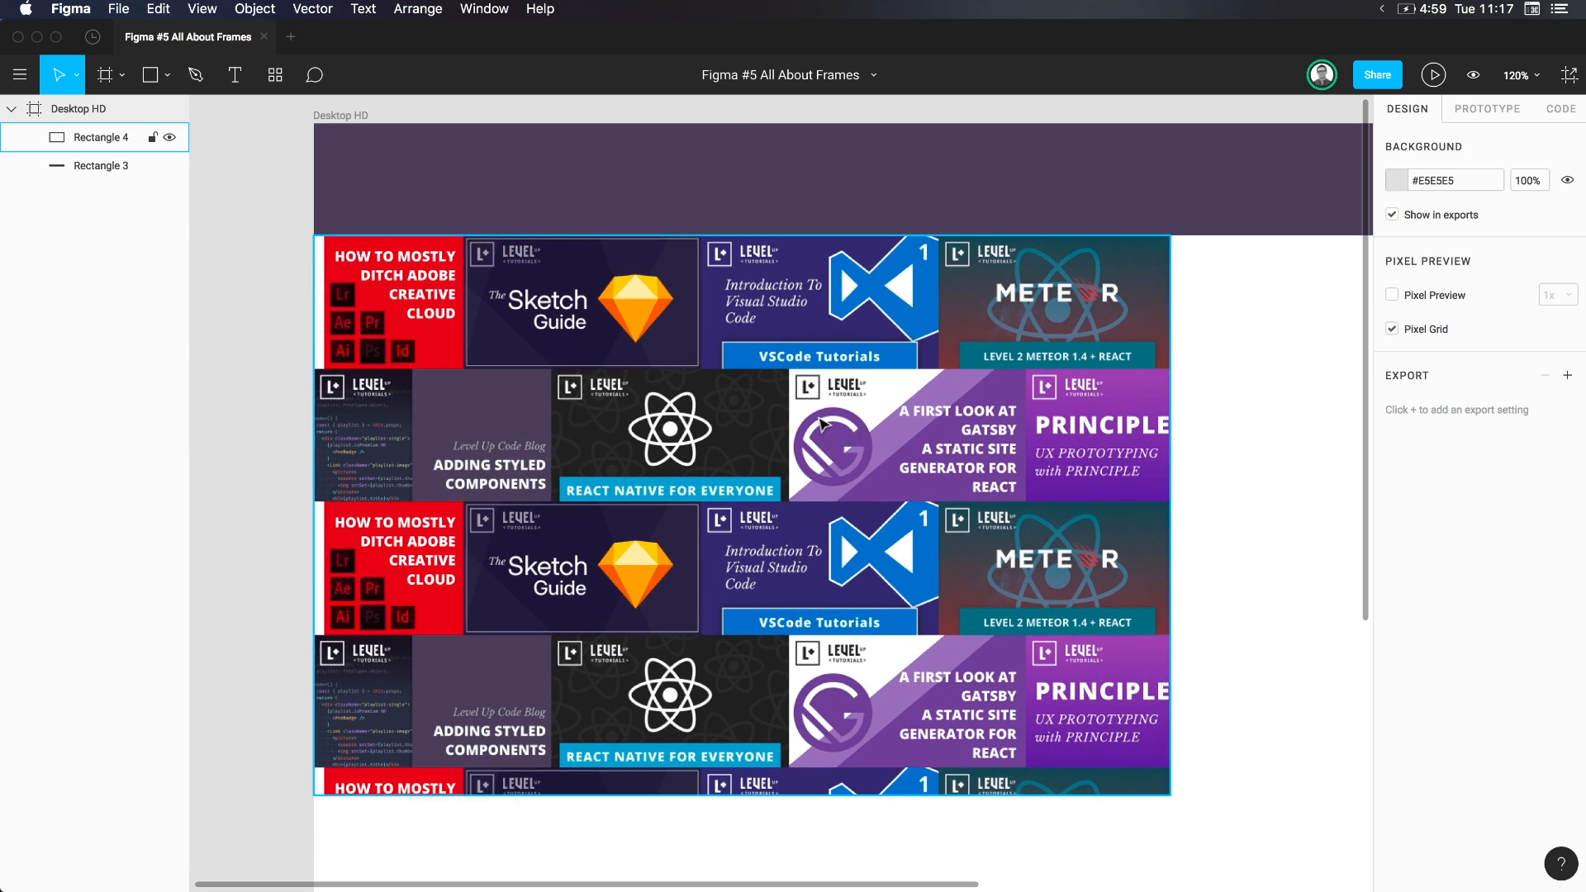
mouse_move(1110, 596)
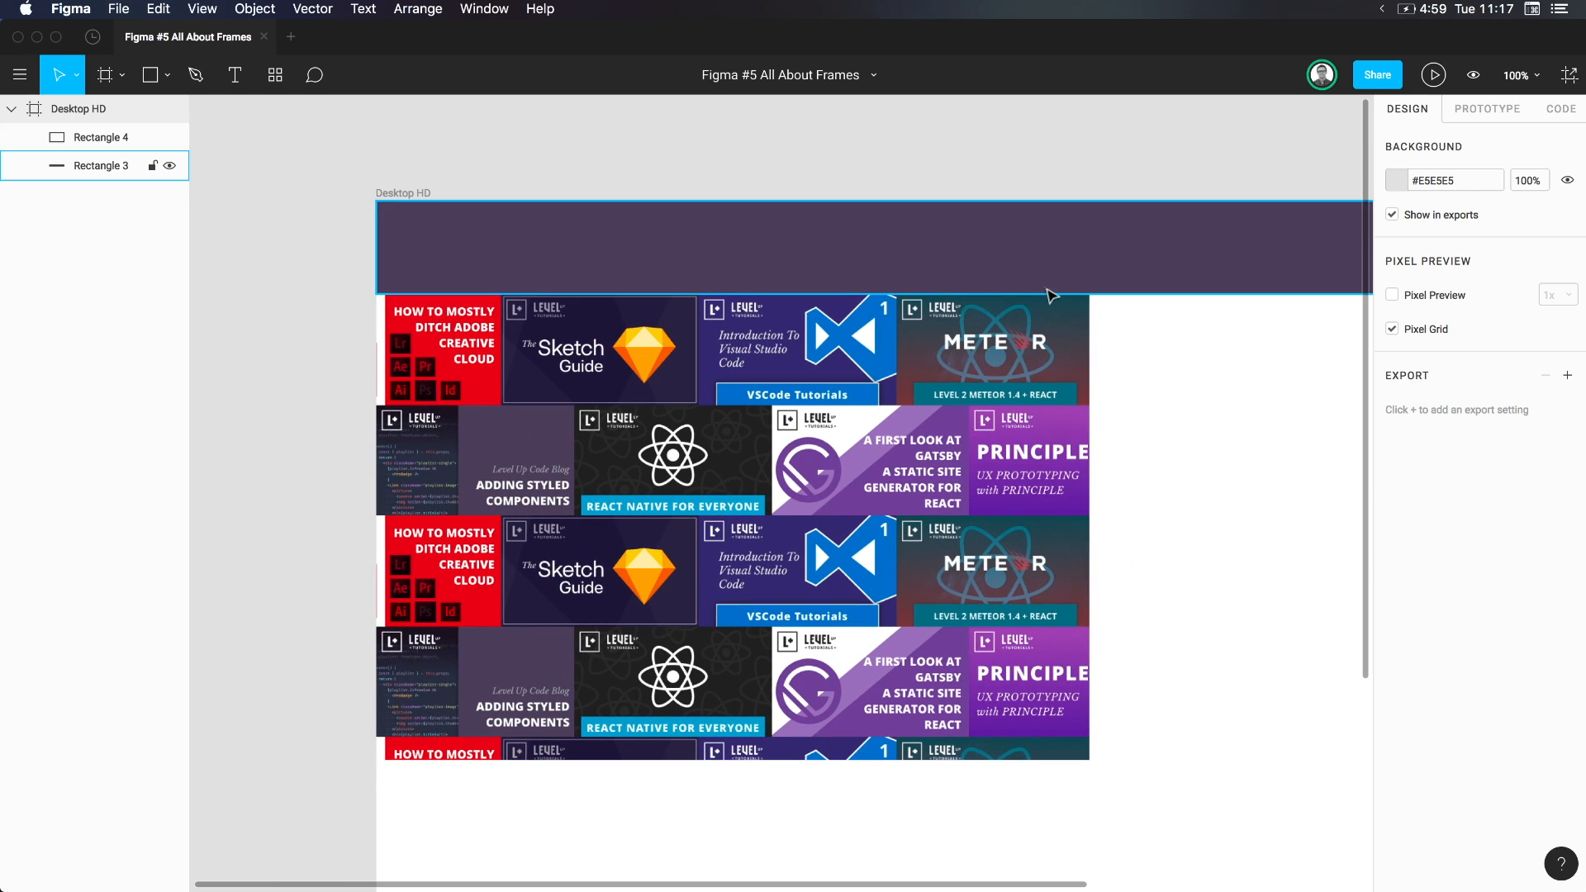
Stretch the tiled thumbnail image to 1440×434 at X 0, Y 99 under the header
left_click(99, 137)
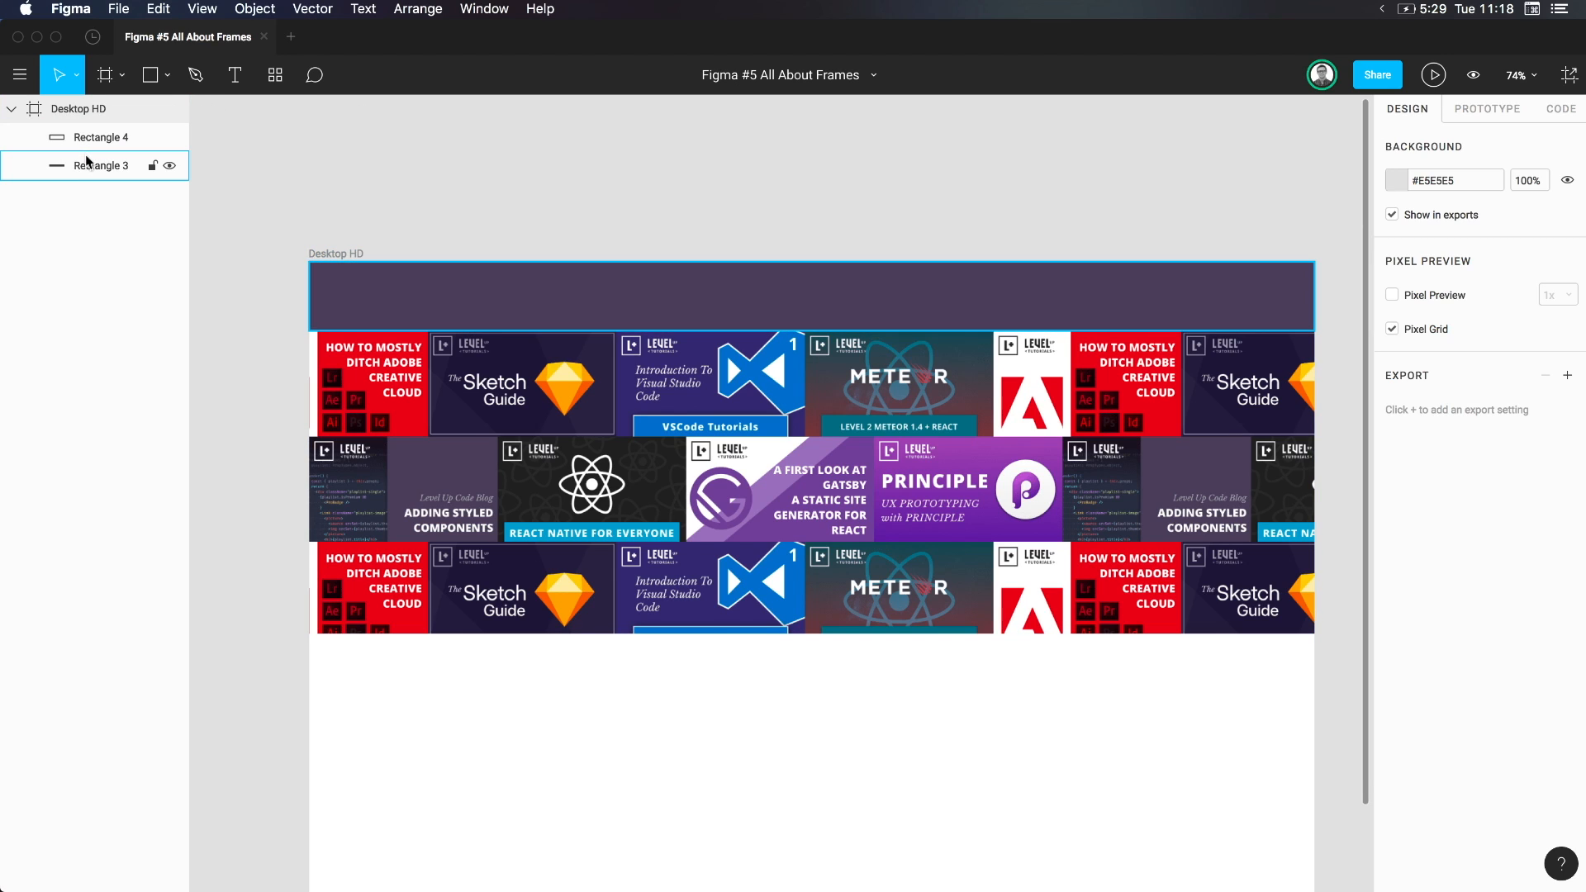
left_click(101, 137)
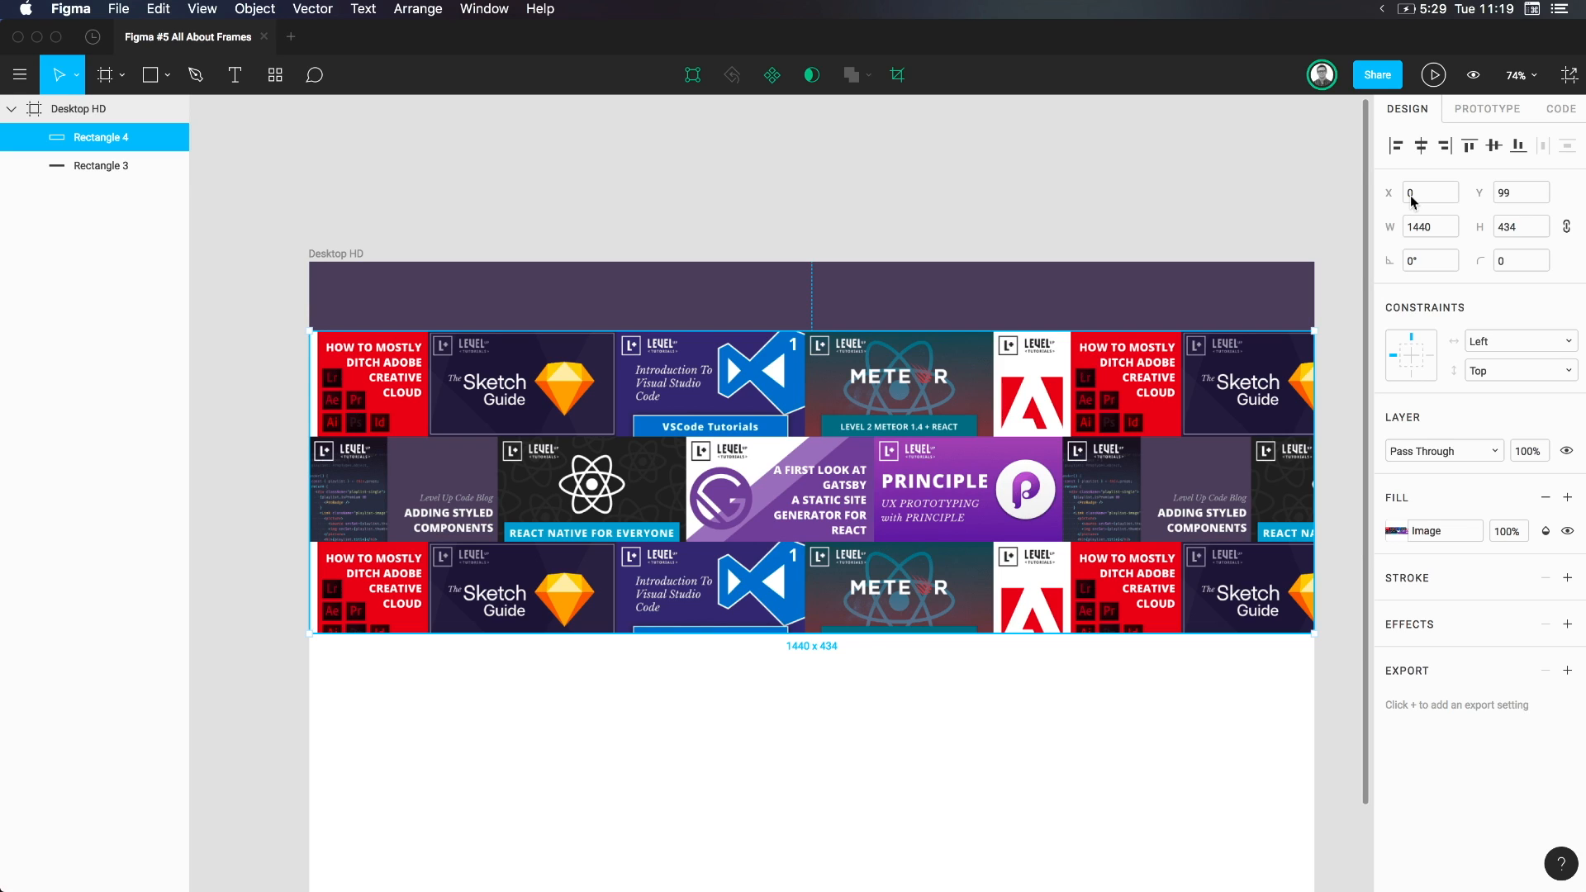
left_click(1428, 191)
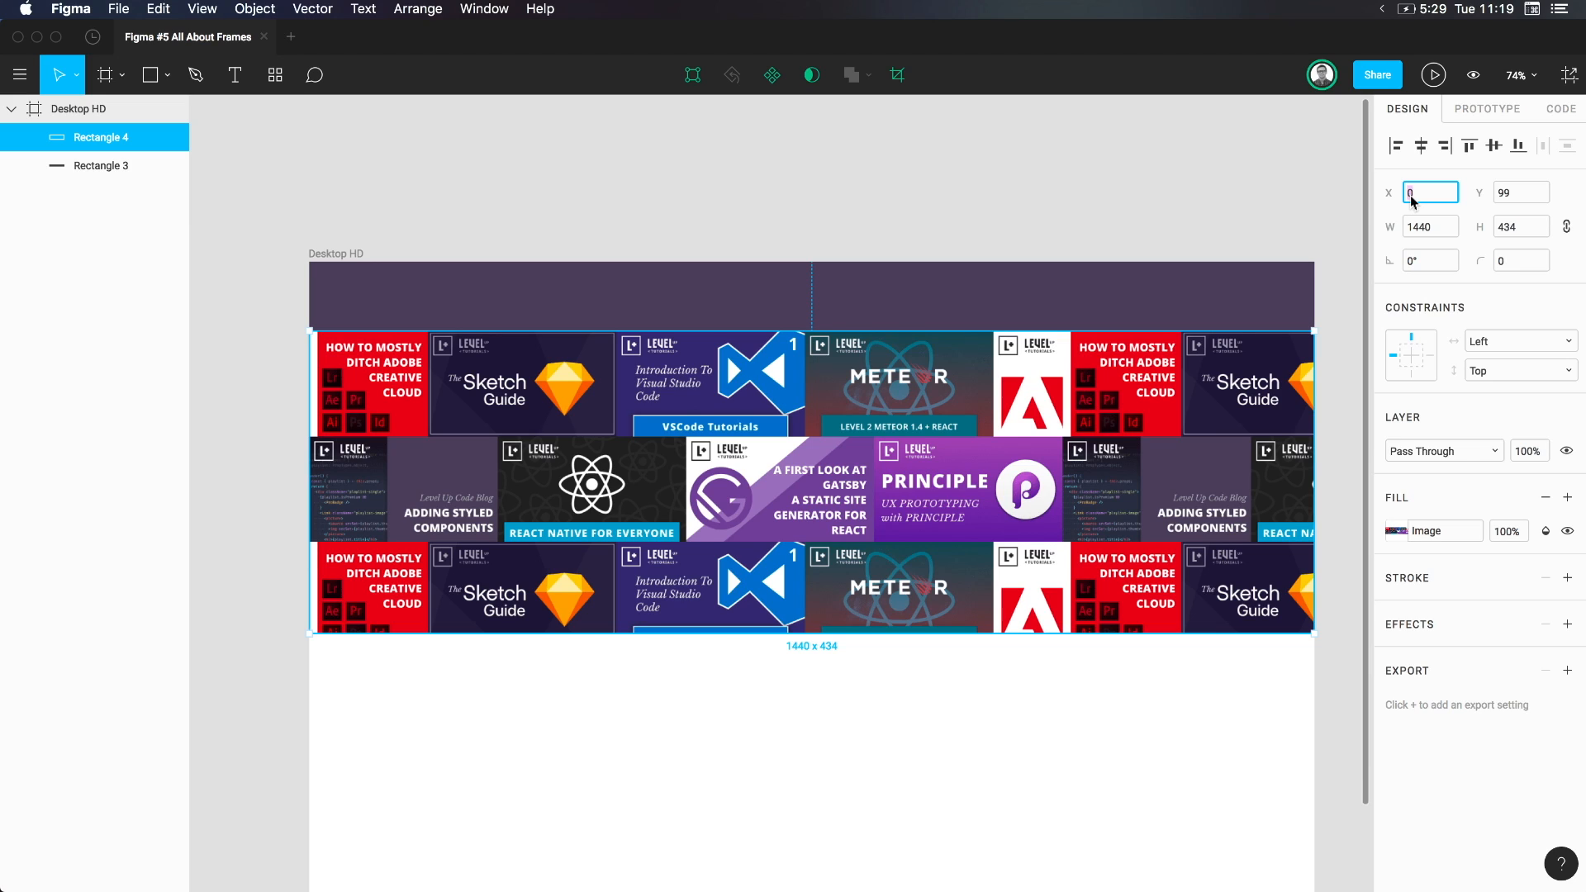
mouse_move(1422, 362)
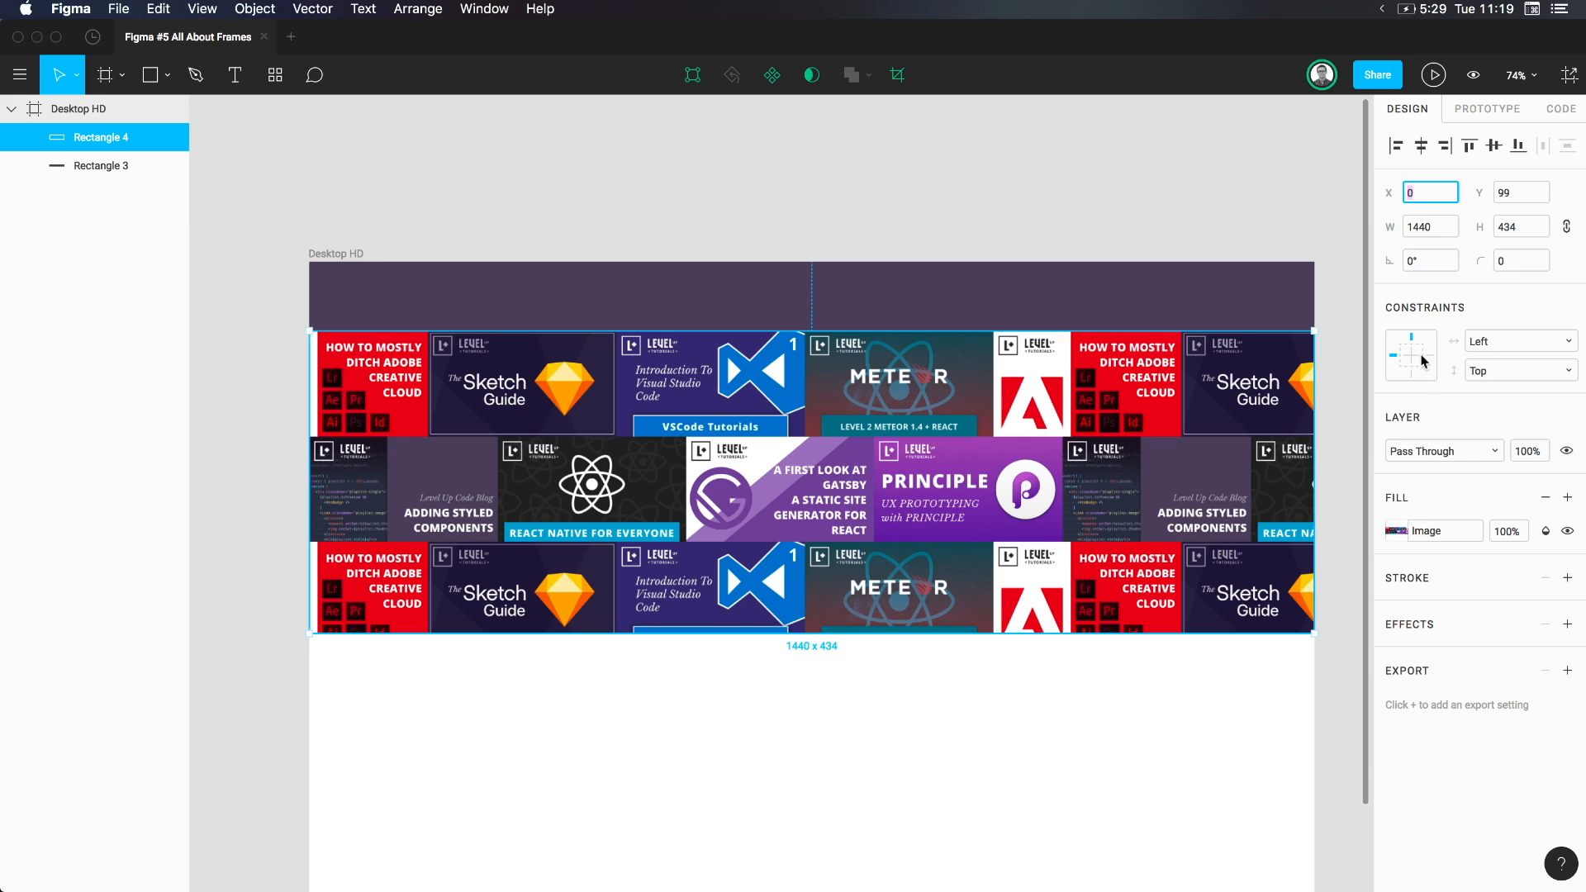
mouse_move(1460, 343)
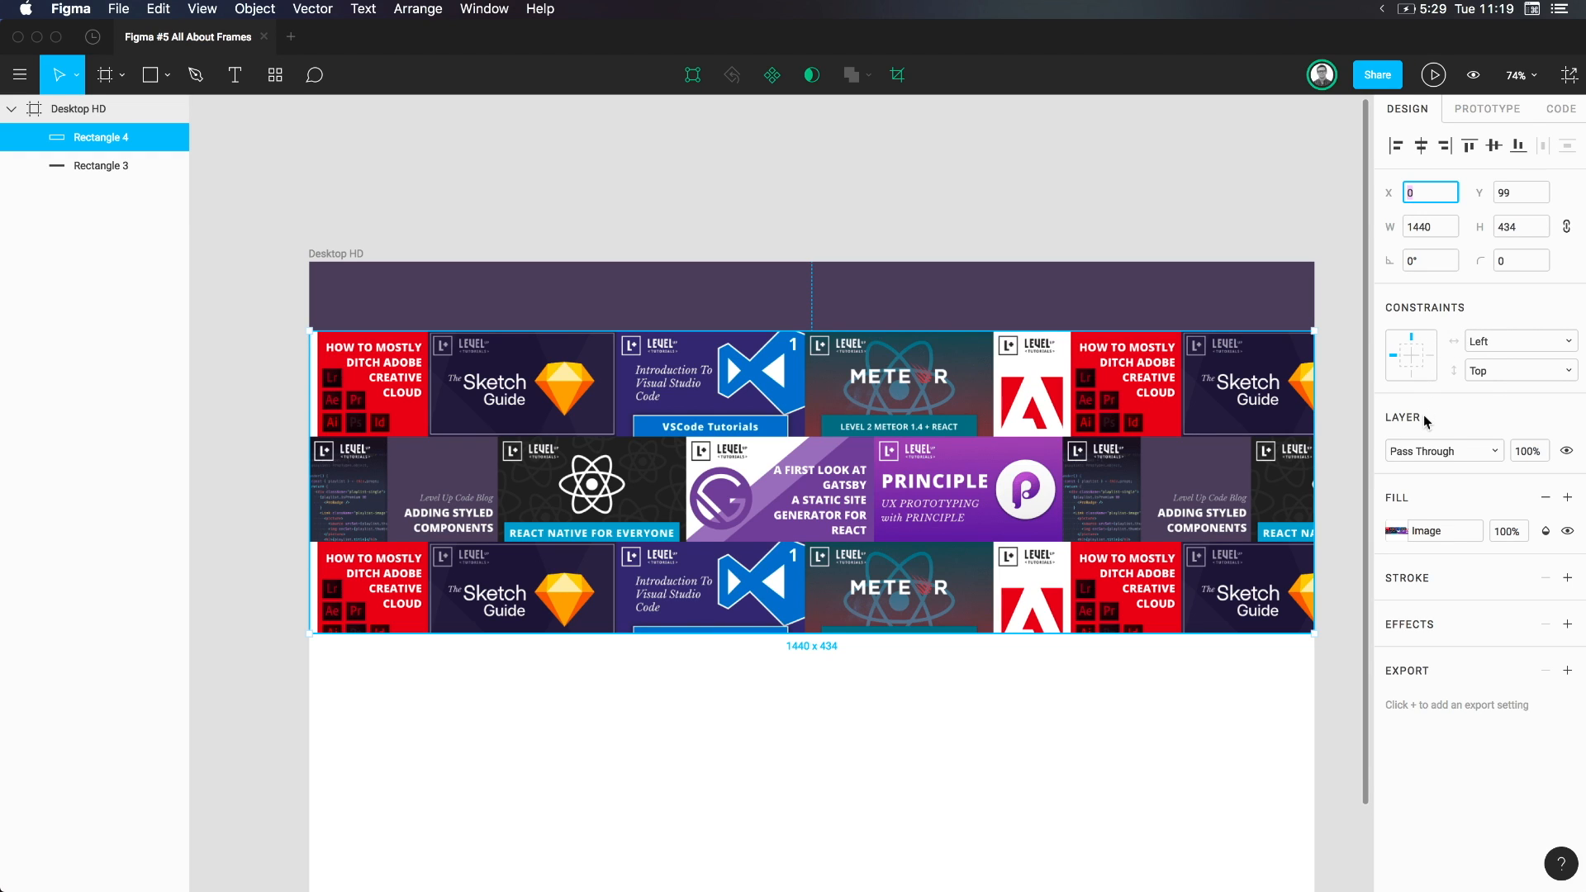
mouse_move(1472, 370)
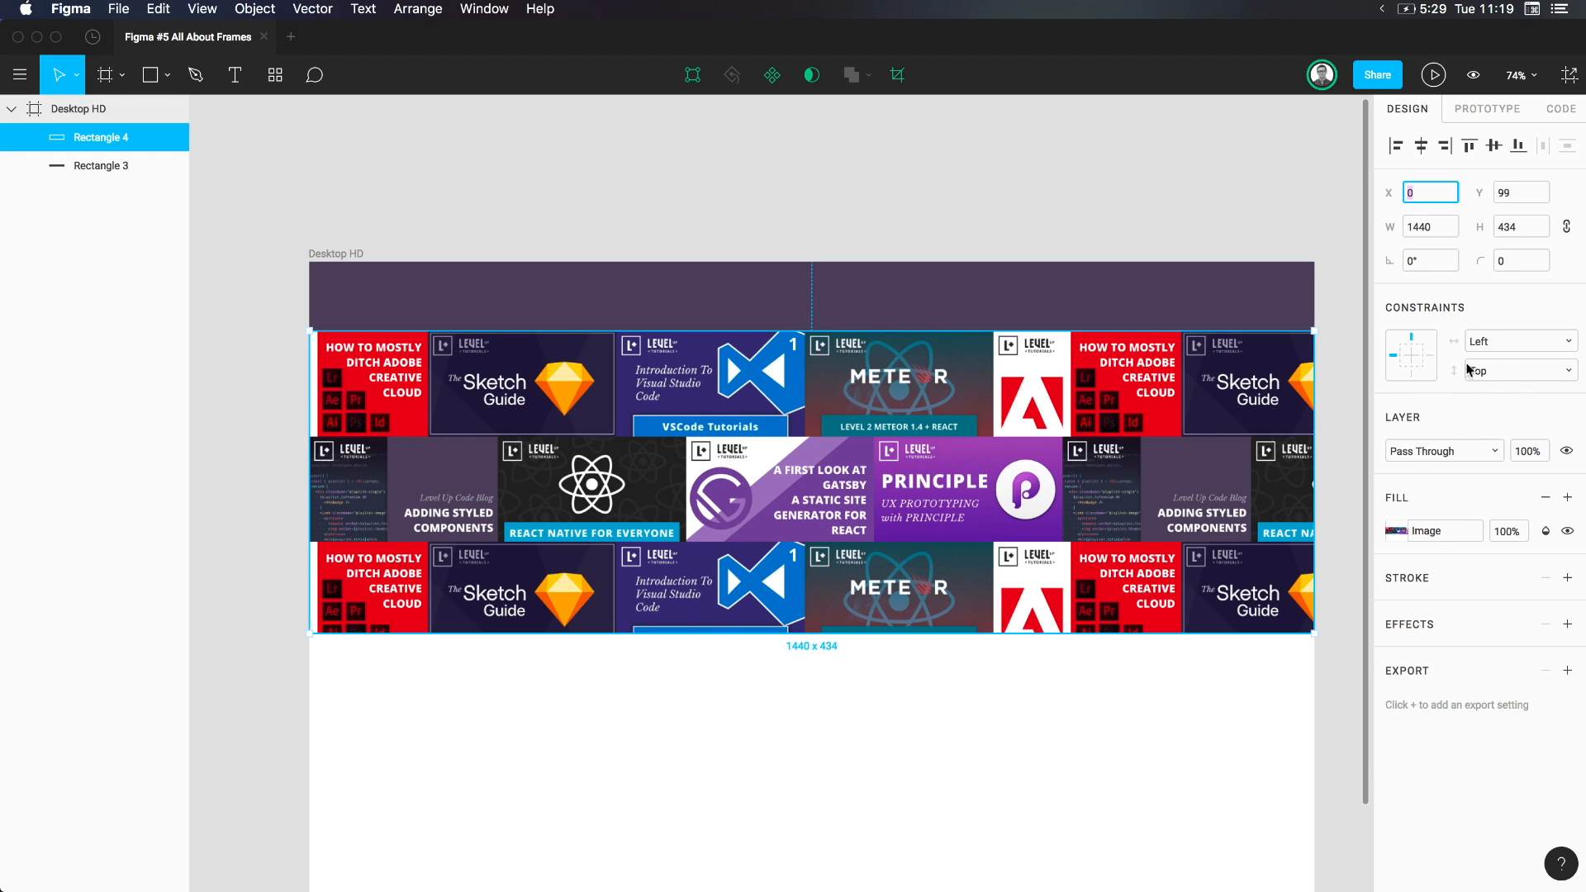
mouse_move(1382, 347)
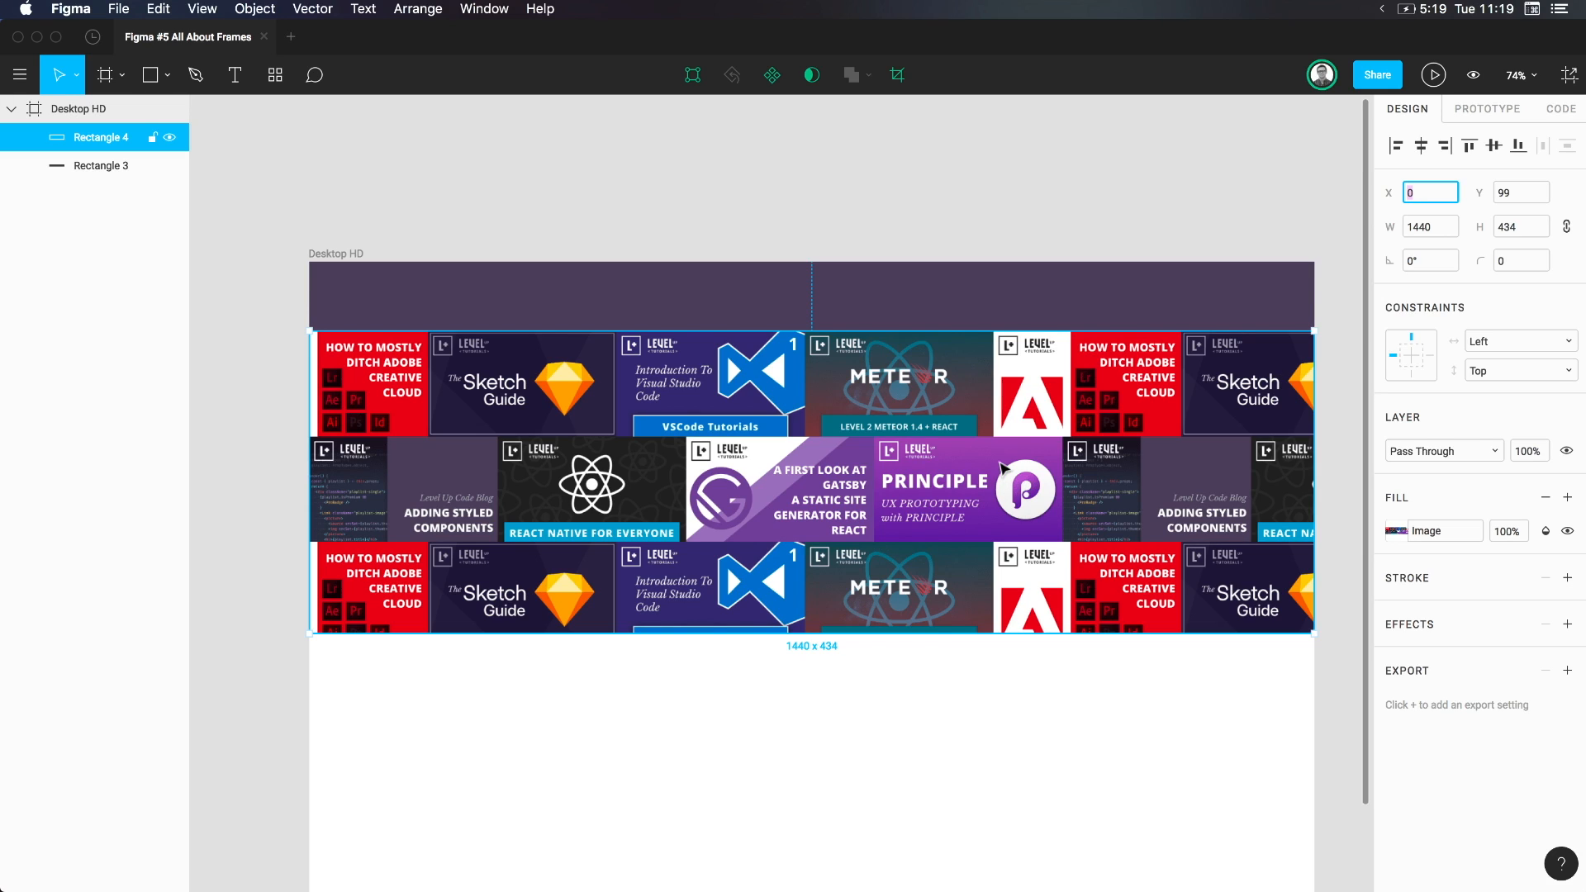
mouse_move(1096, 524)
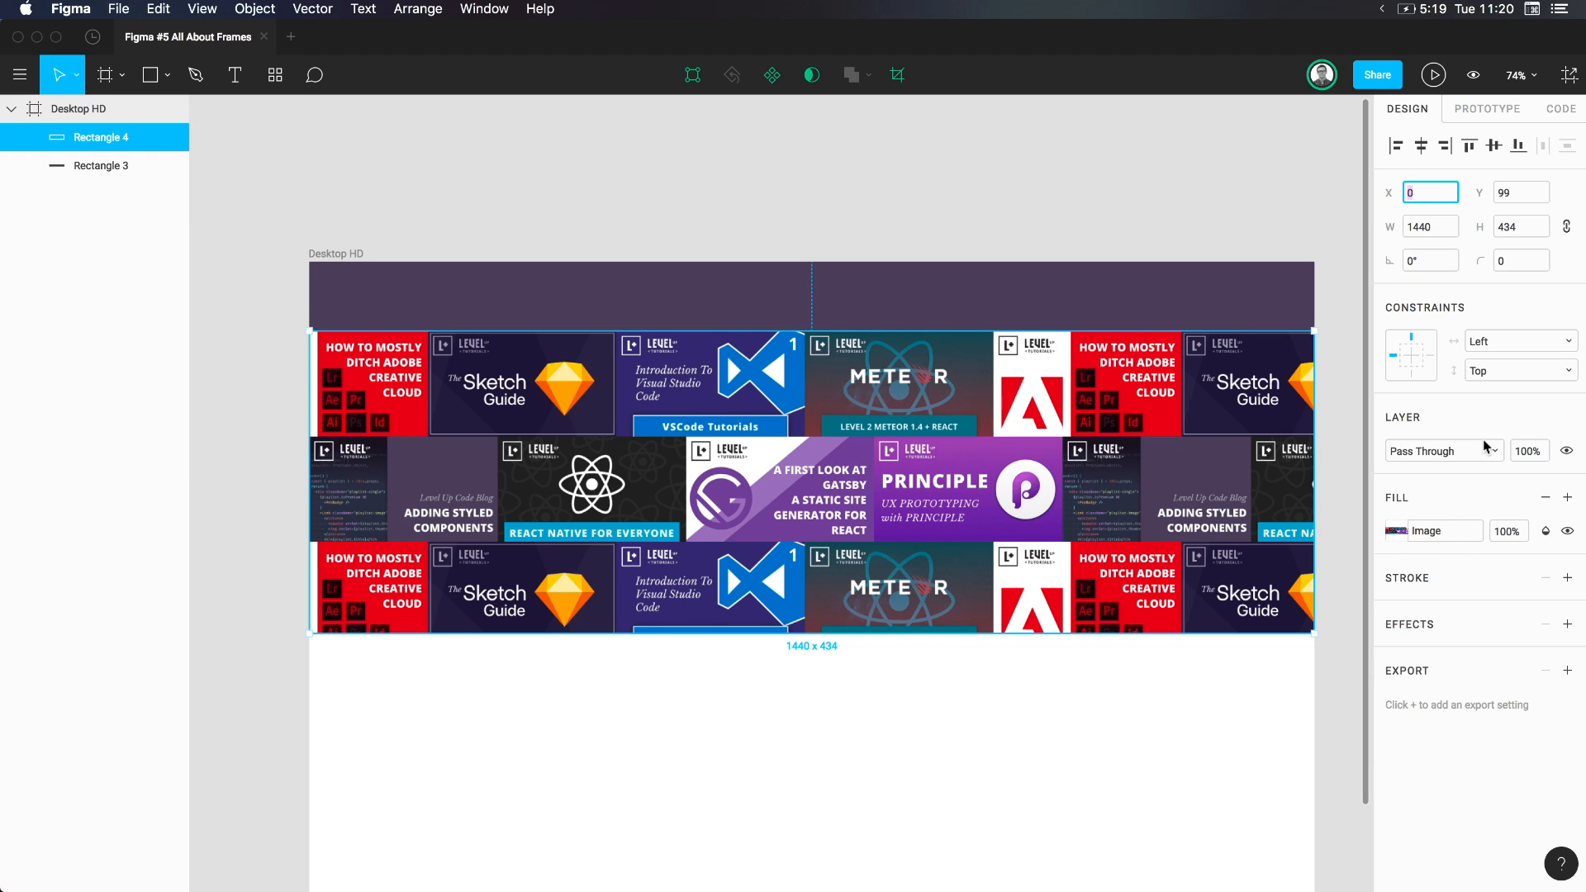
mouse_move(685, 110)
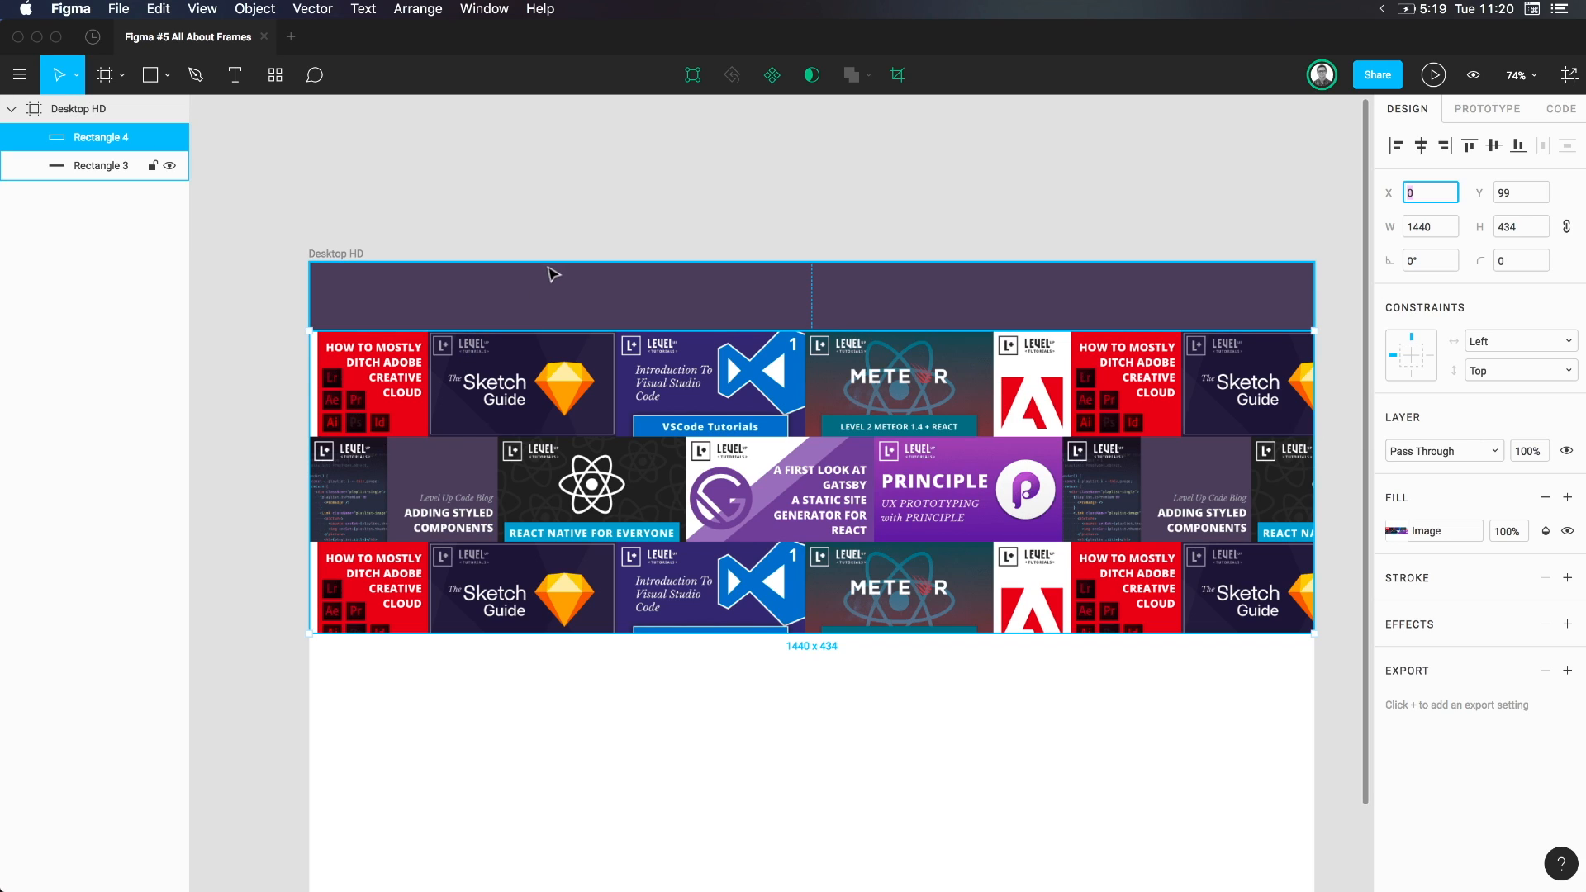
mouse_move(418, 210)
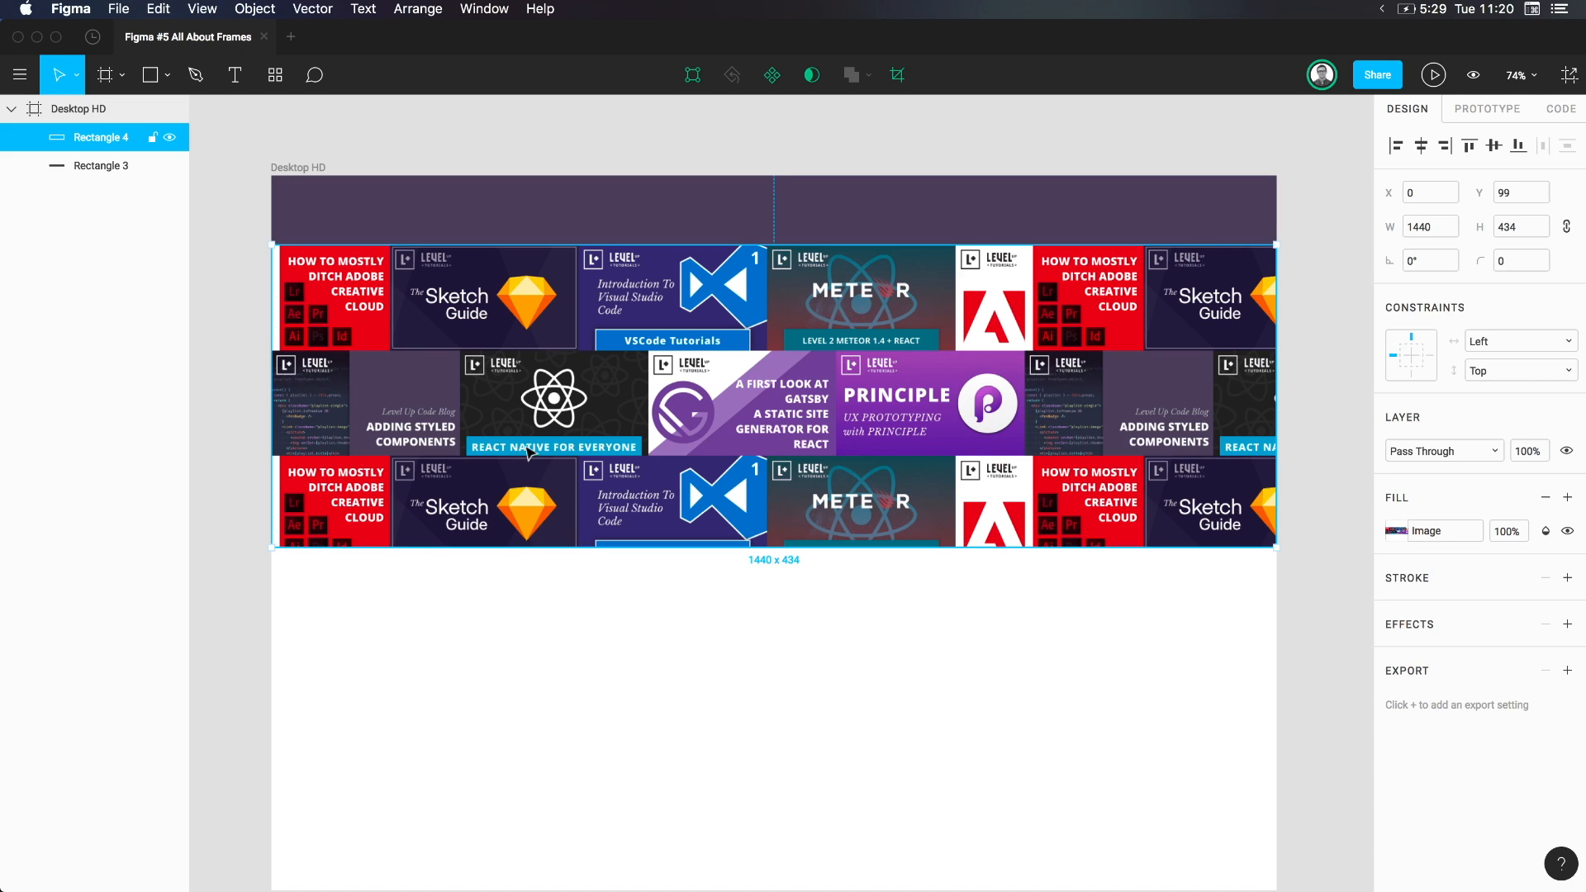
mouse_move(377, 151)
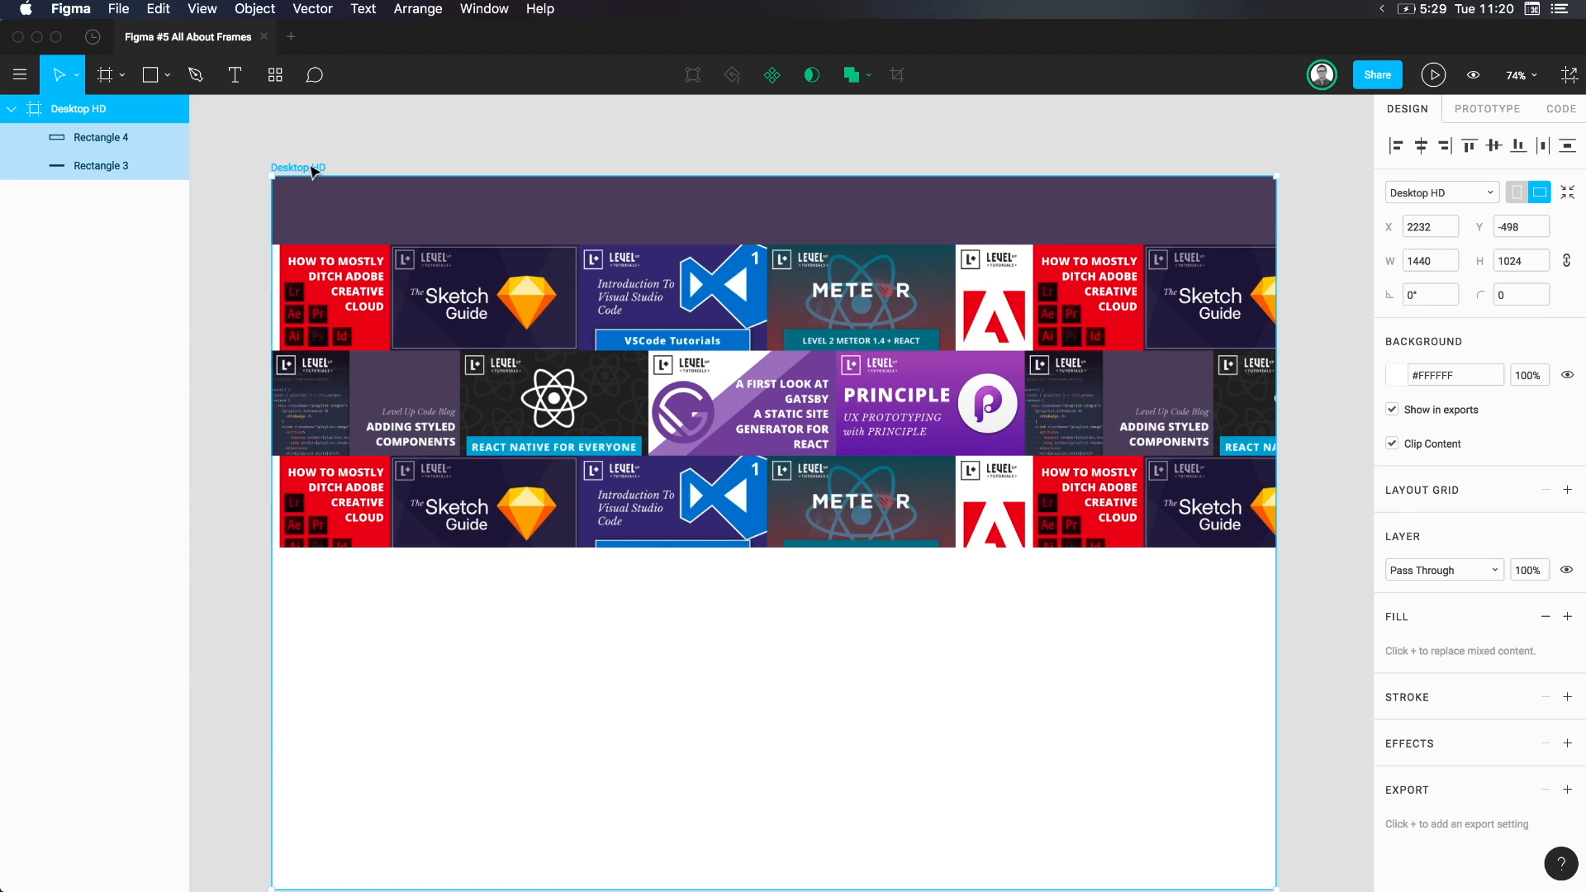
mouse_move(90, 109)
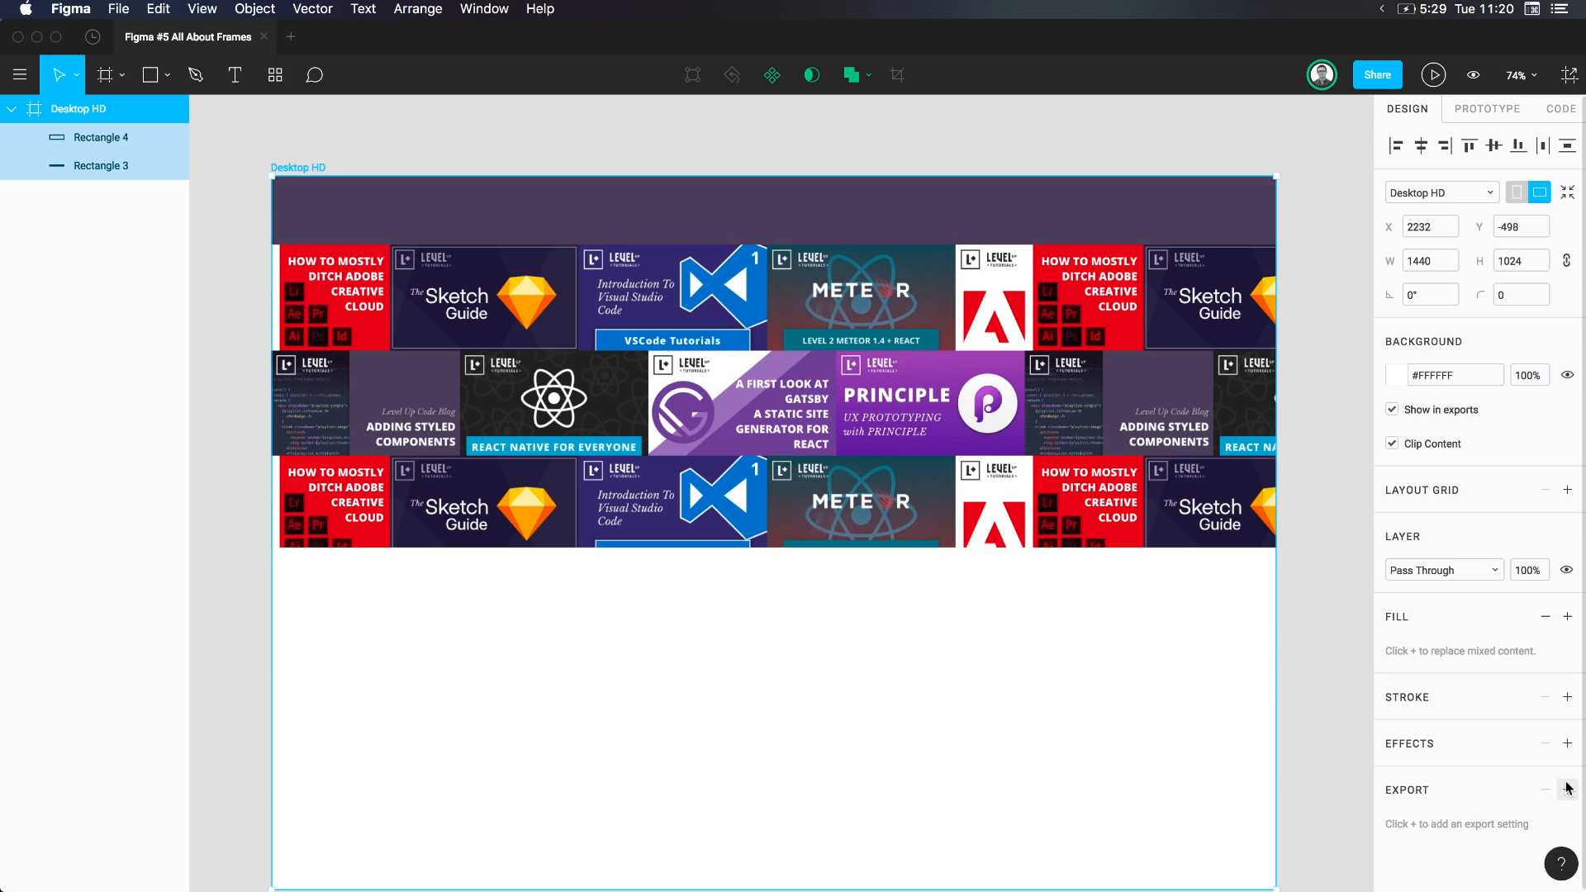
Add a 1x PNG export setting to Desktop HD and start the export
left_click(1569, 790)
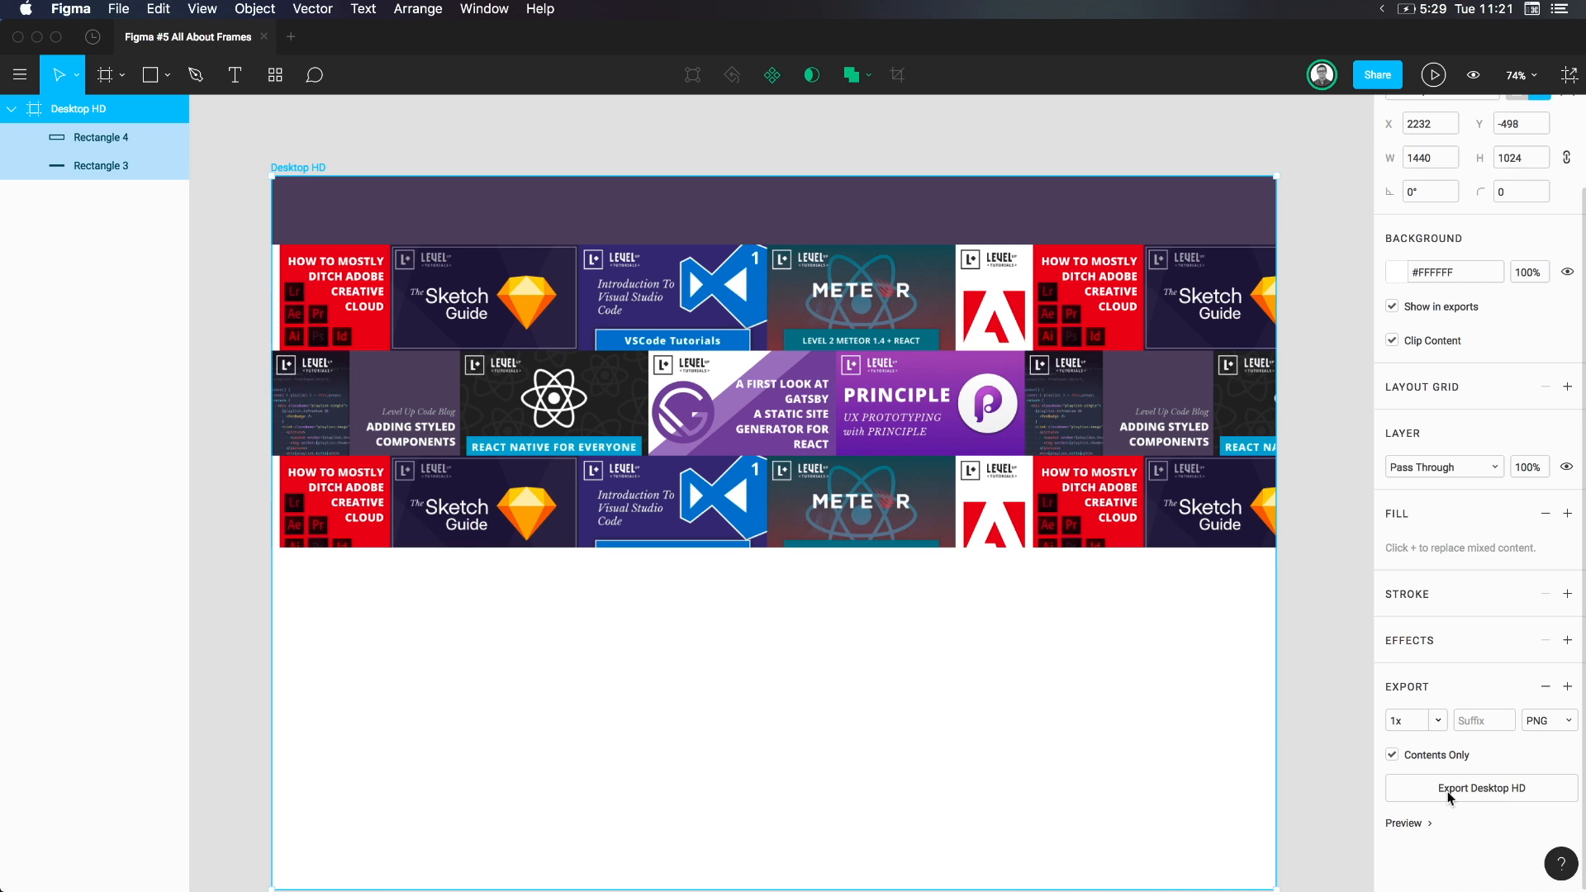
left_click(1480, 788)
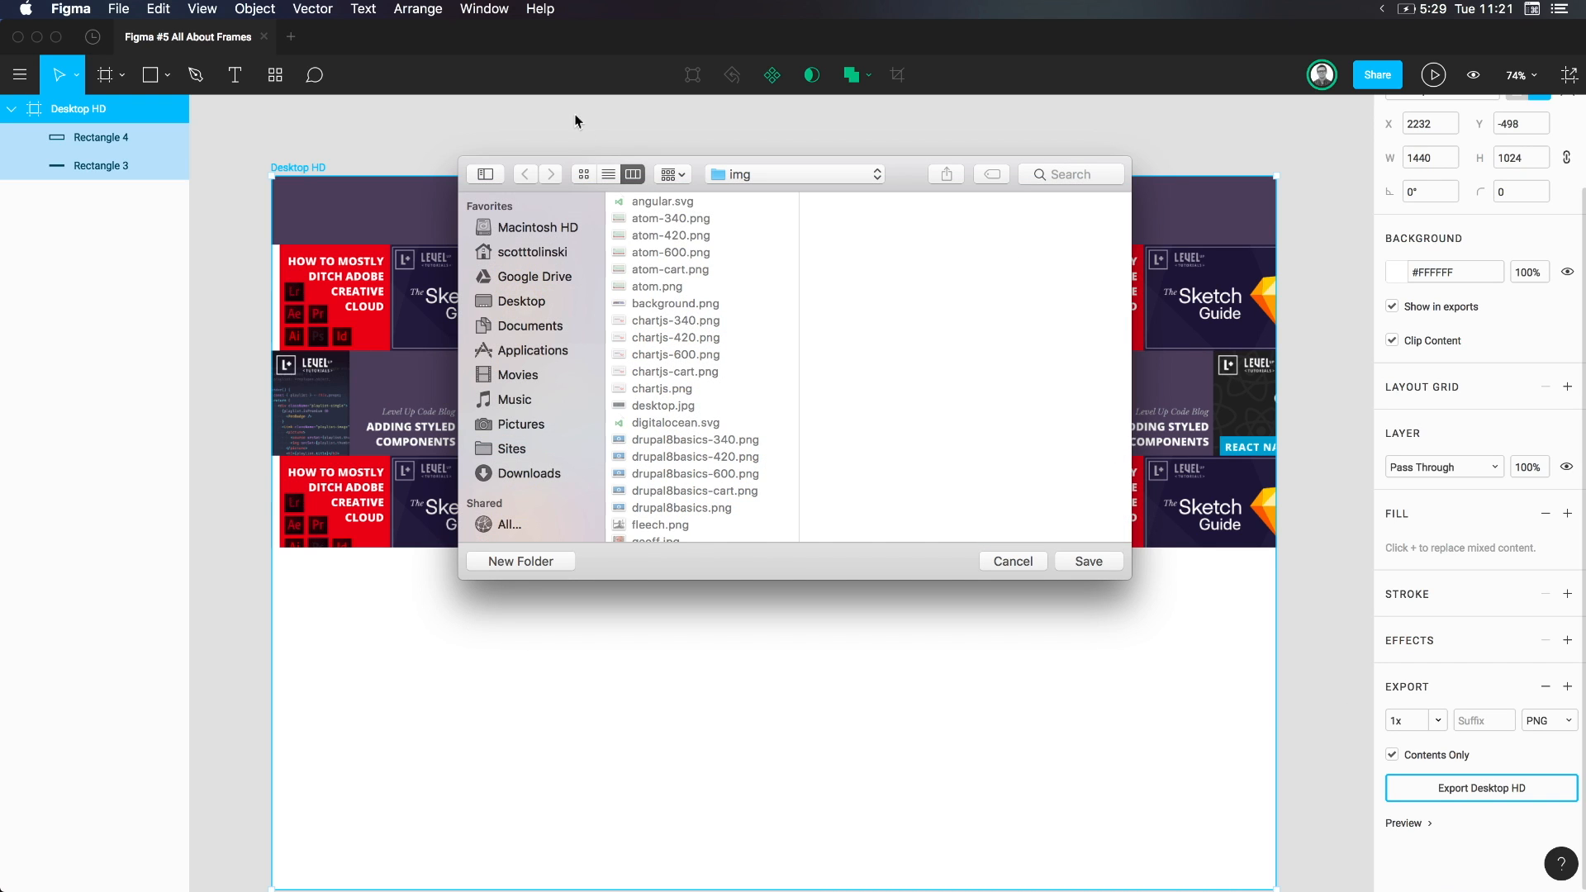
mouse_move(1325, 169)
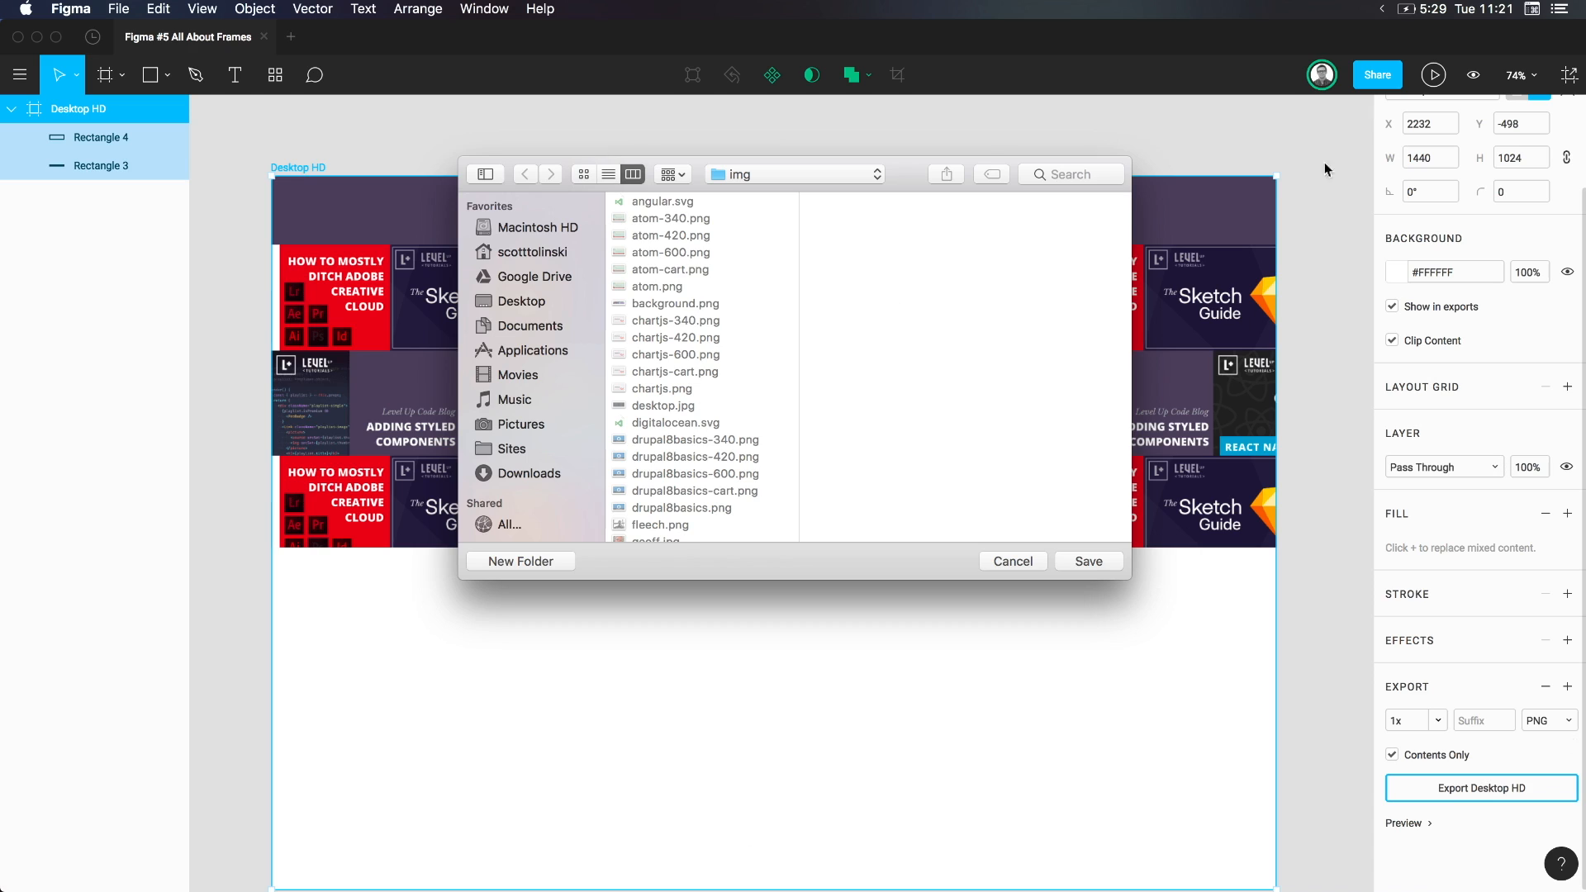
mouse_move(995, 558)
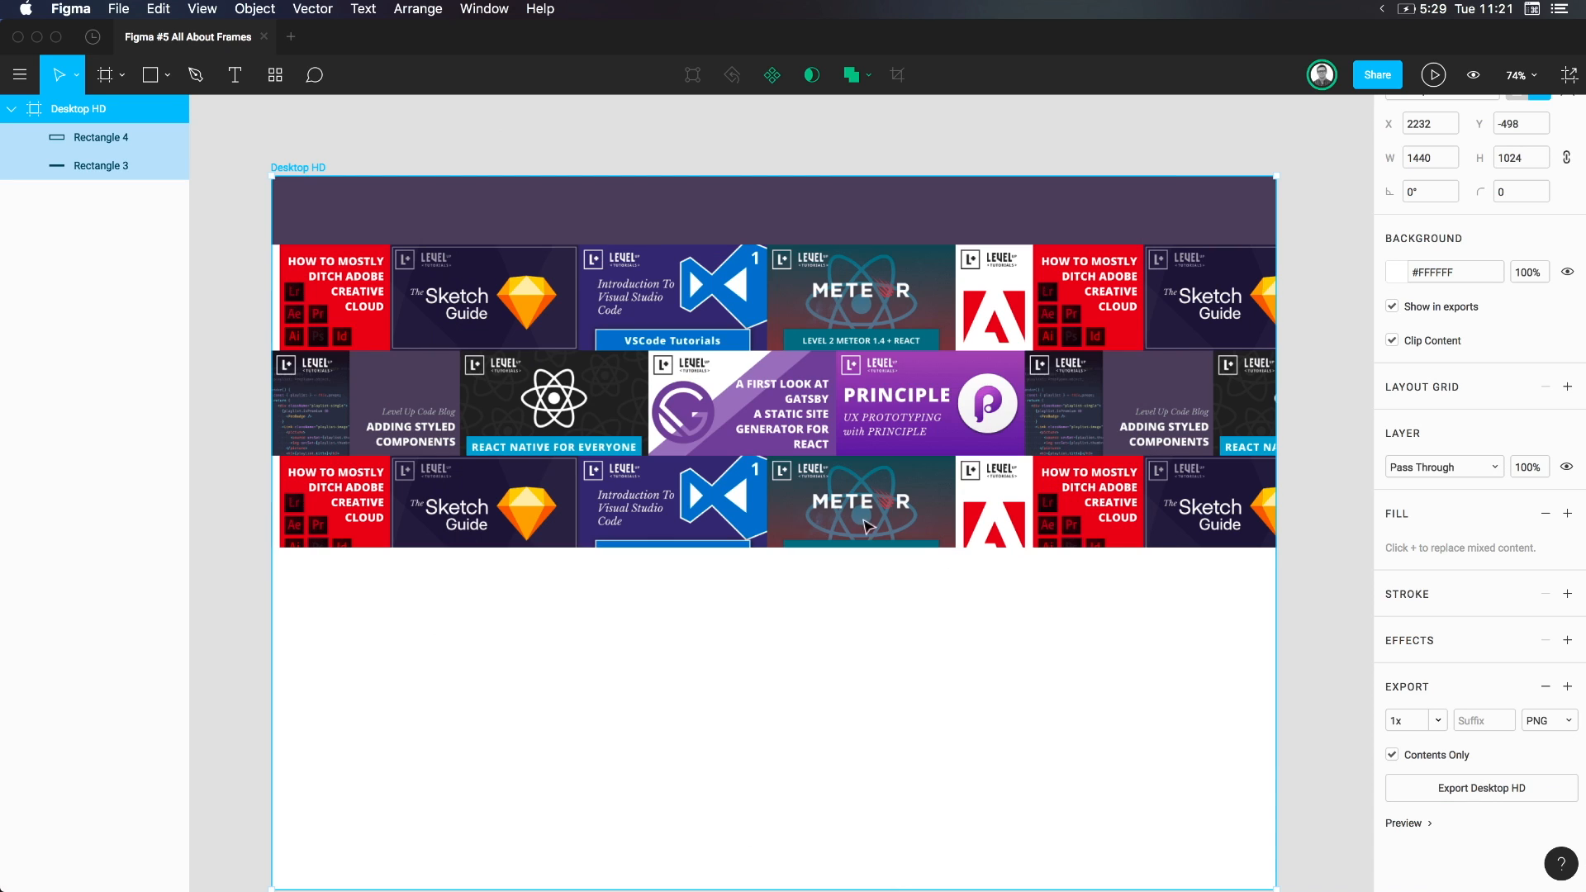
mouse_move(979, 608)
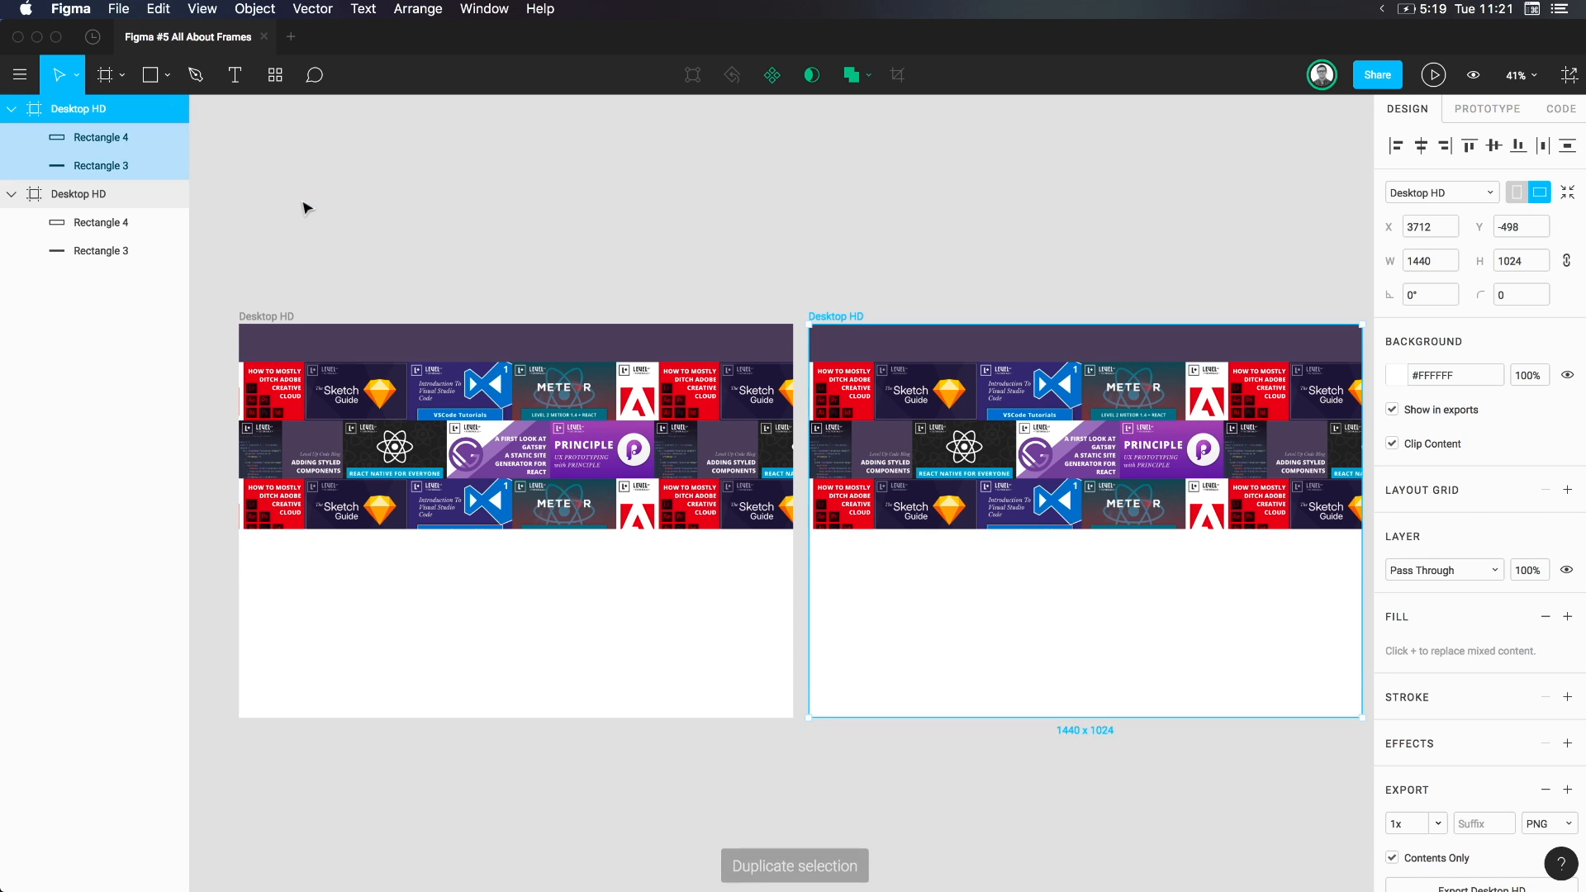
mouse_move(1034, 635)
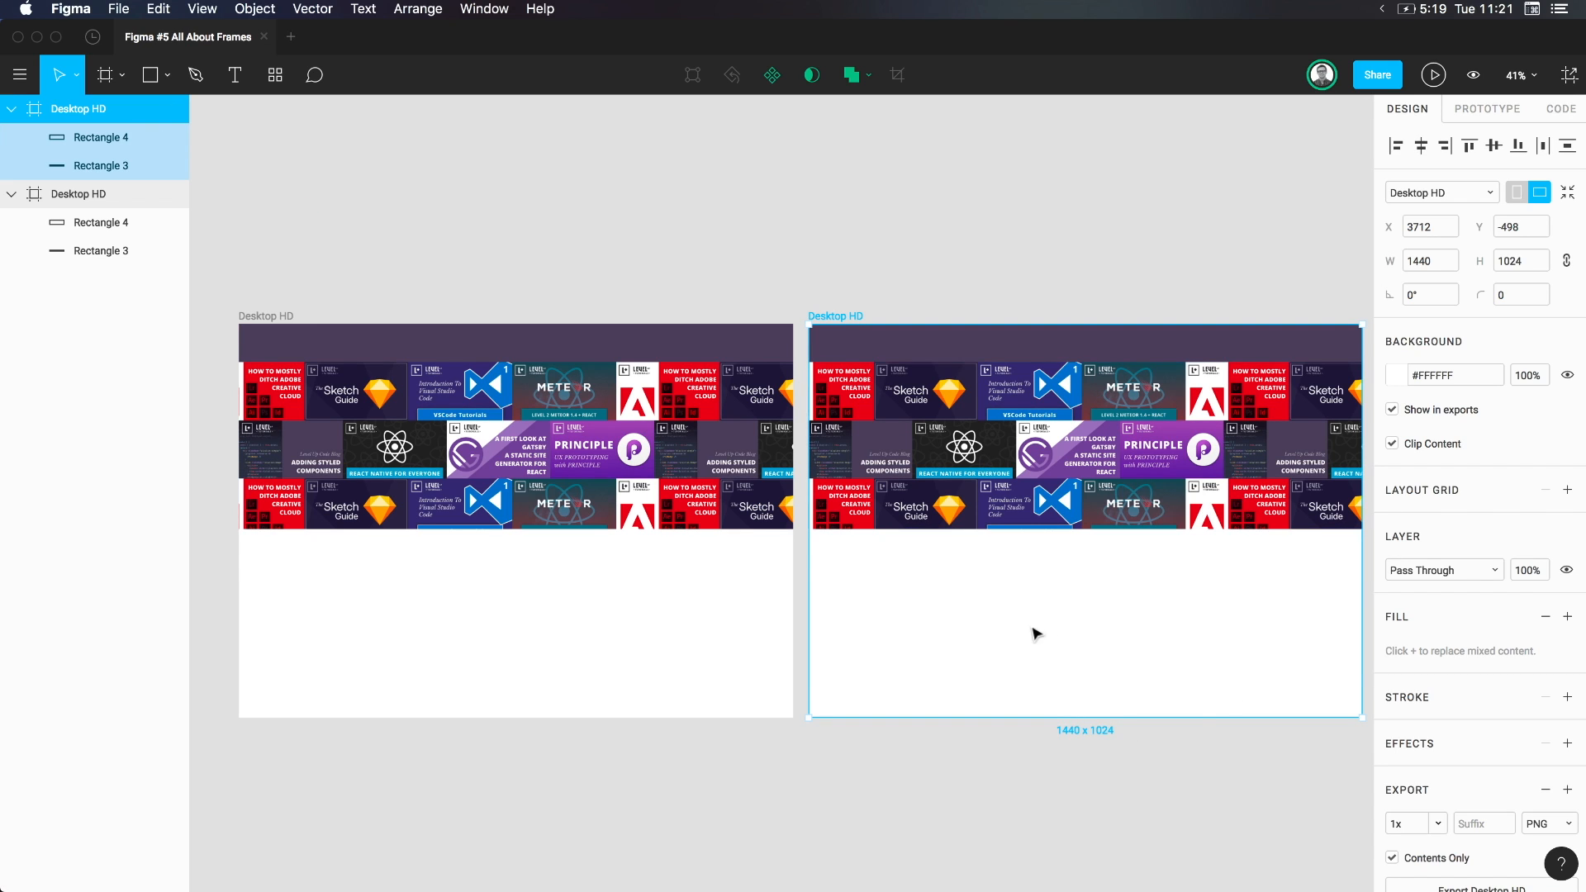
mouse_move(1029, 635)
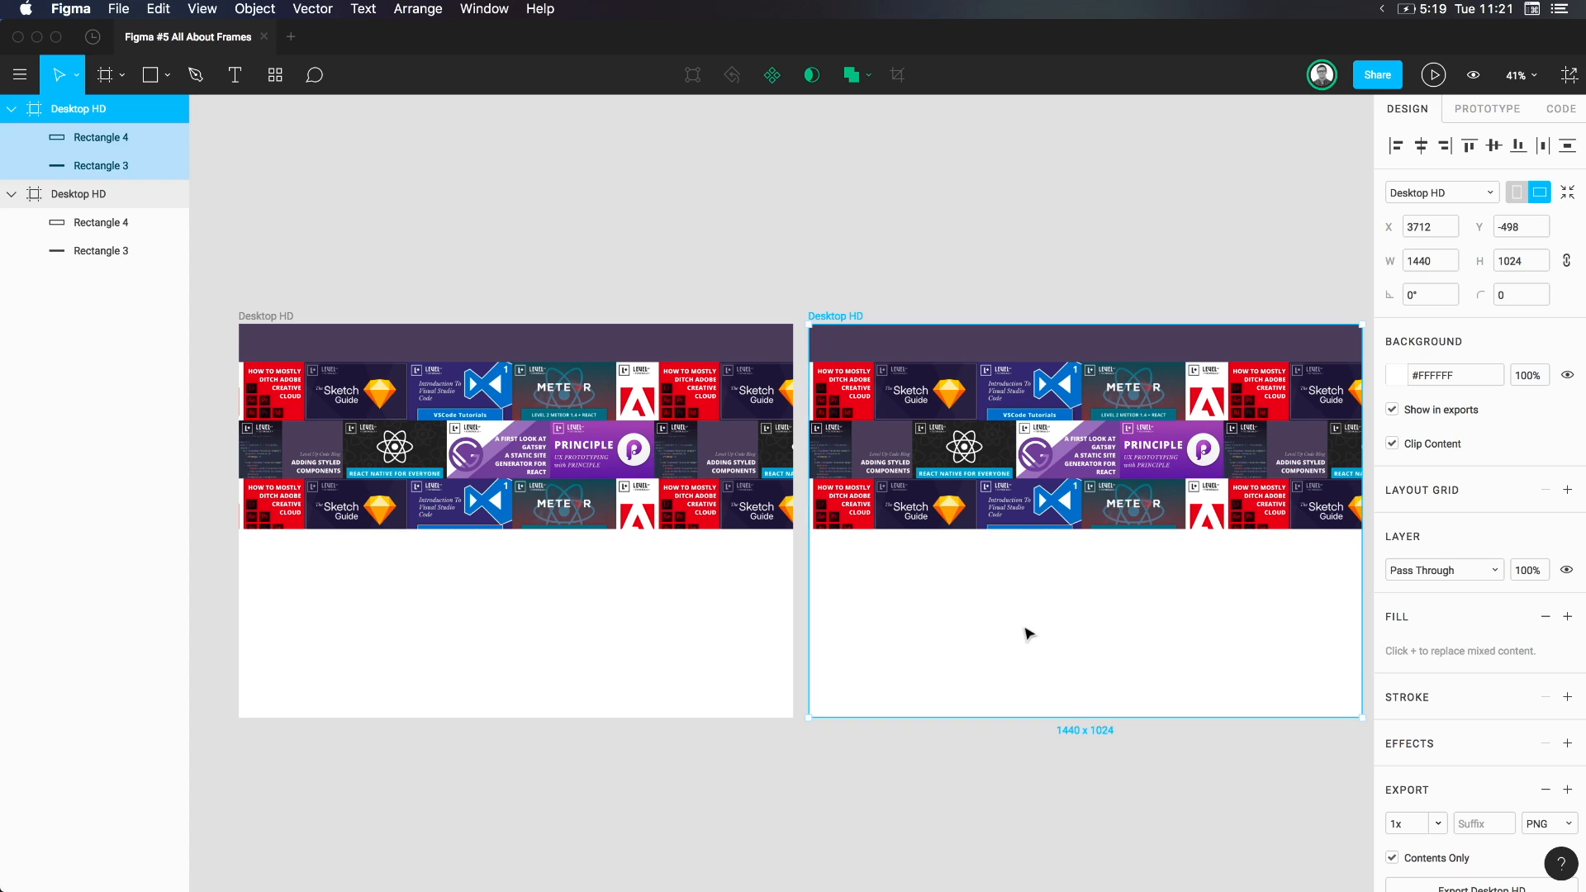
mouse_move(101, 165)
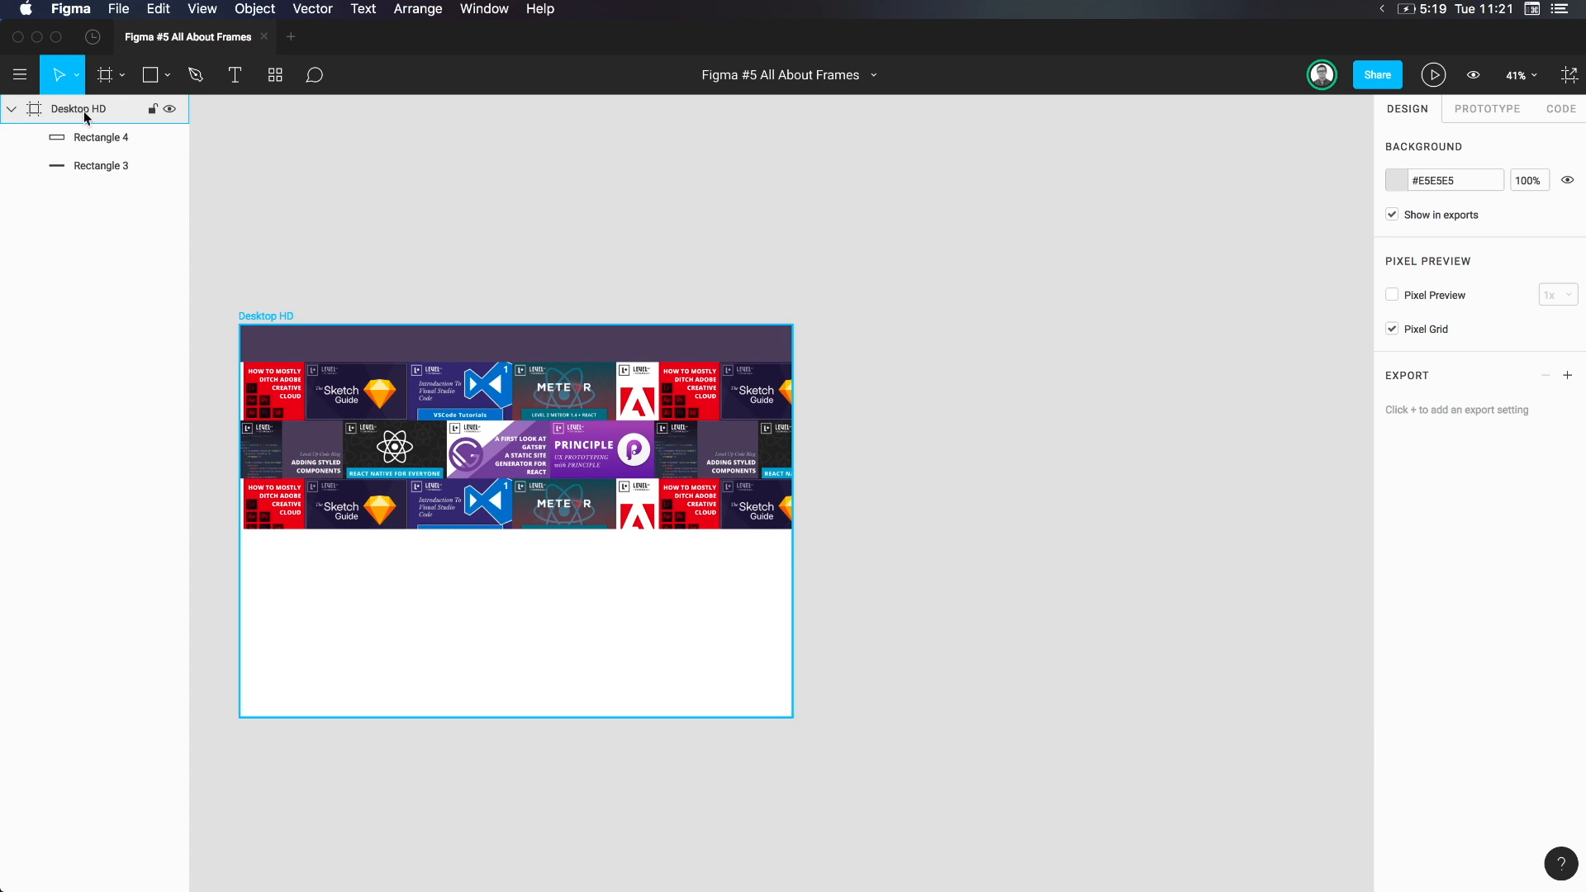
Dismiss the export dialog and return to Figma's recent files list
left_click(596, 568)
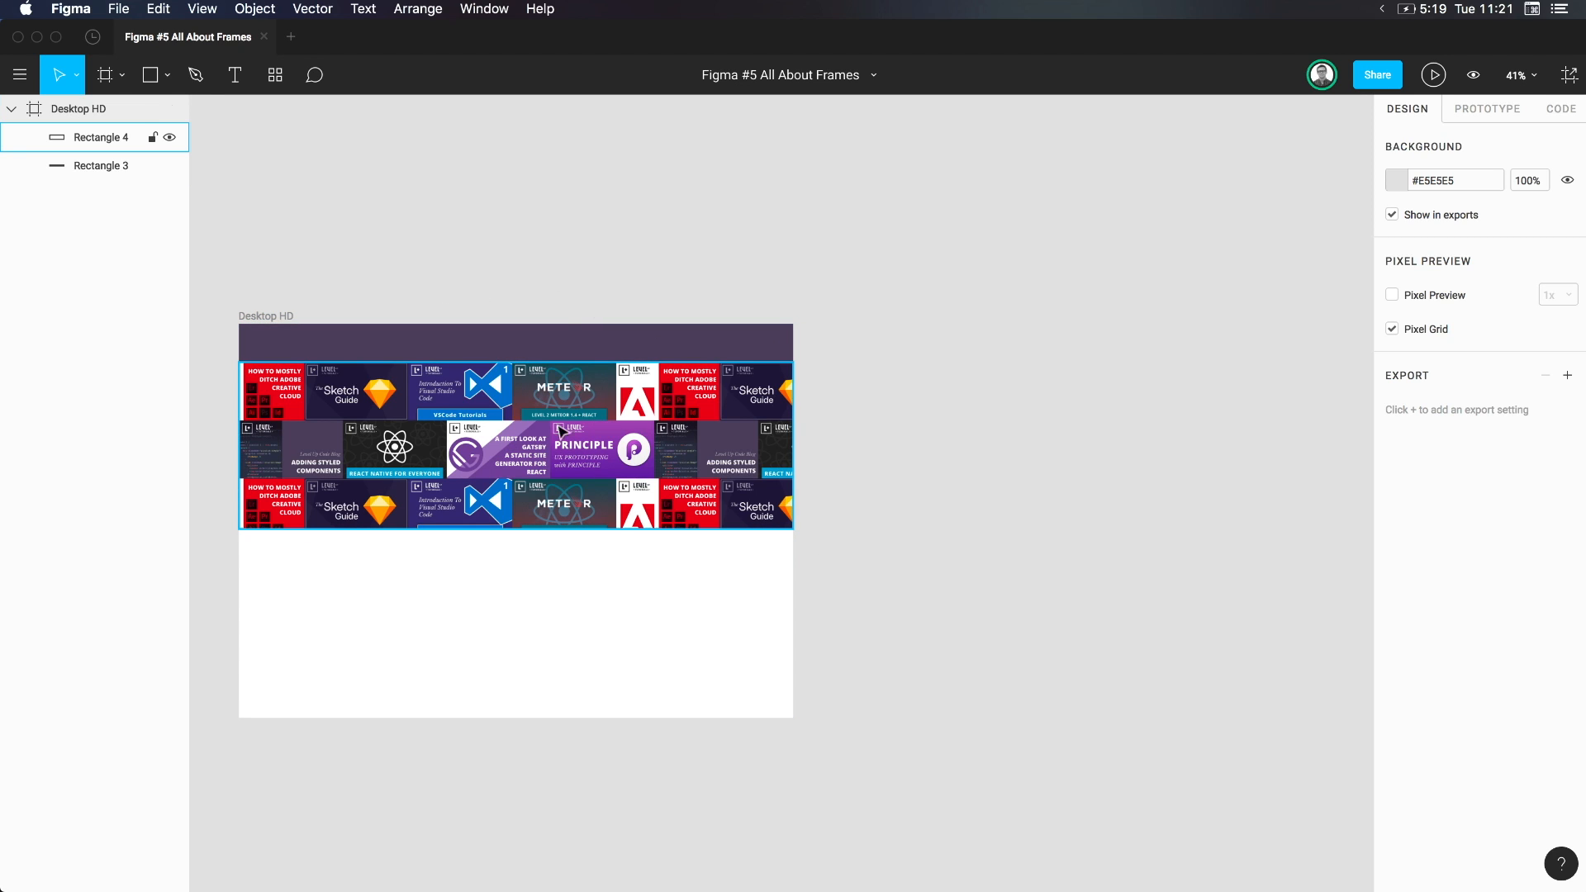
left_click(93, 36)
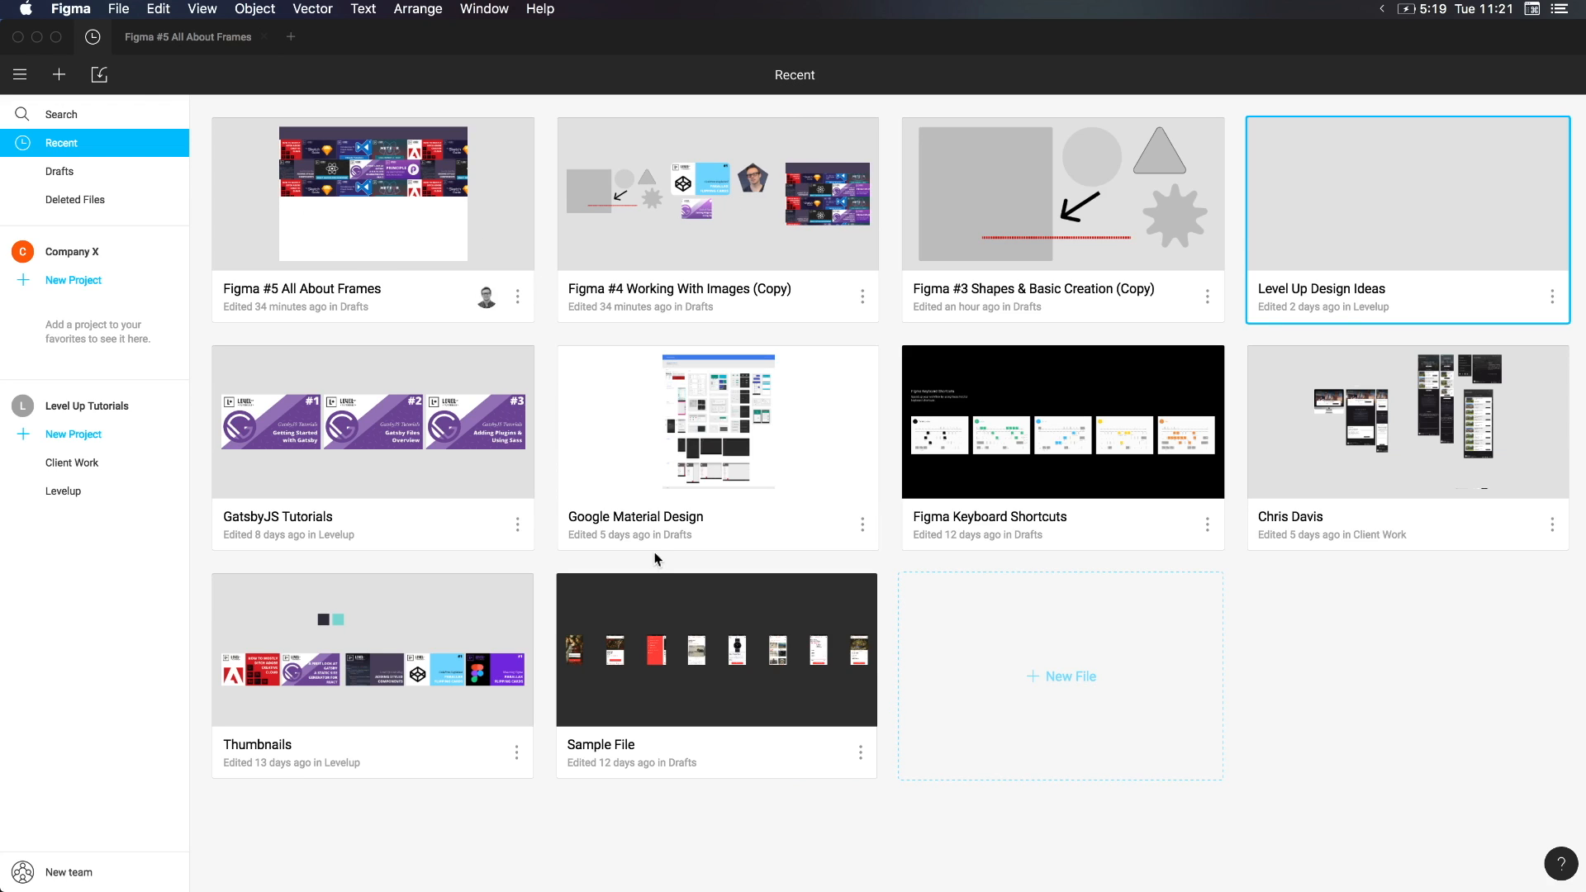
mouse_move(1350, 249)
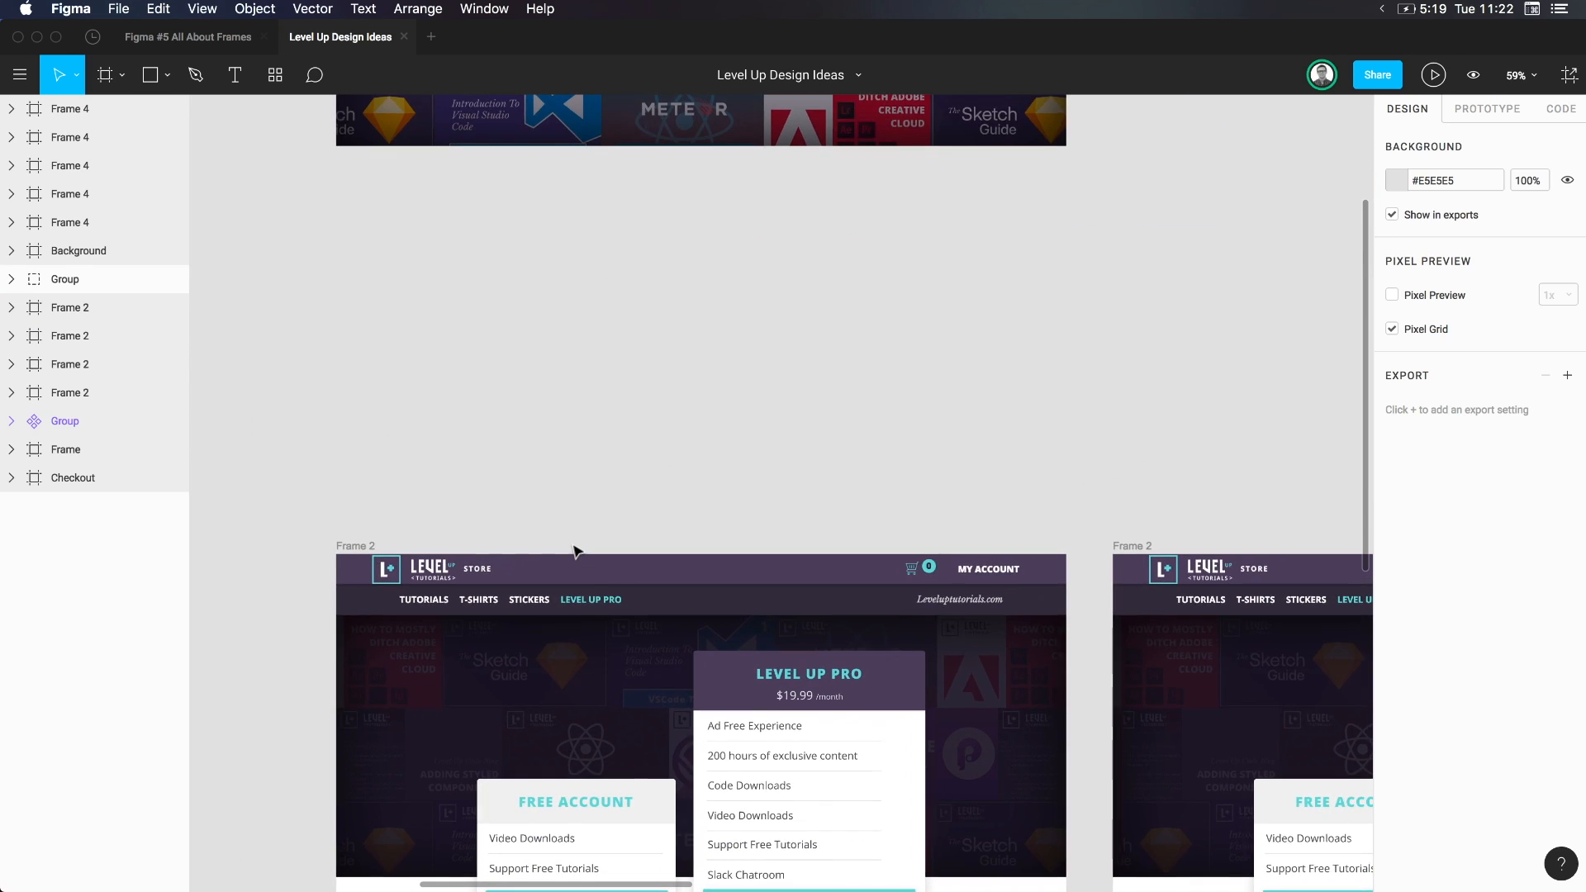
scroll("down", 3)
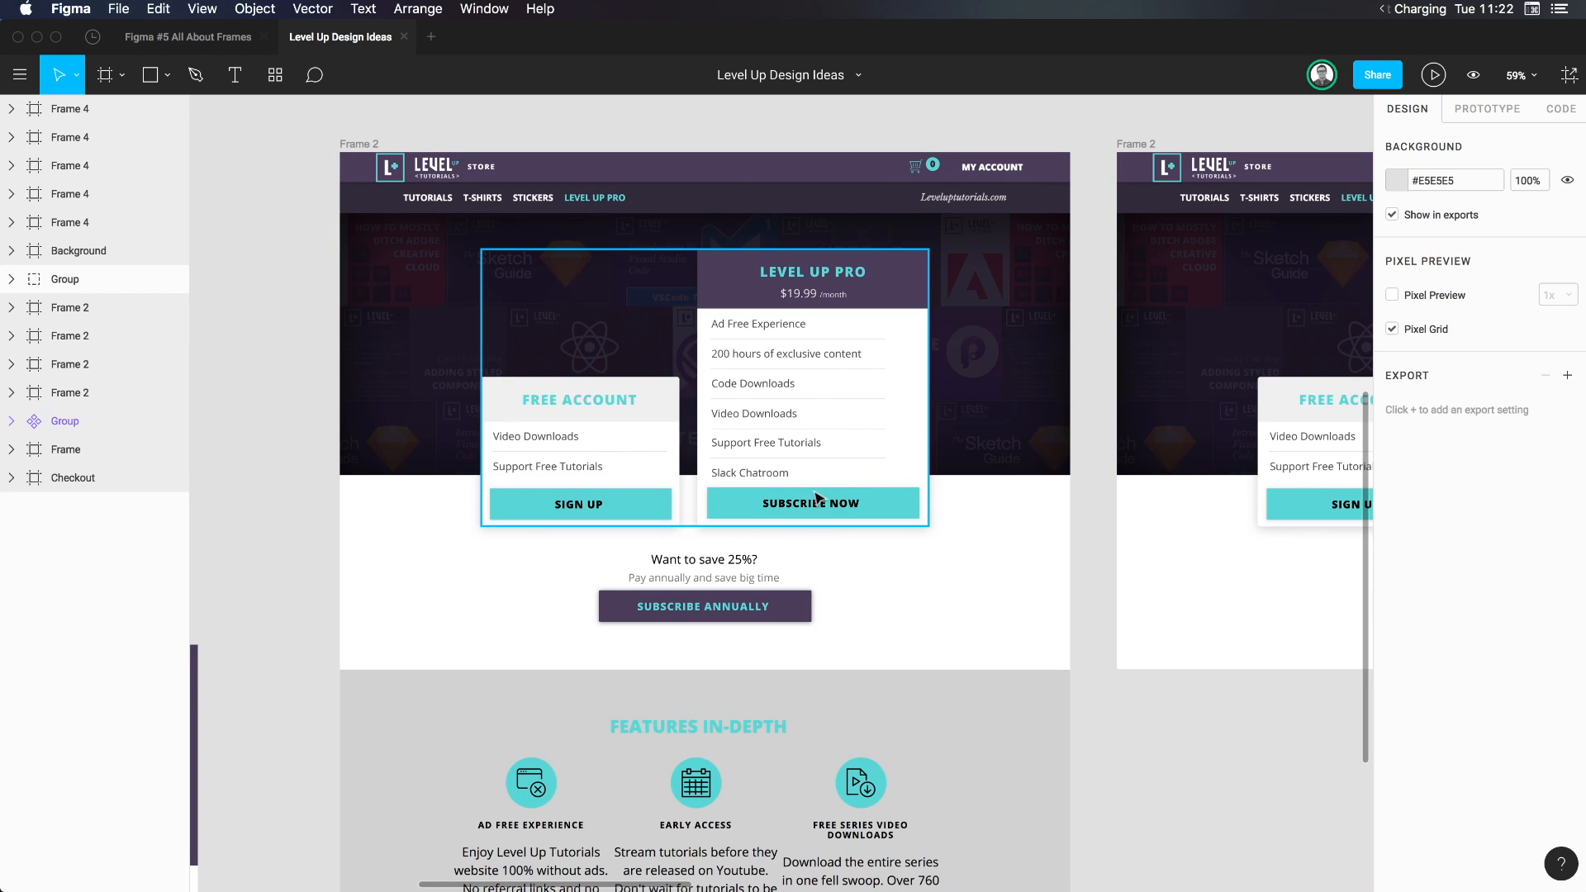
mouse_move(749, 435)
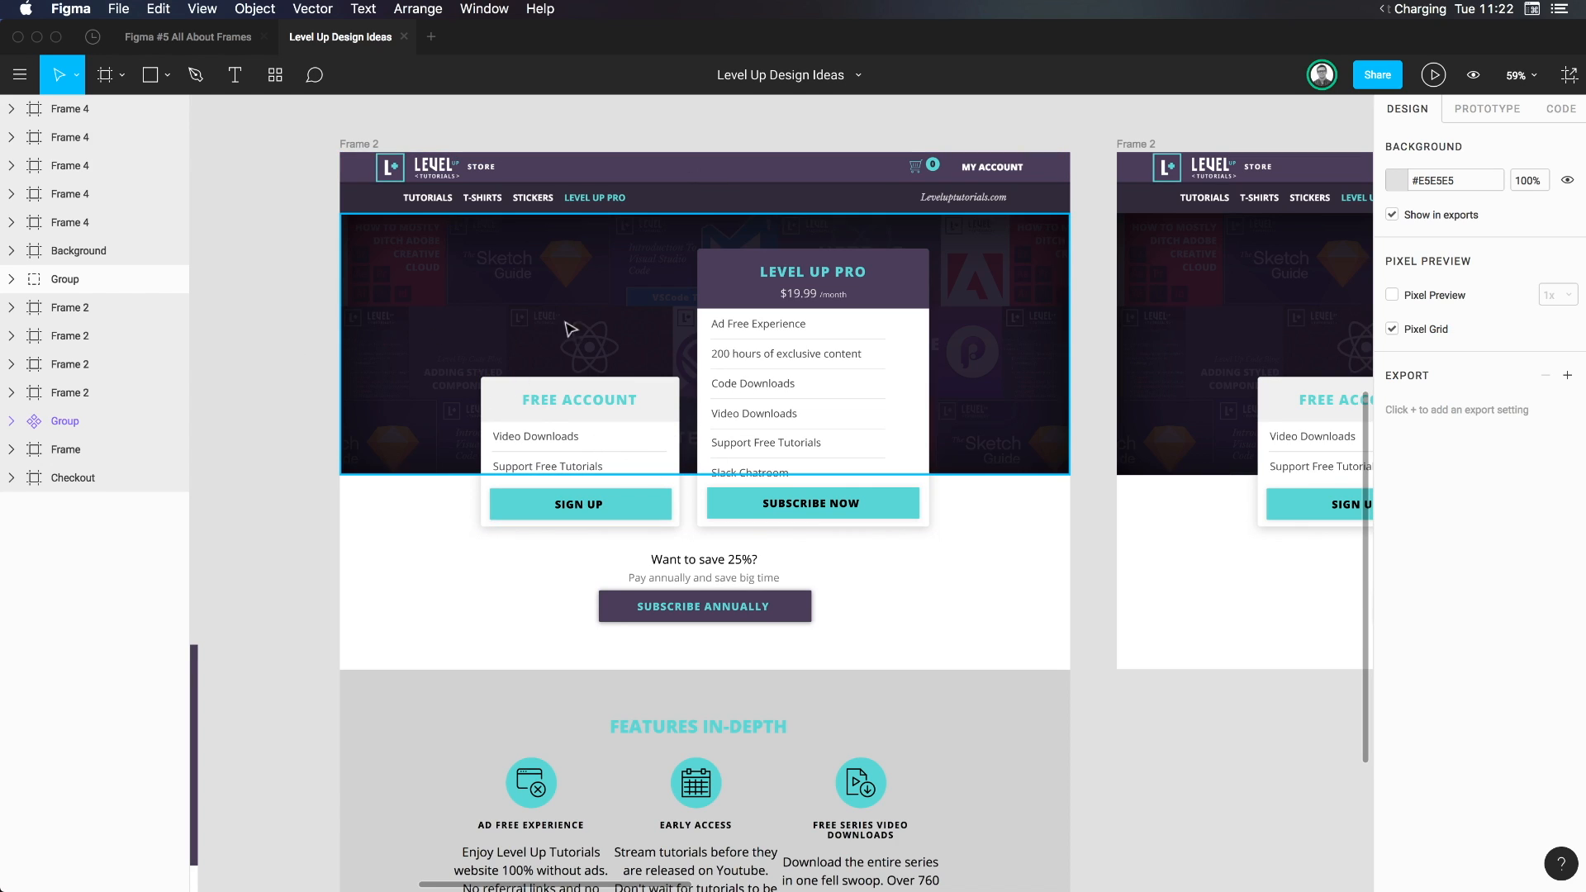
mouse_move(709, 343)
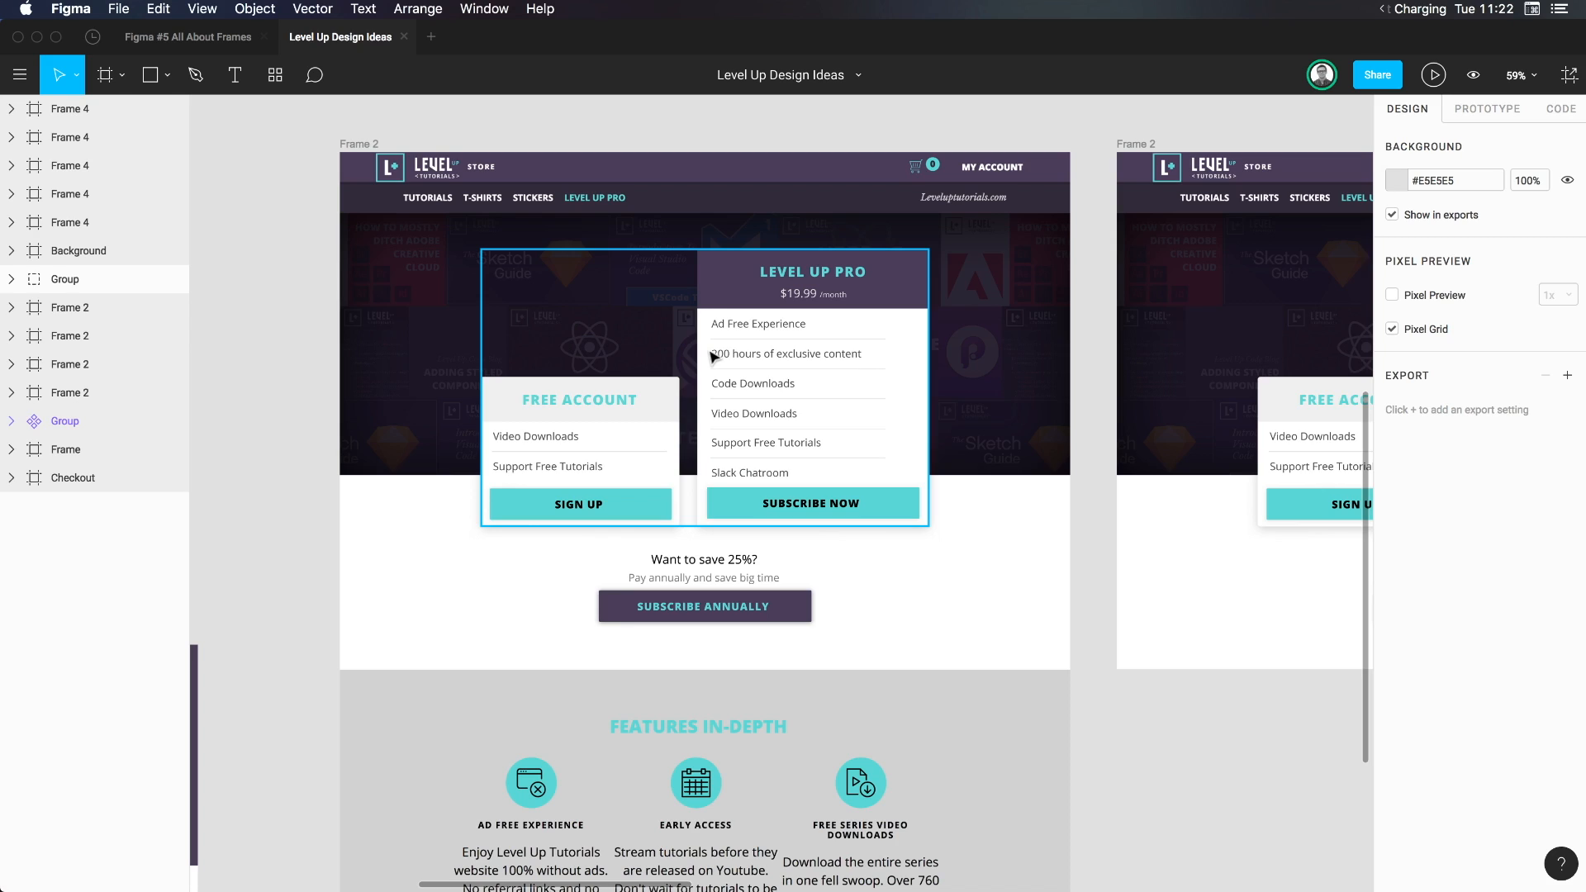
mouse_move(727, 362)
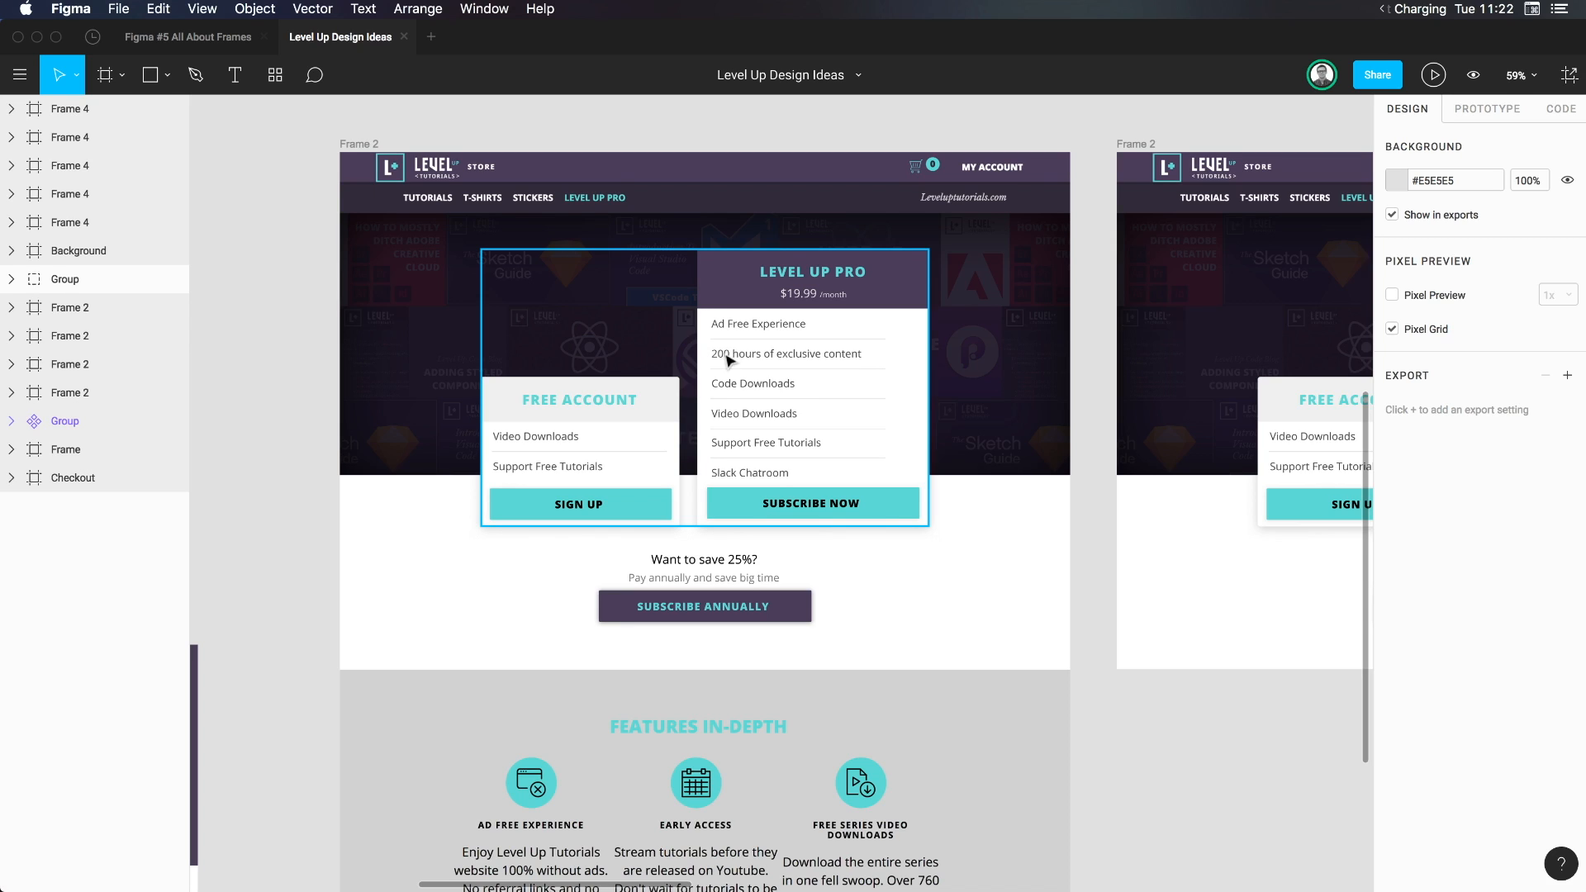
left_click(64, 448)
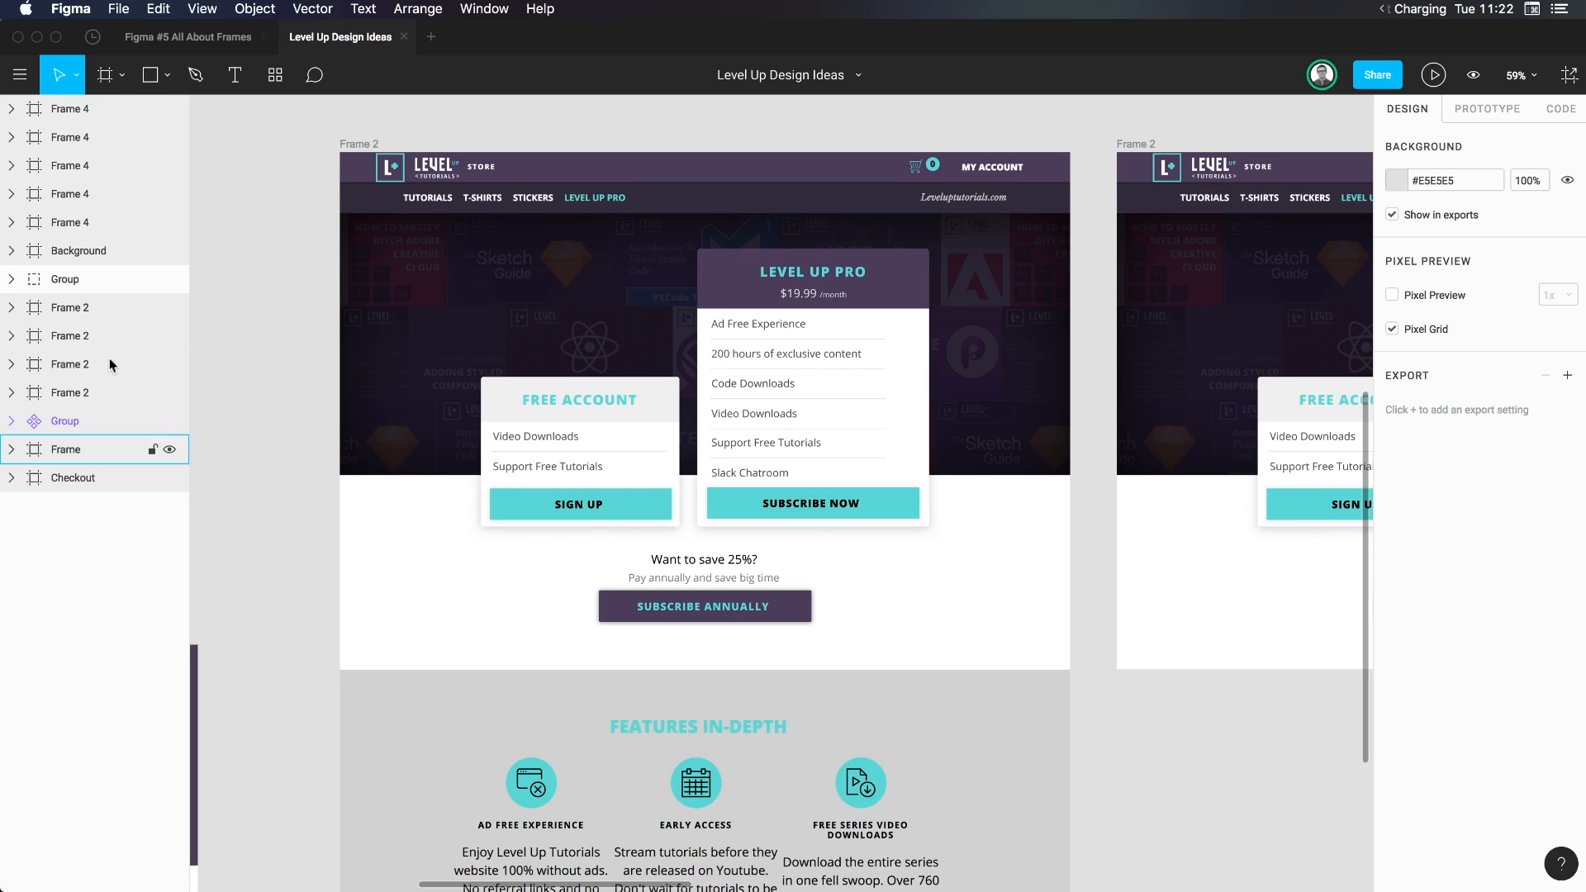
left_click(95, 109)
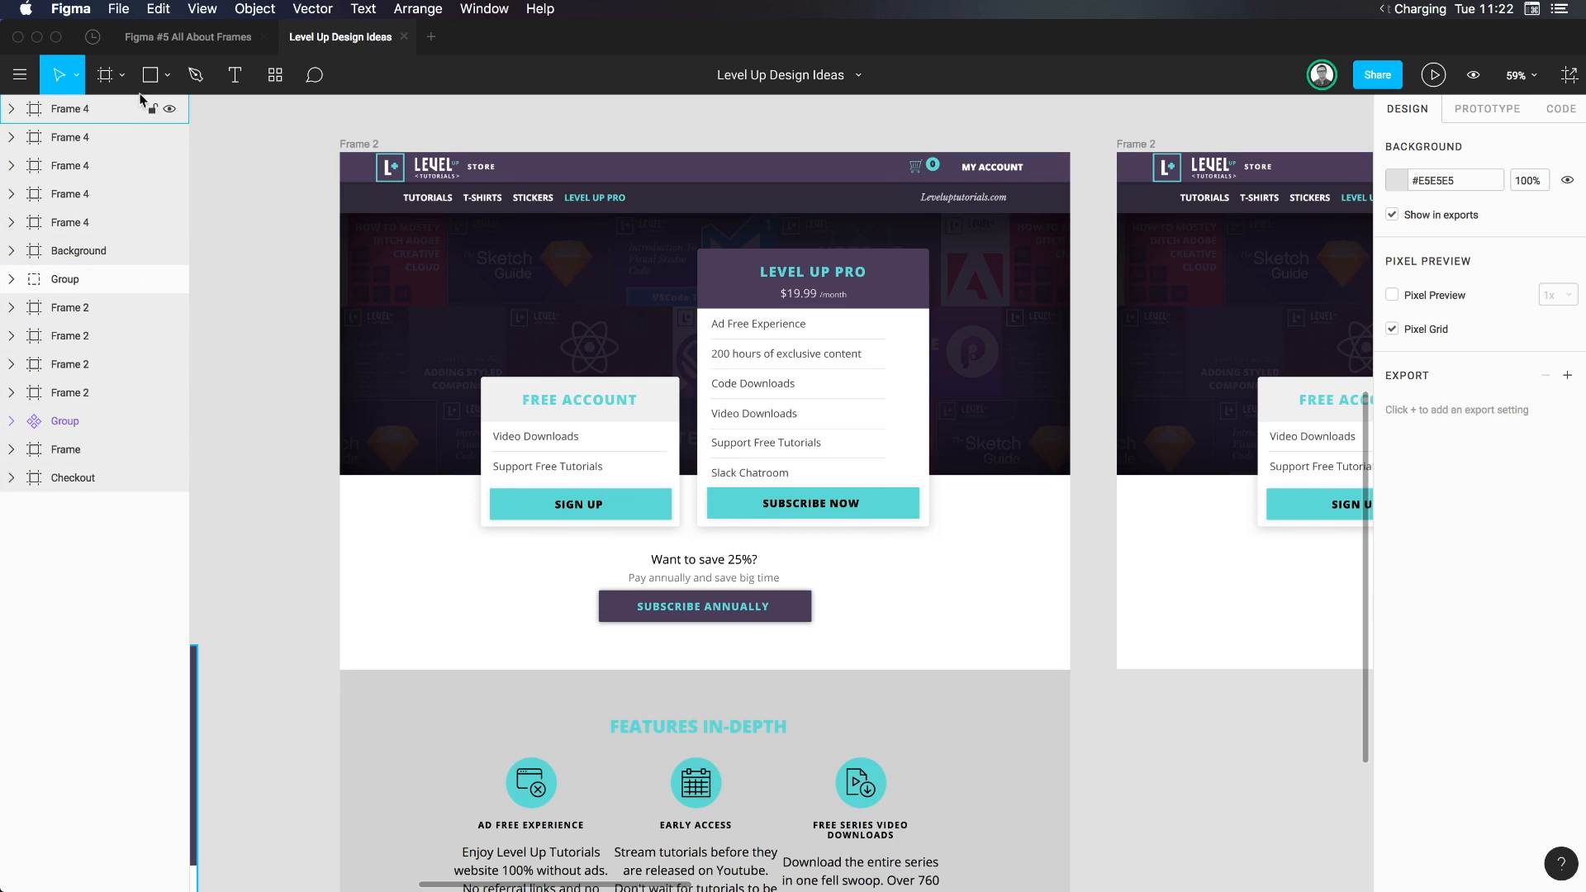
left_click(703, 576)
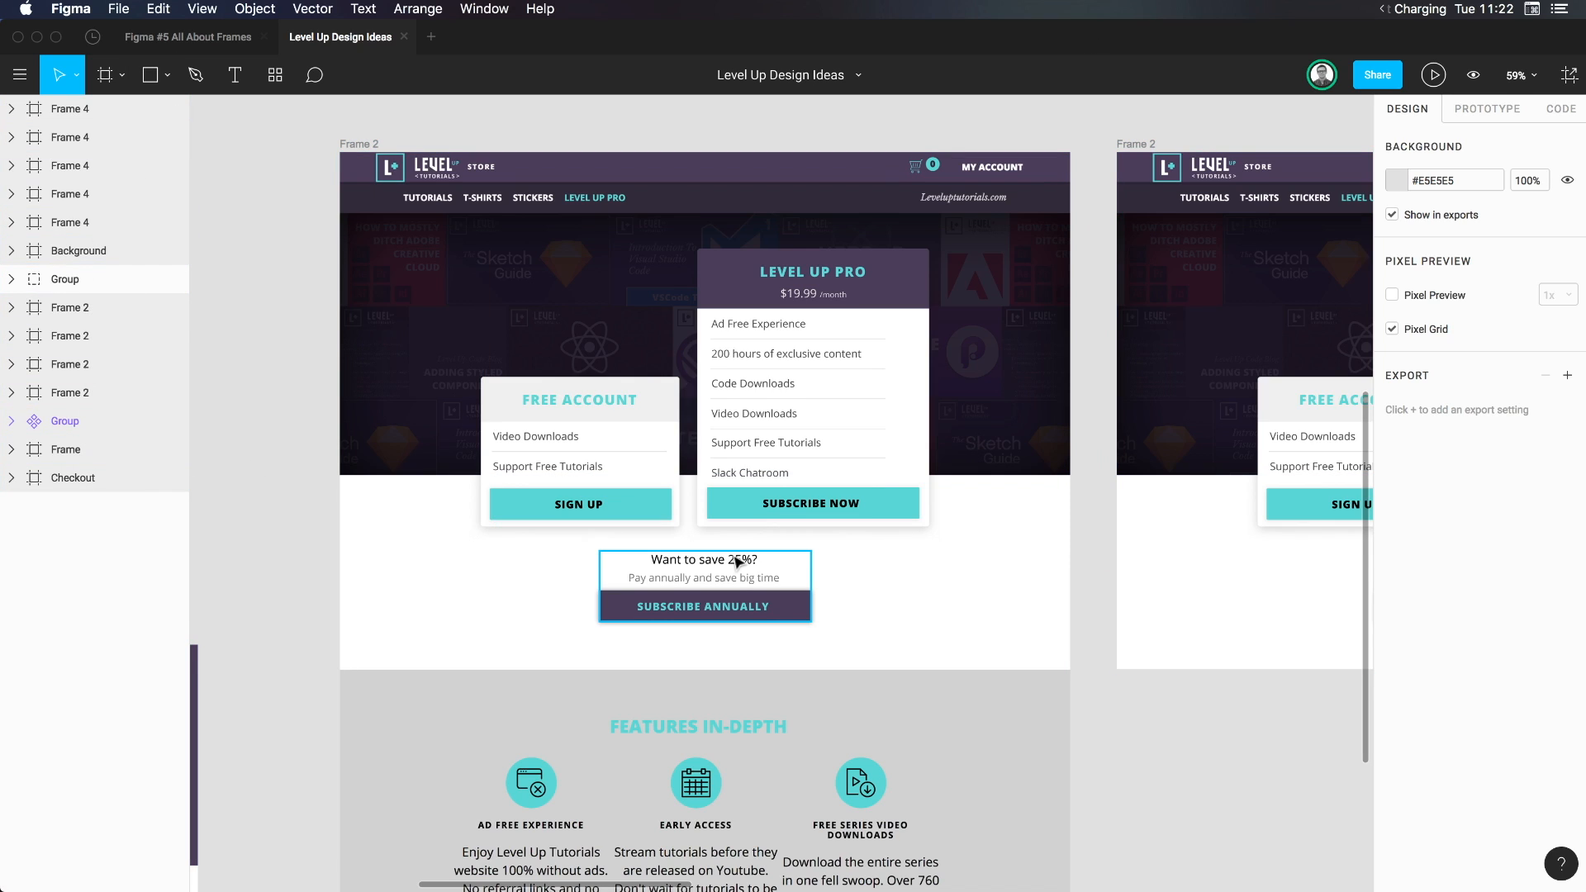
left_click(625, 296)
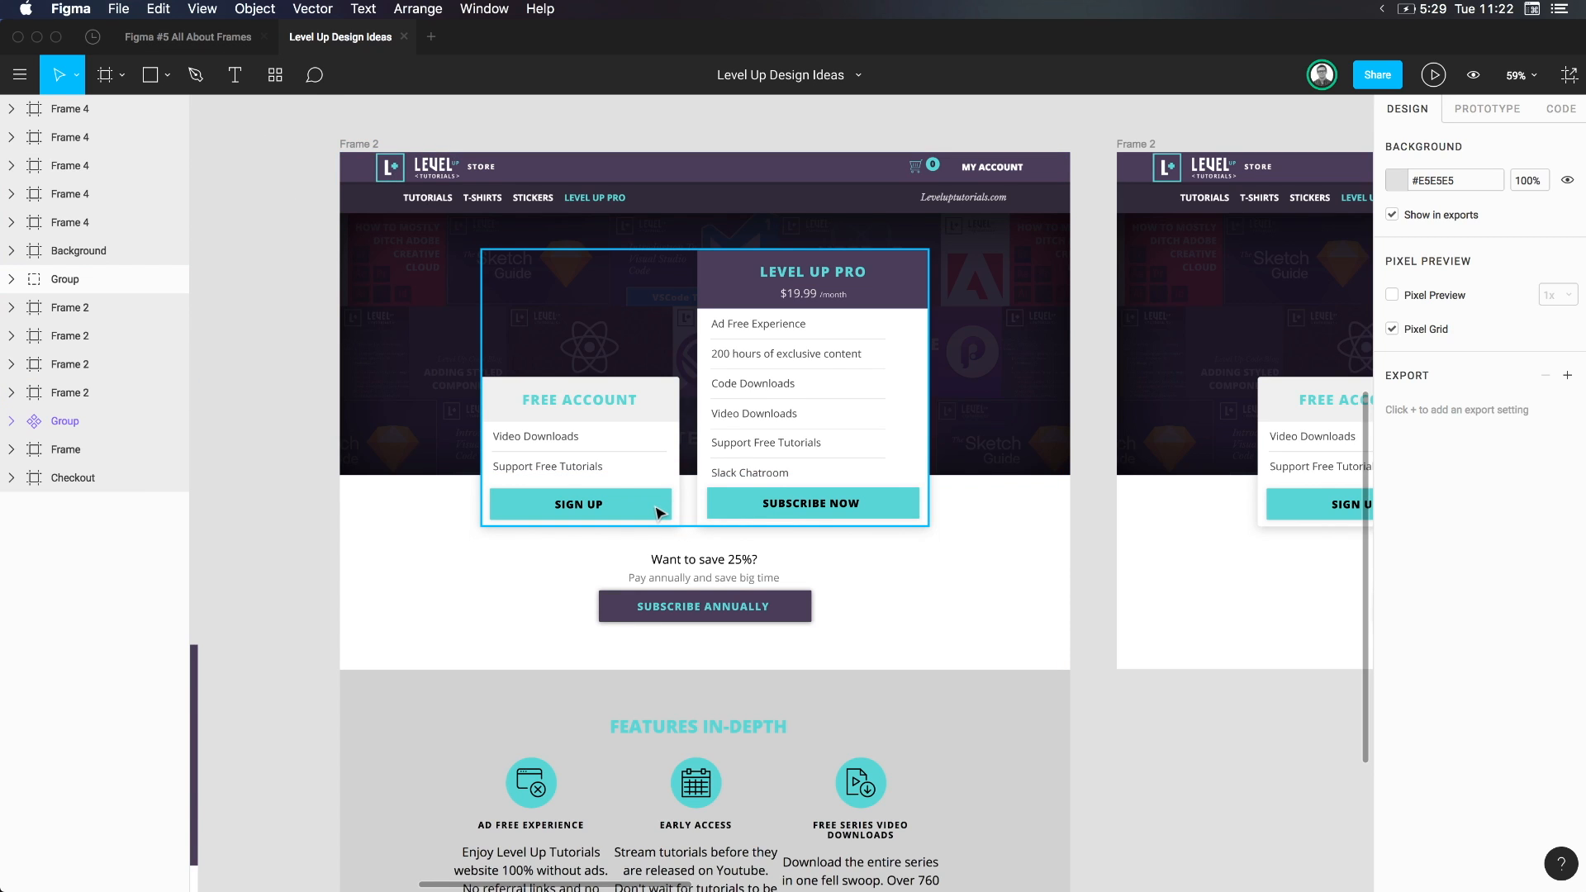
left_click(186, 36)
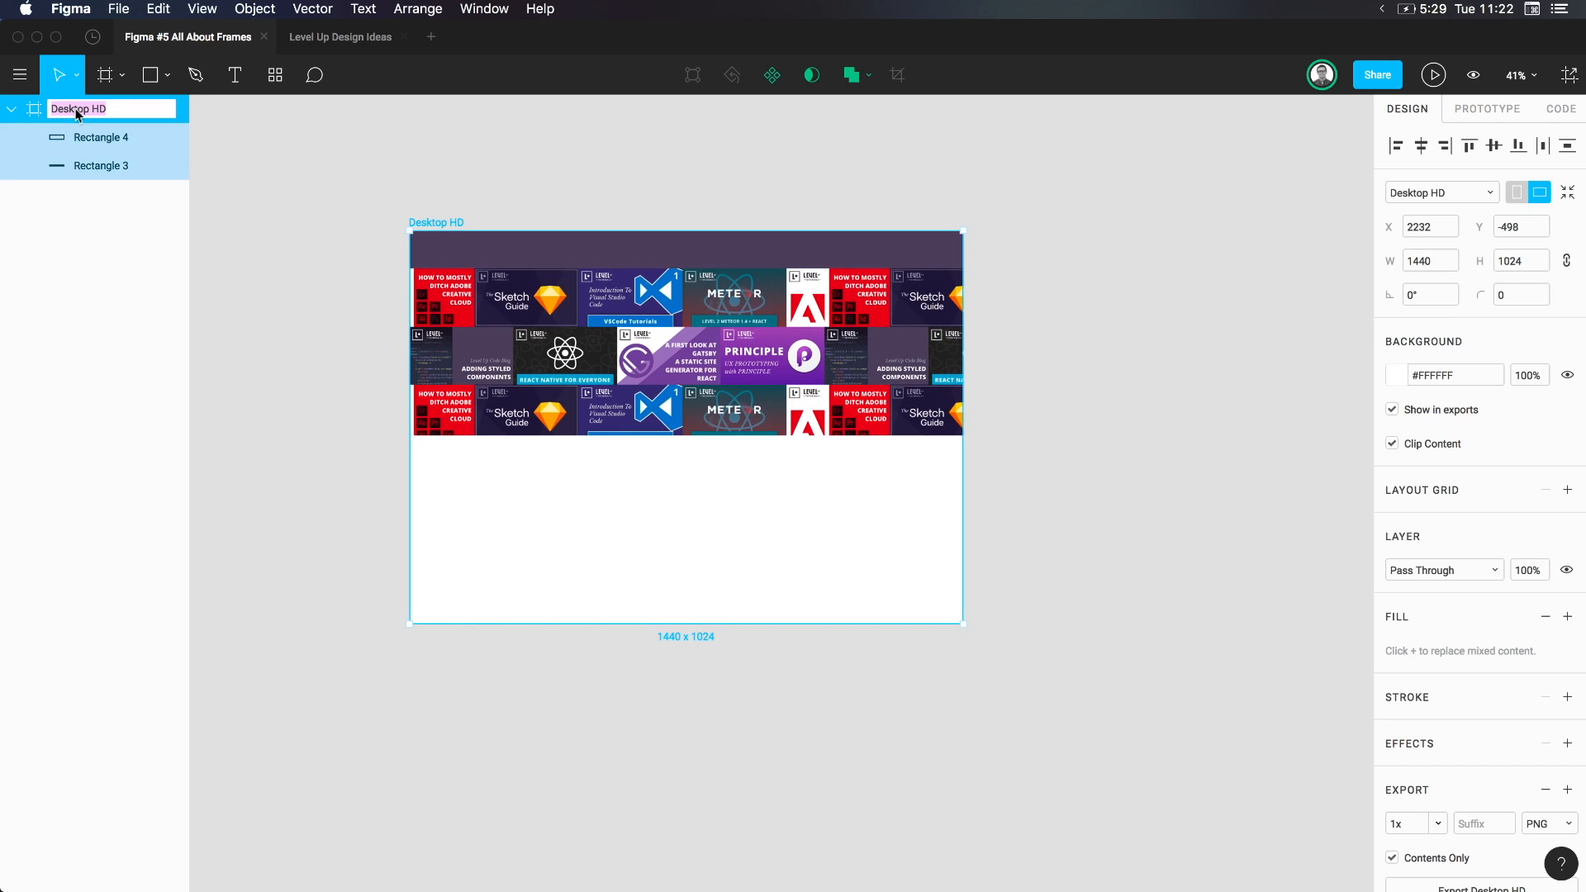
Rename the Desktop HD frame to Pro Signup
type("Pro Signup")
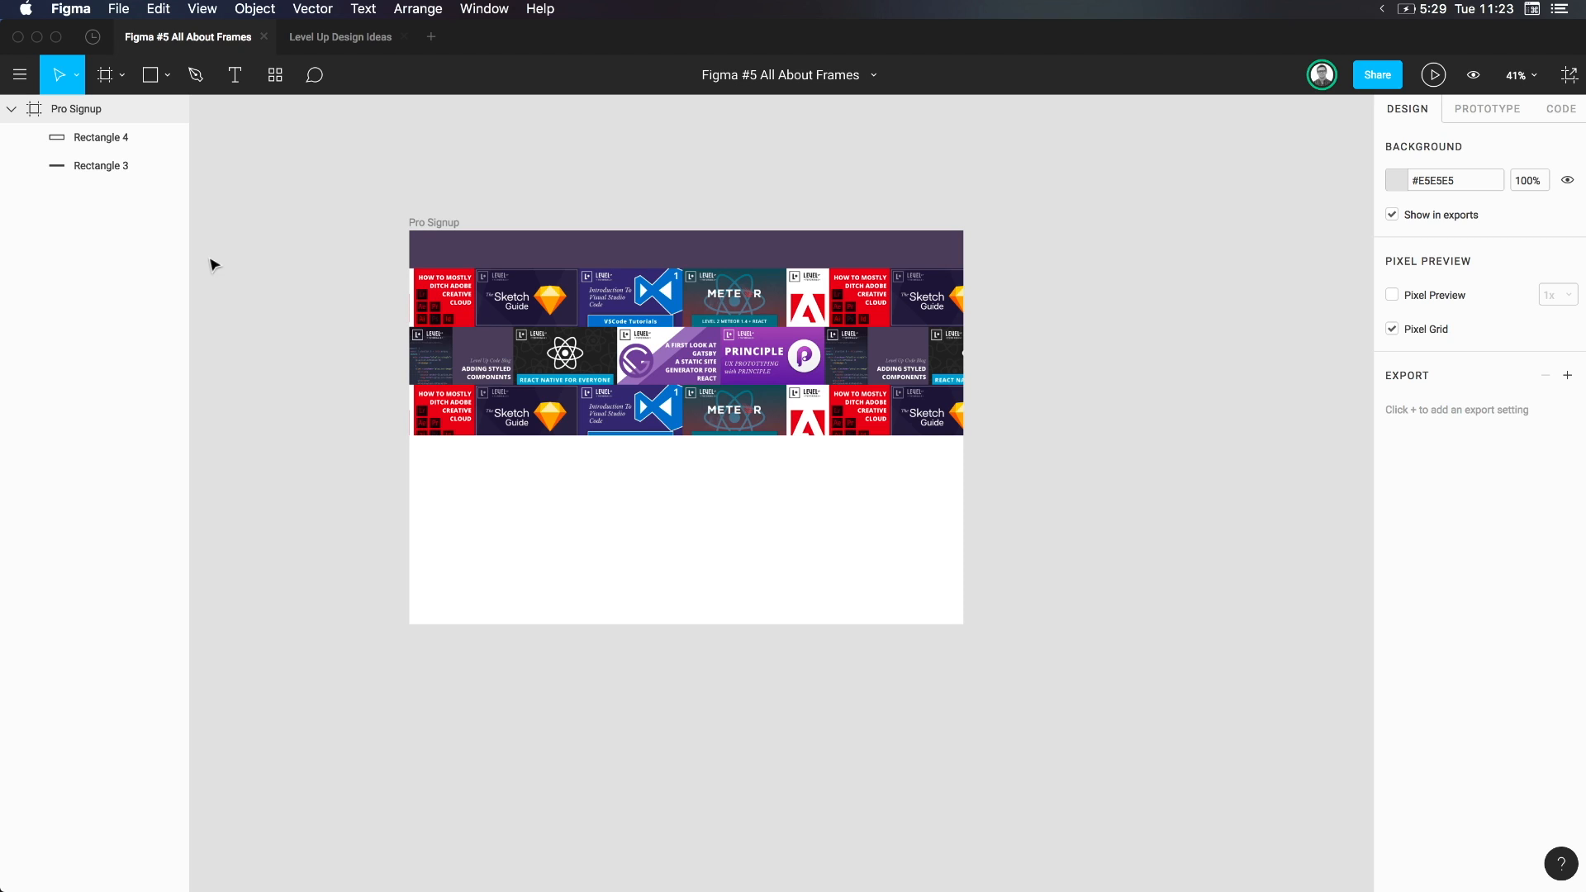
Rename Rectangle 3 to Header and Rectangle 4 to Background inside Pro Signup
left_click(76, 109)
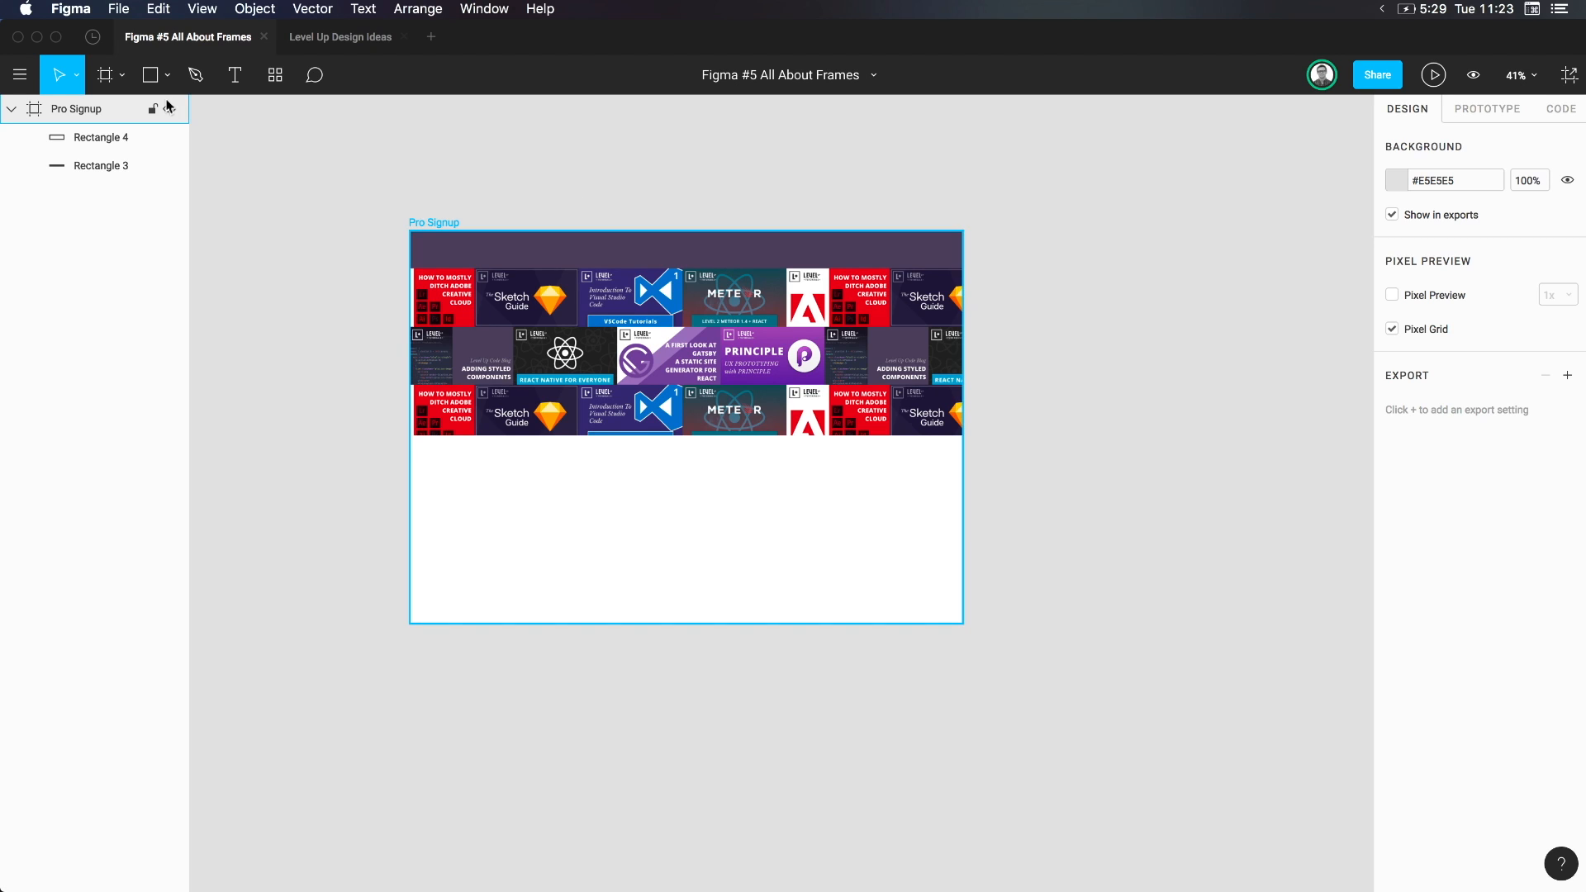
left_click(101, 165)
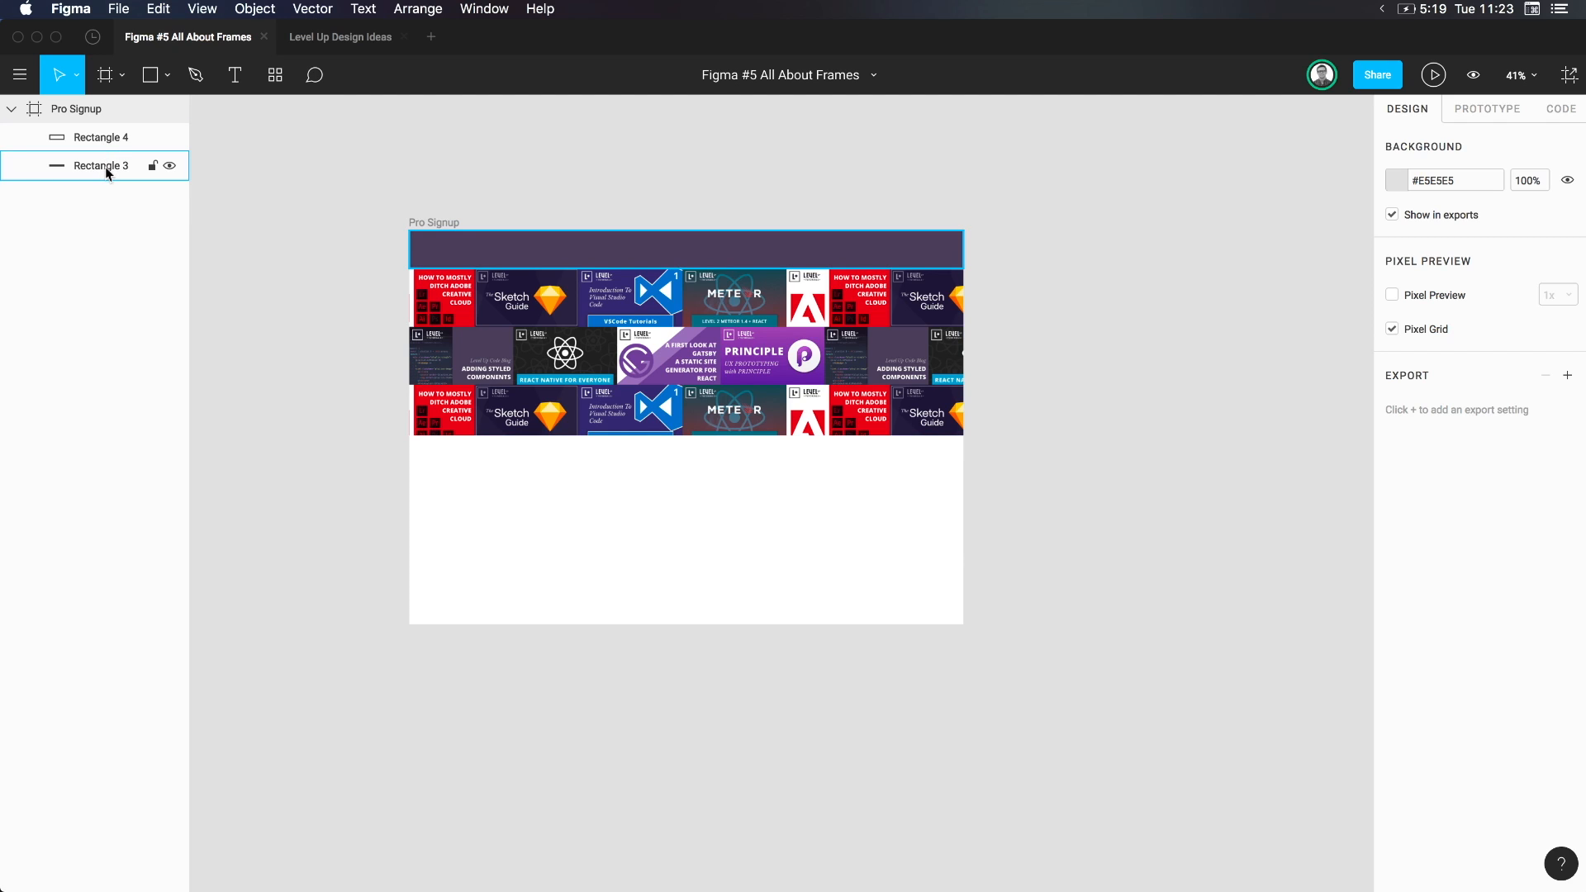
left_click(101, 165)
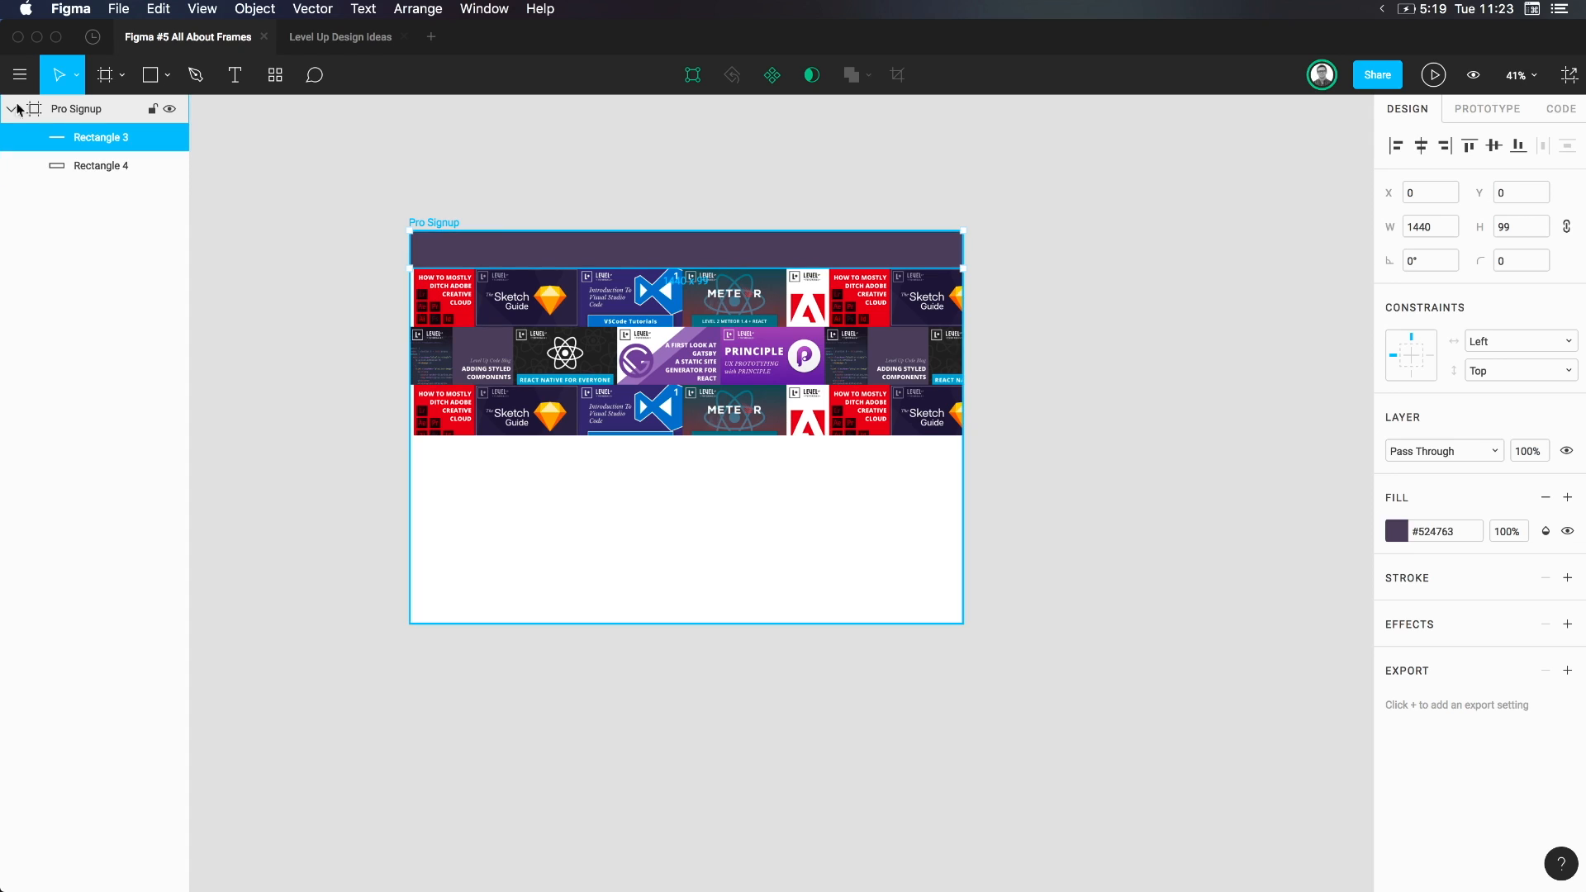
left_click(99, 137)
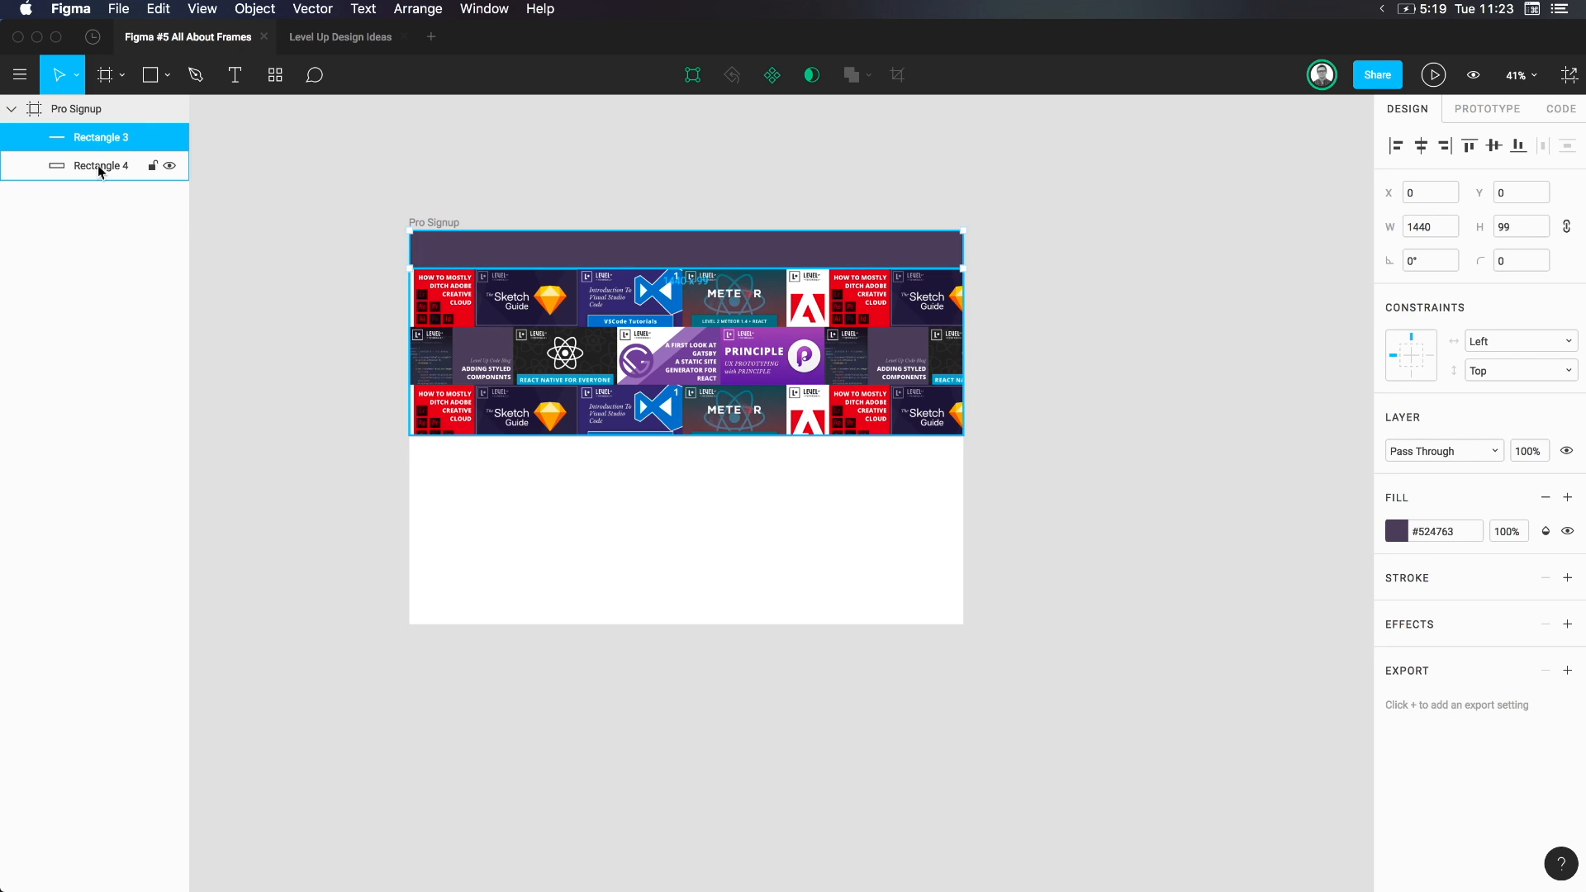
left_click(101, 165)
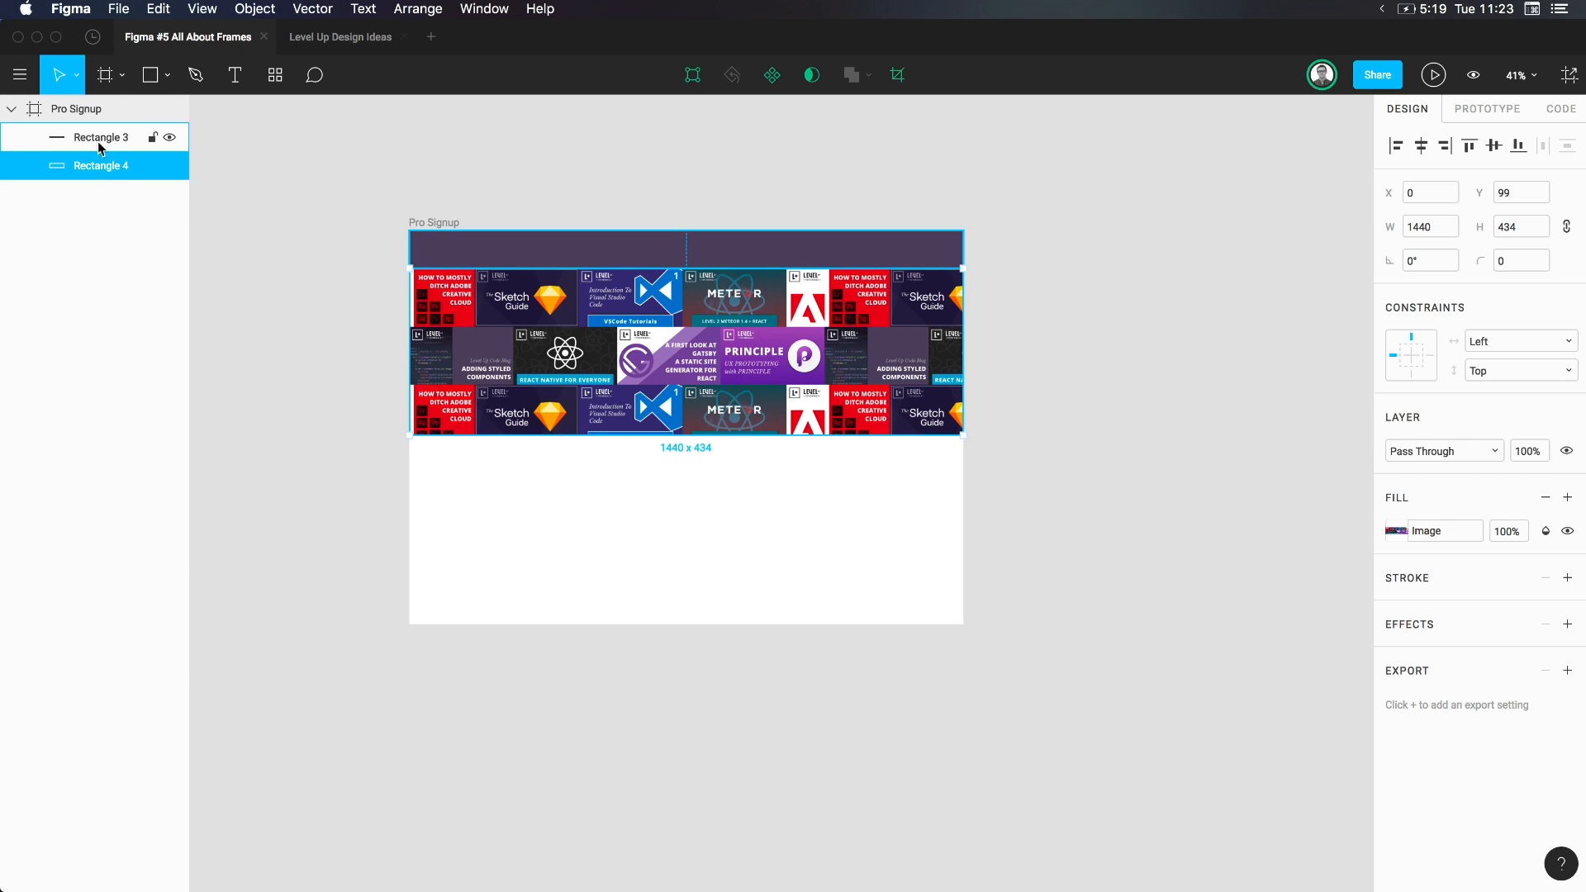
left_click(101, 137)
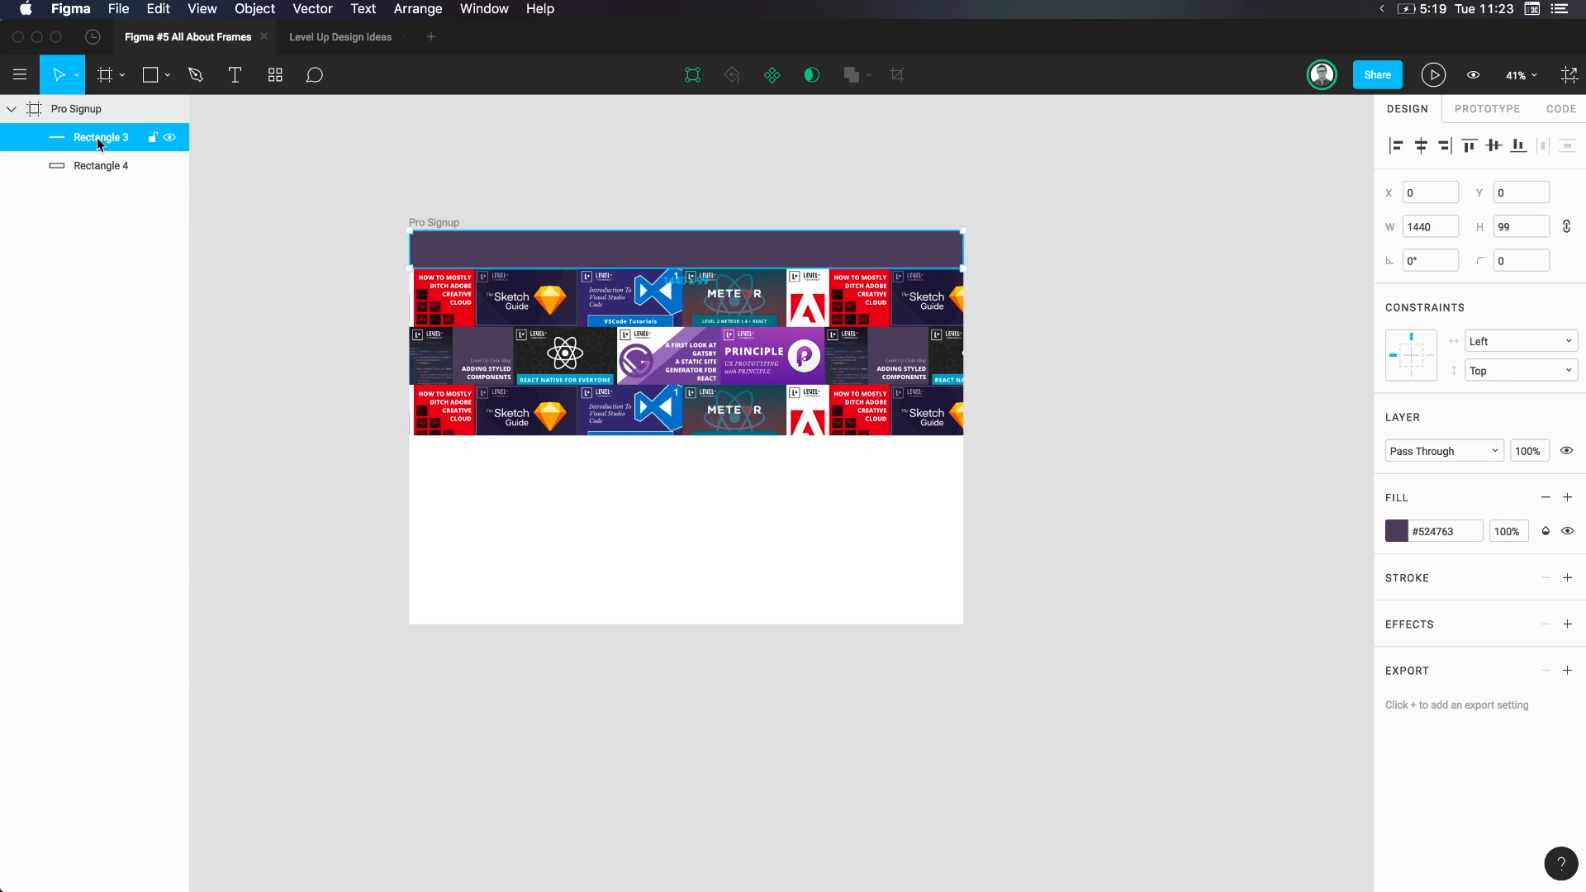
double_click(101, 137)
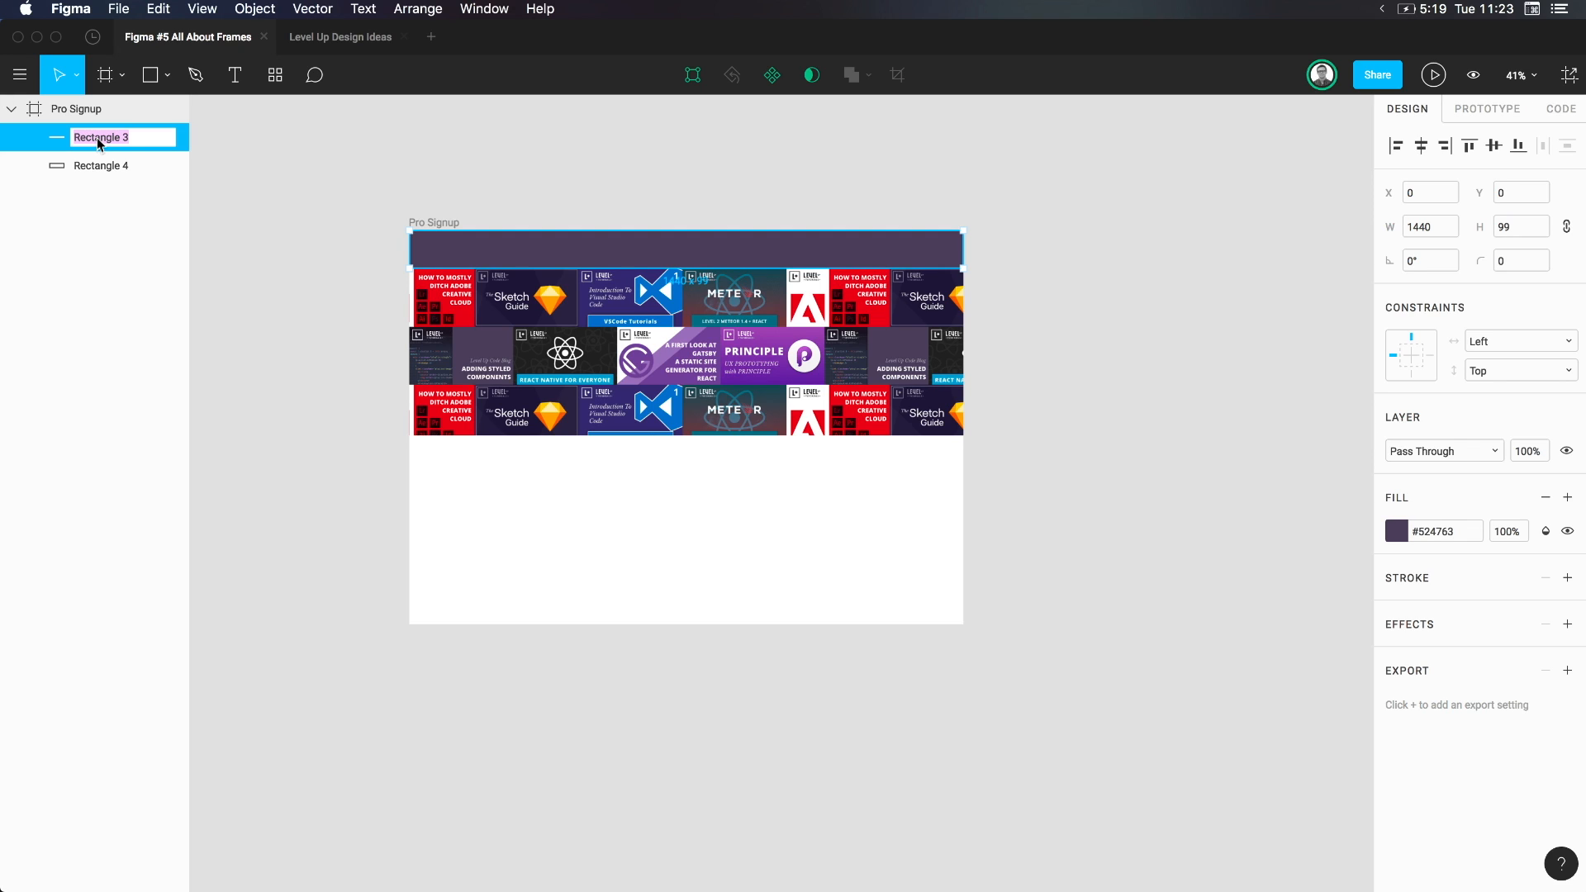
type("Header")
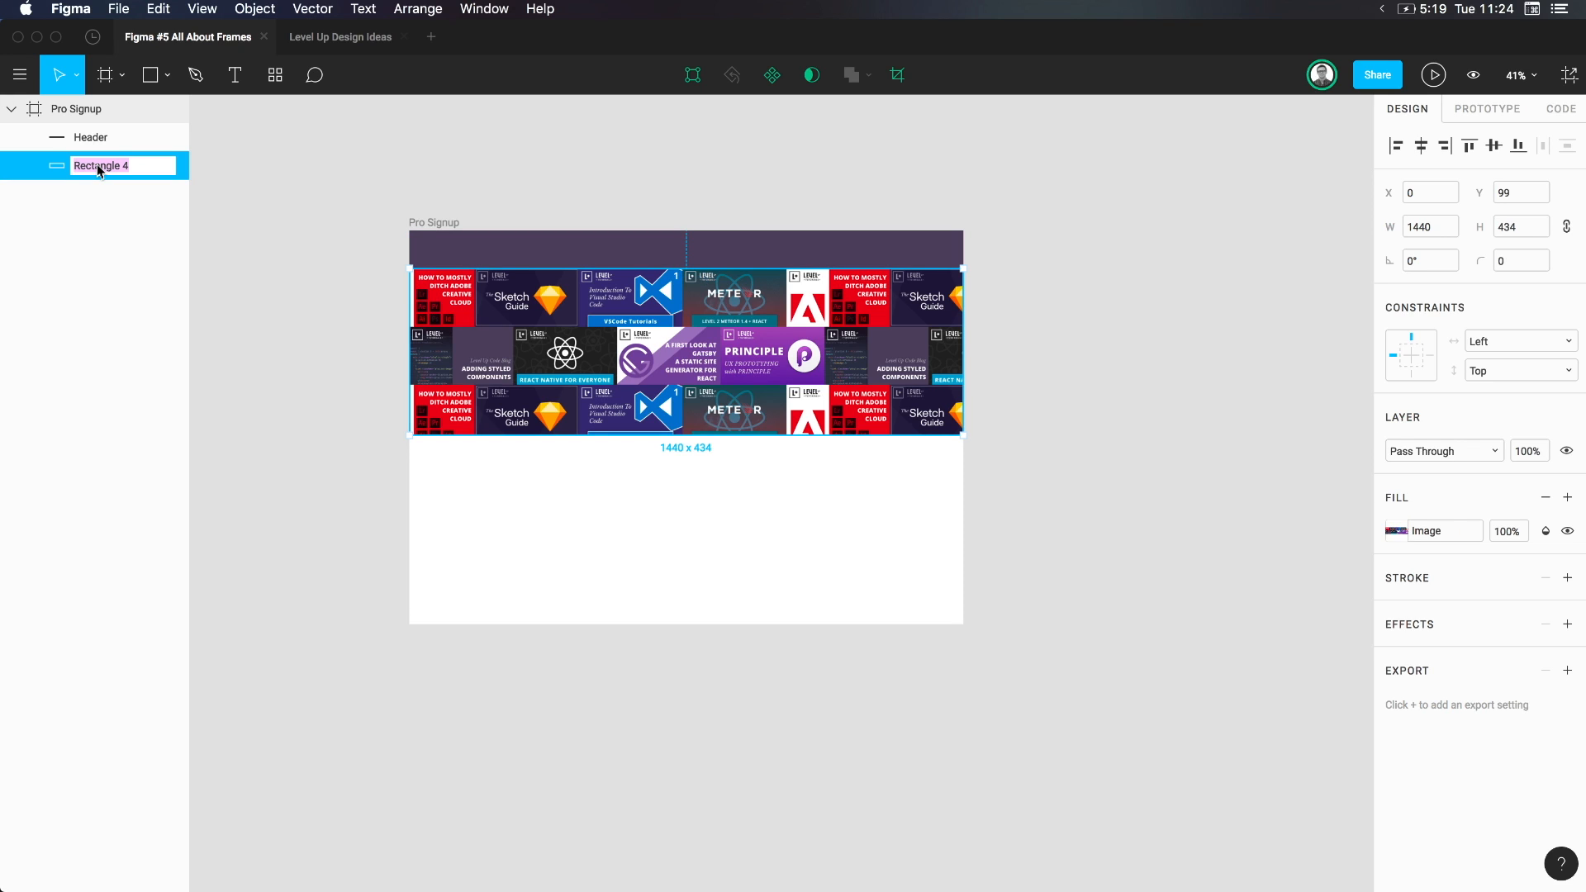
type("Backgrou")
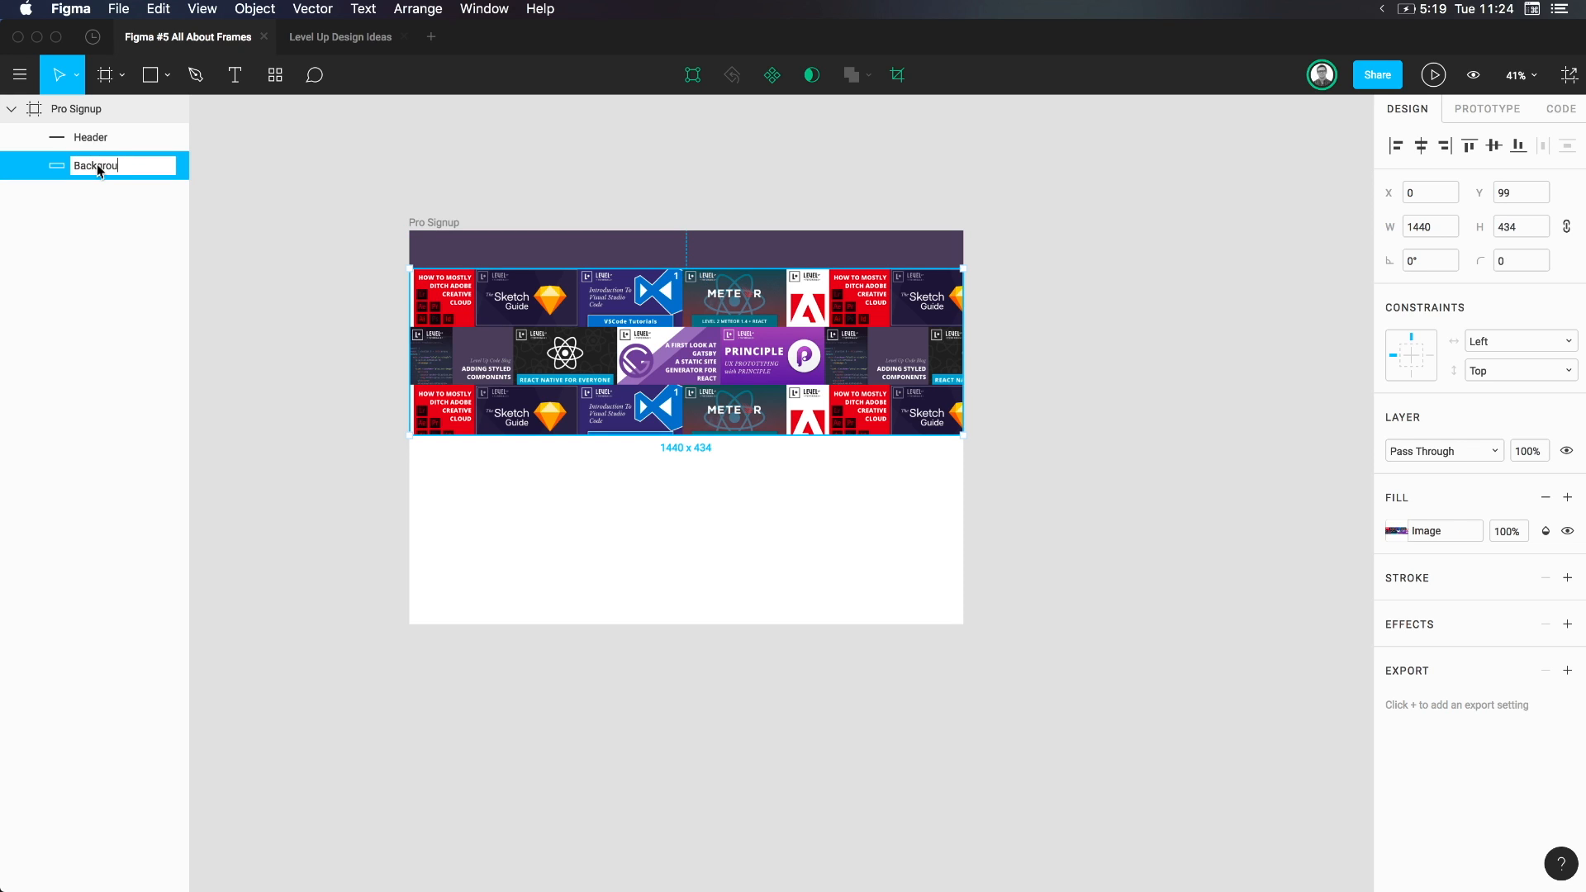
key("Return")
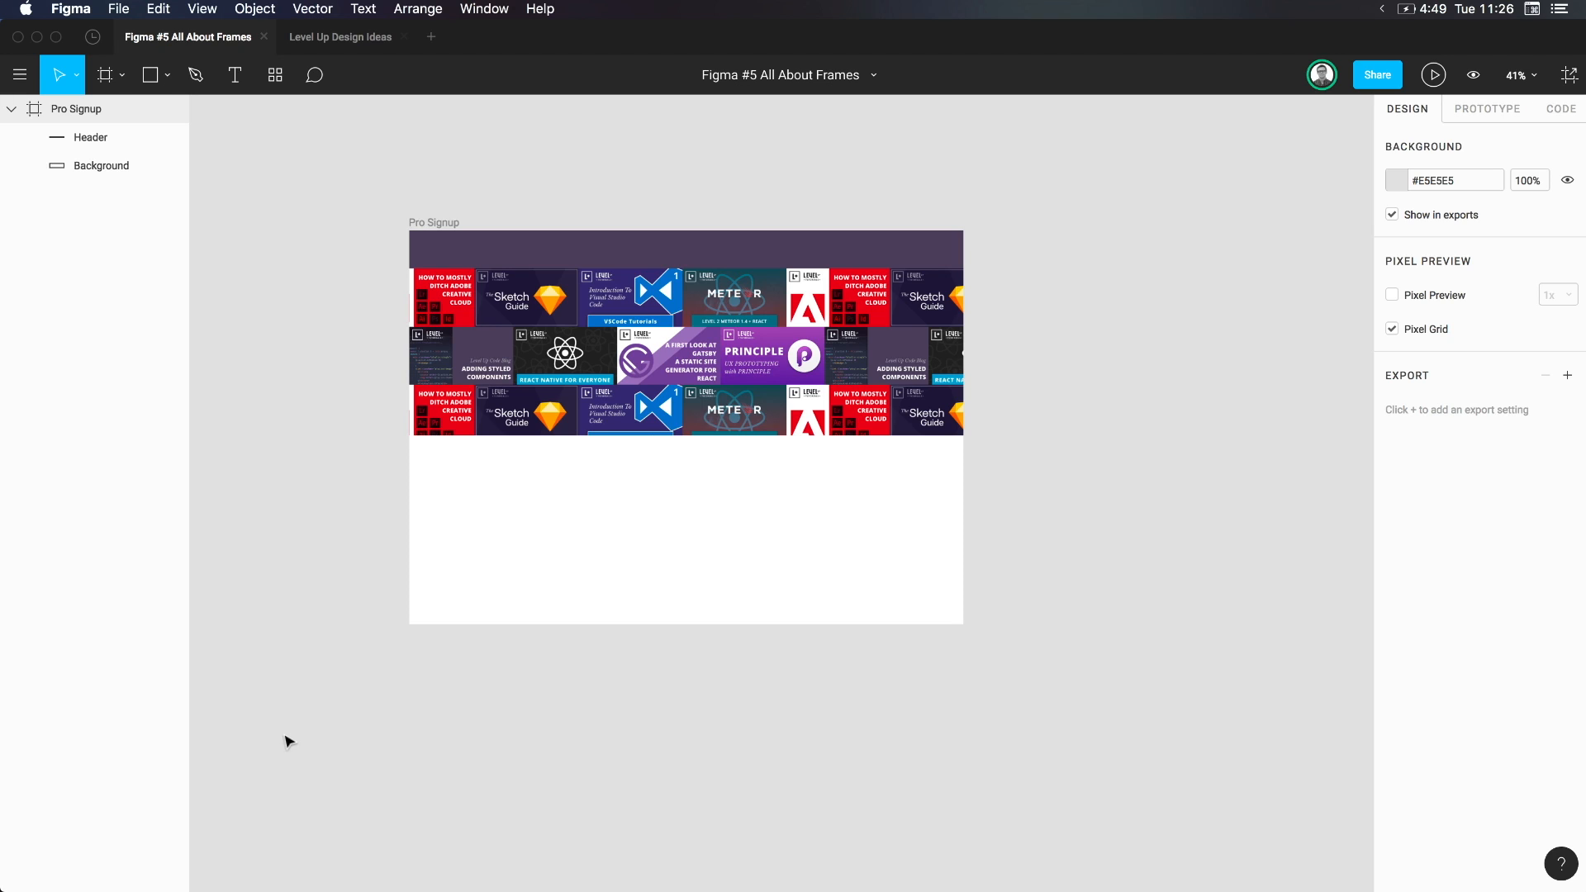
mouse_move(326, 664)
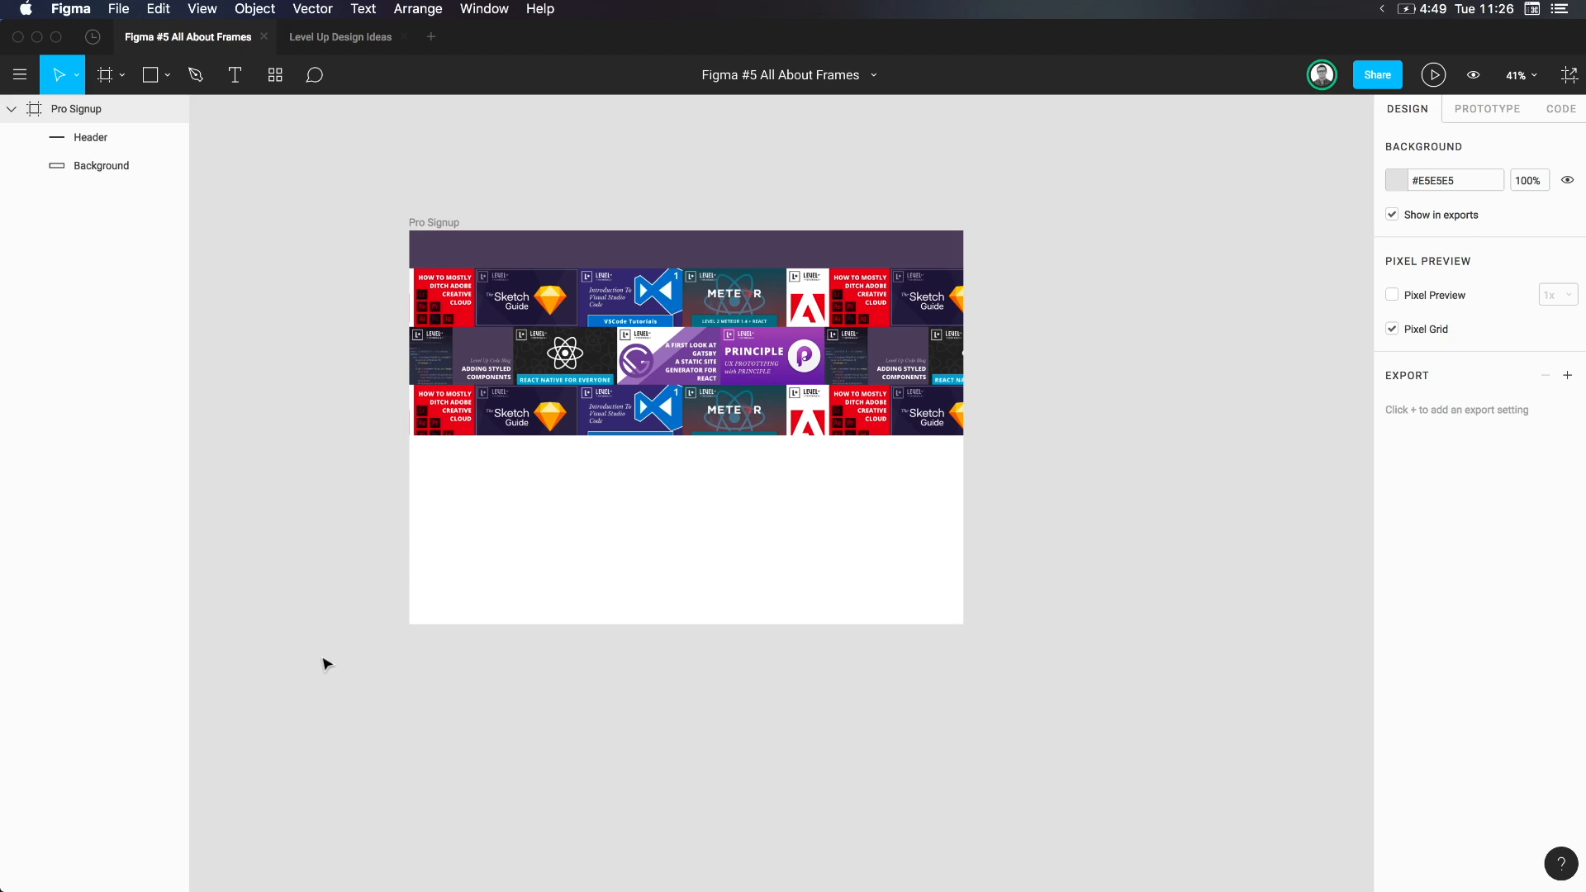